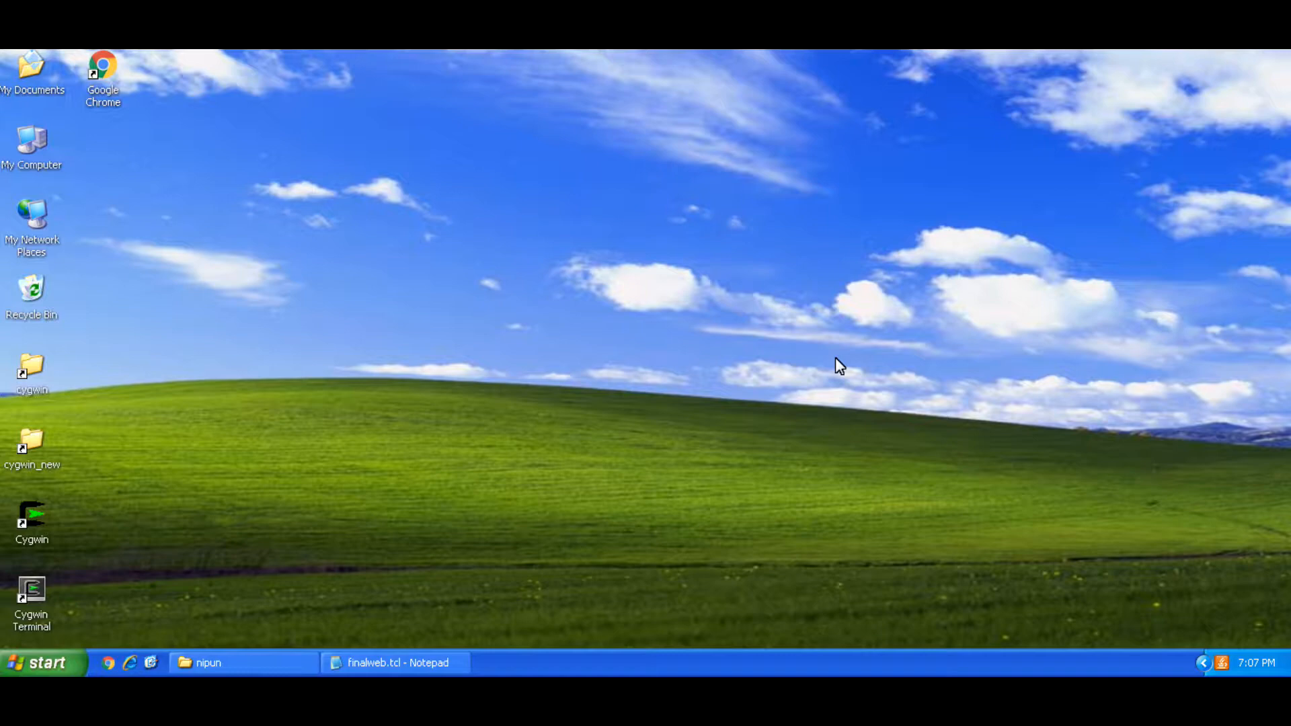
pyautogui.moveTo(15, 430)
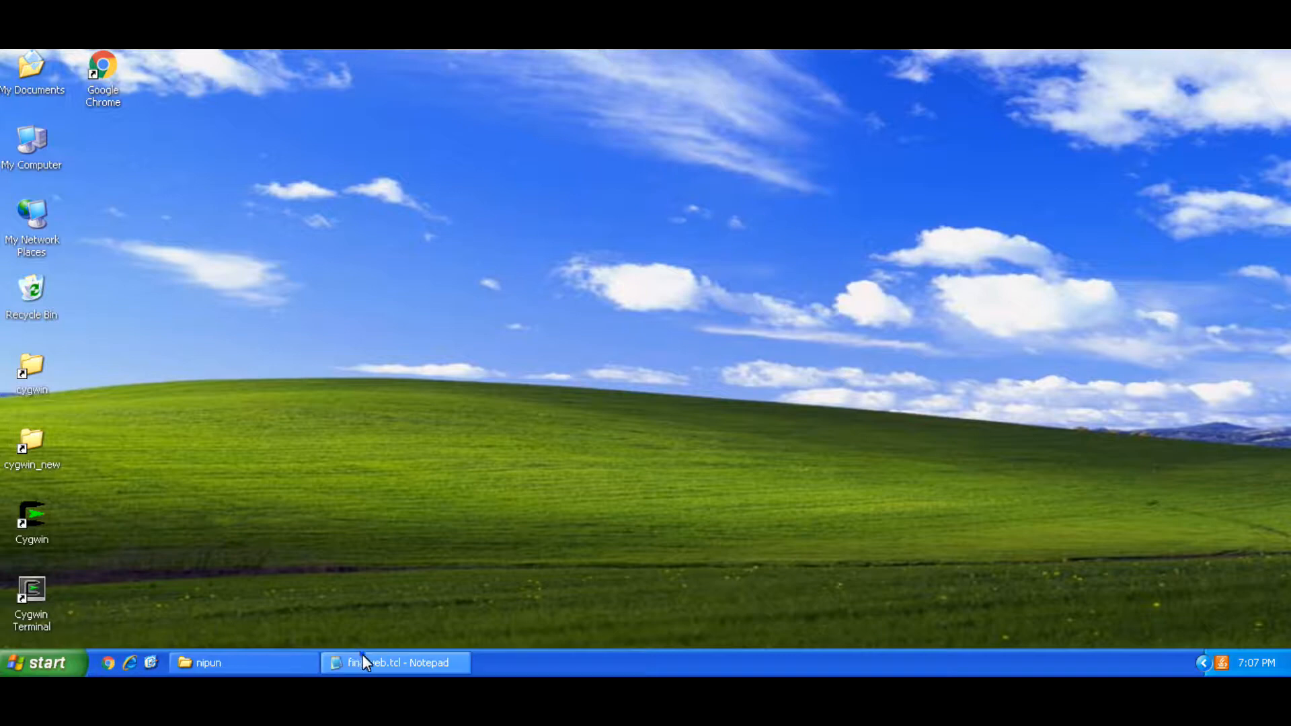
# - Return to the desktop and launch the Cygwin terminal
pyautogui.click(395, 663)
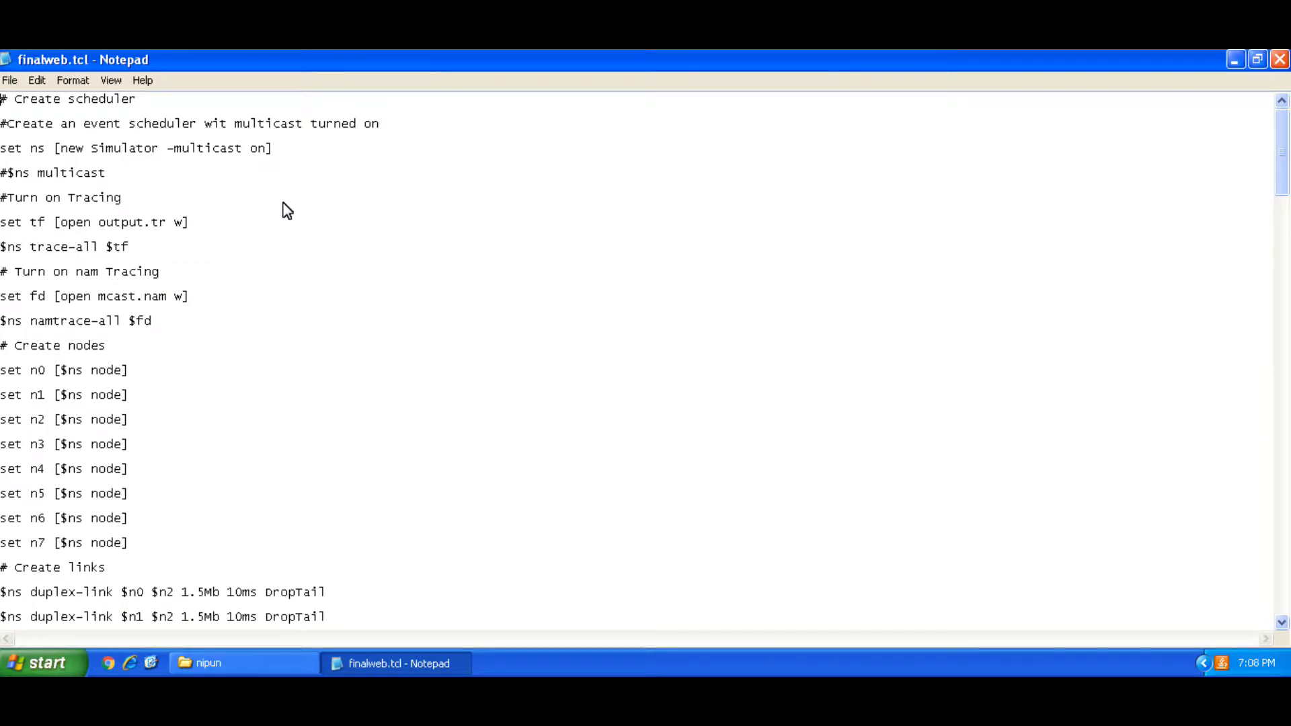
pyautogui.moveTo(296, 242)
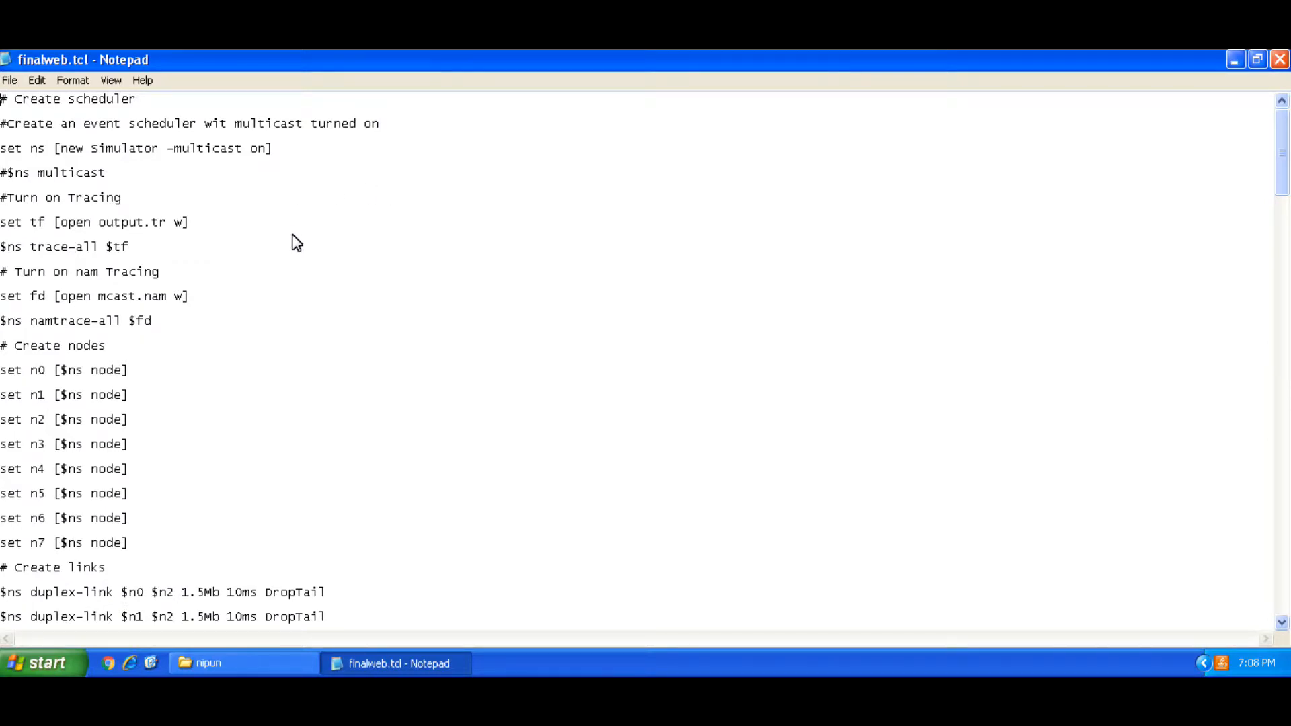
pyautogui.moveTo(74, 571)
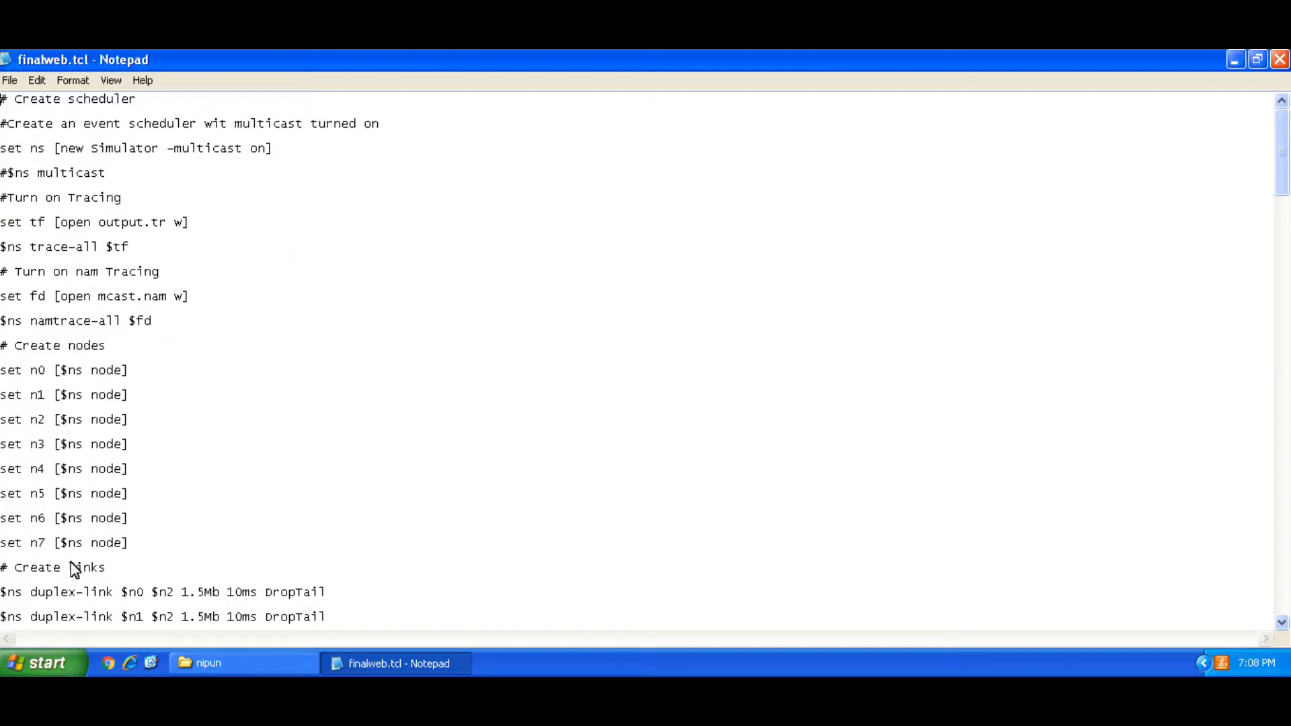
pyautogui.moveTo(264, 550)
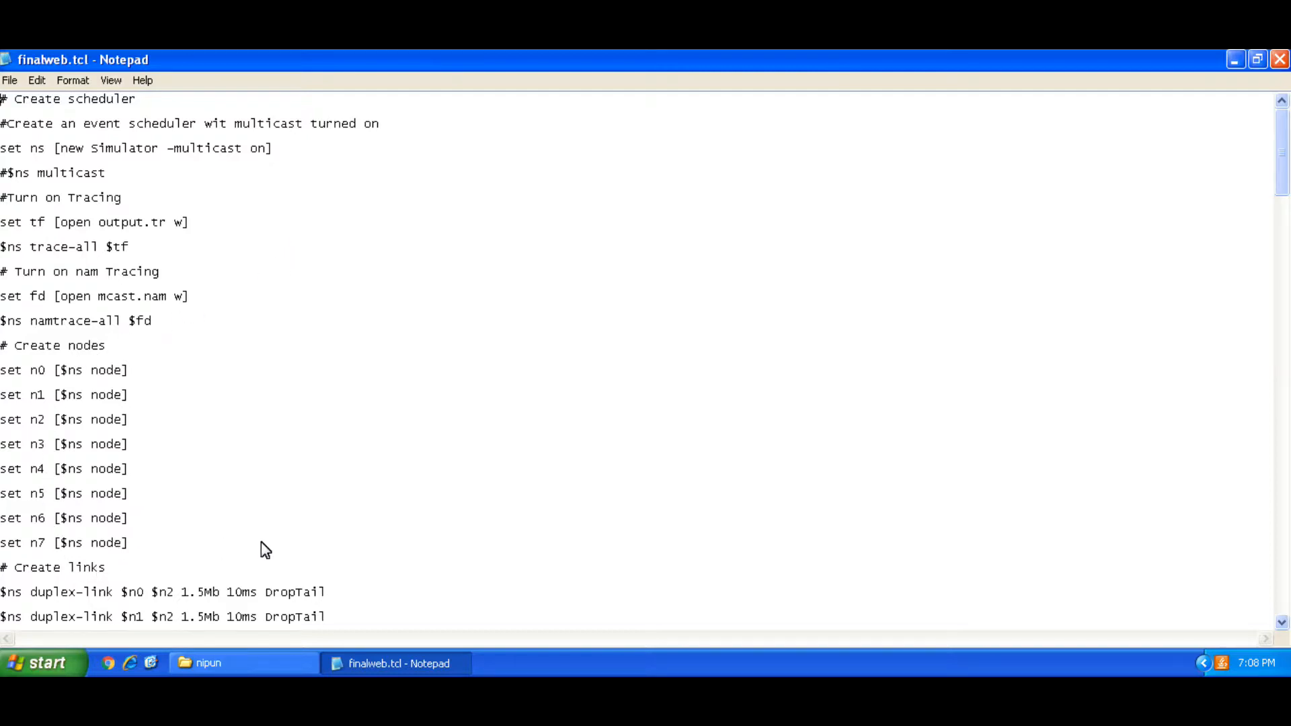
pyautogui.click(1218, 60)
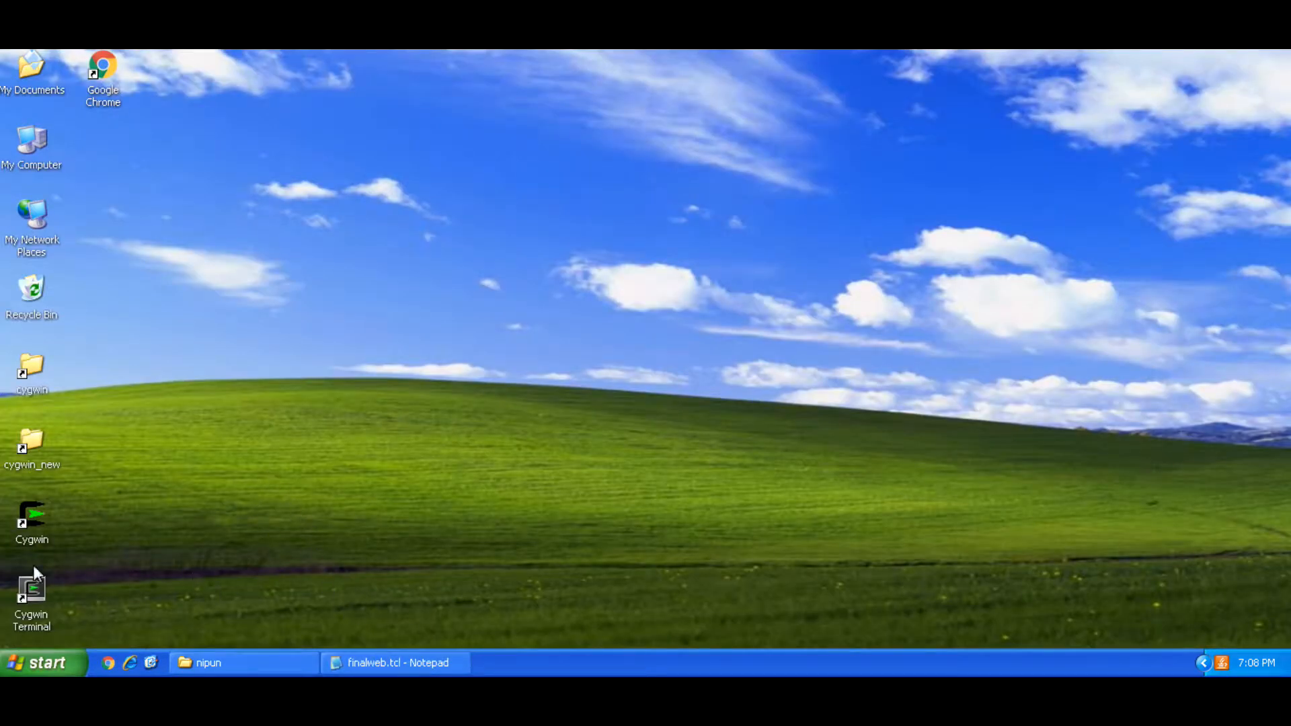
pyautogui.doubleClick(31, 589)
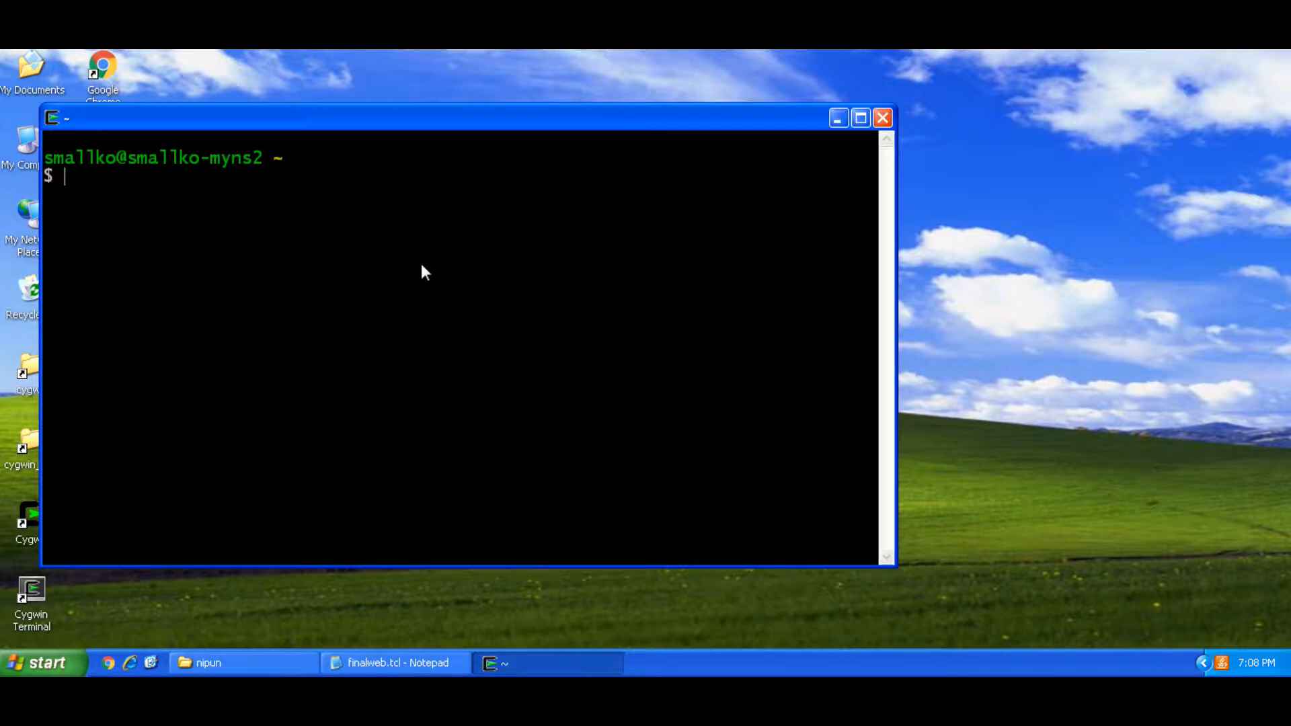
# - Change into ns-allinone-2.35/ns-2.35/nipun/ and list its files, finalweb.tcl and junk
pyautogui.write('cd')
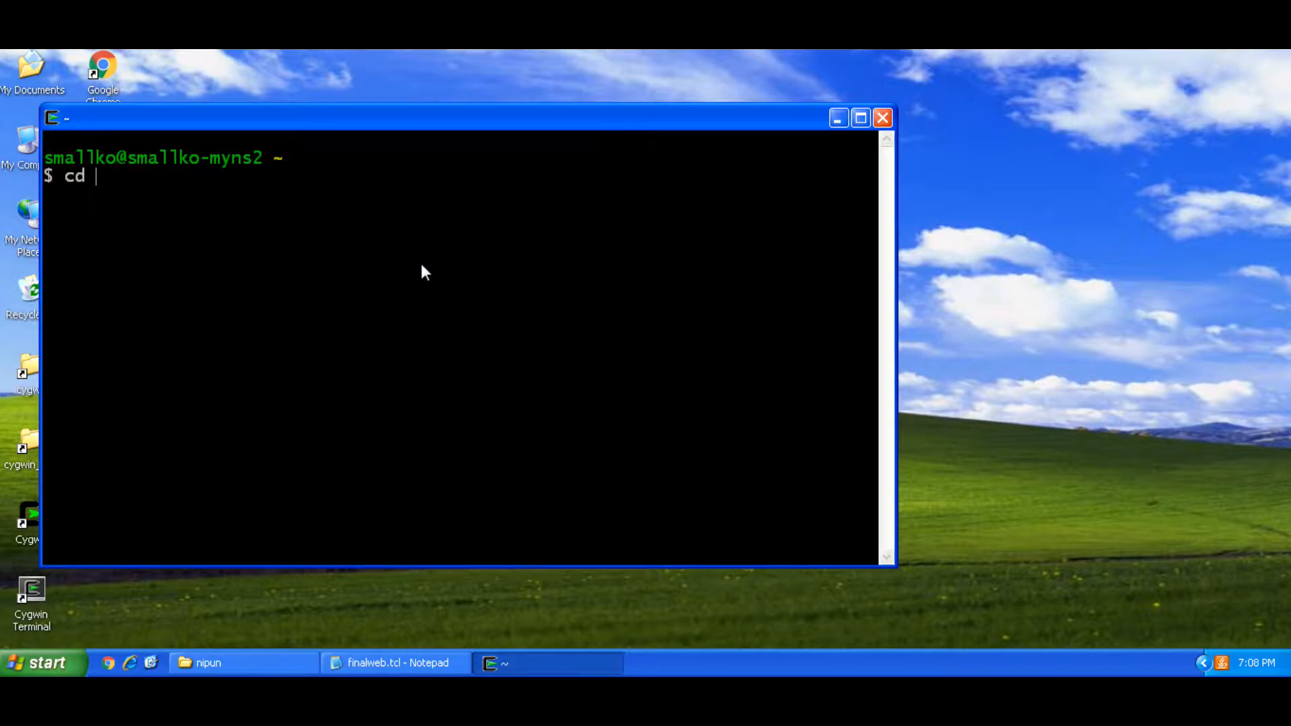
pyautogui.write('ns-allinone-2.35/')
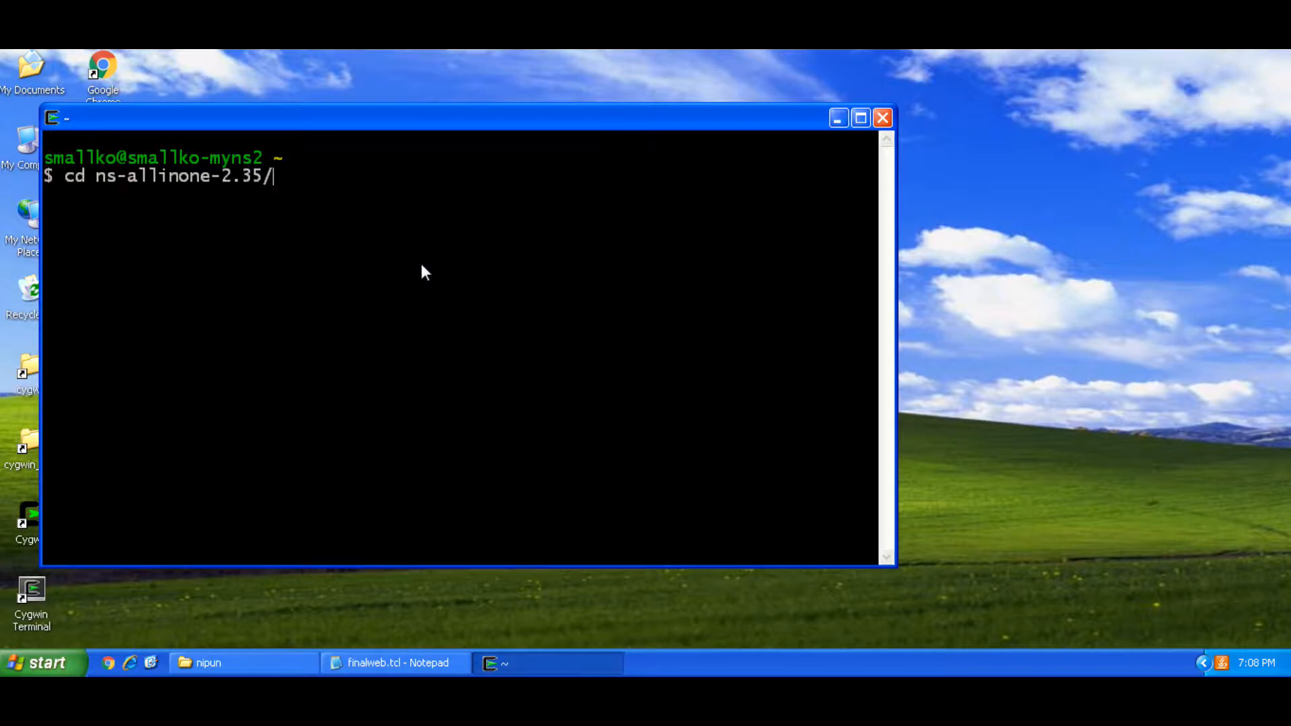
pyautogui.write('ns-2.35/')
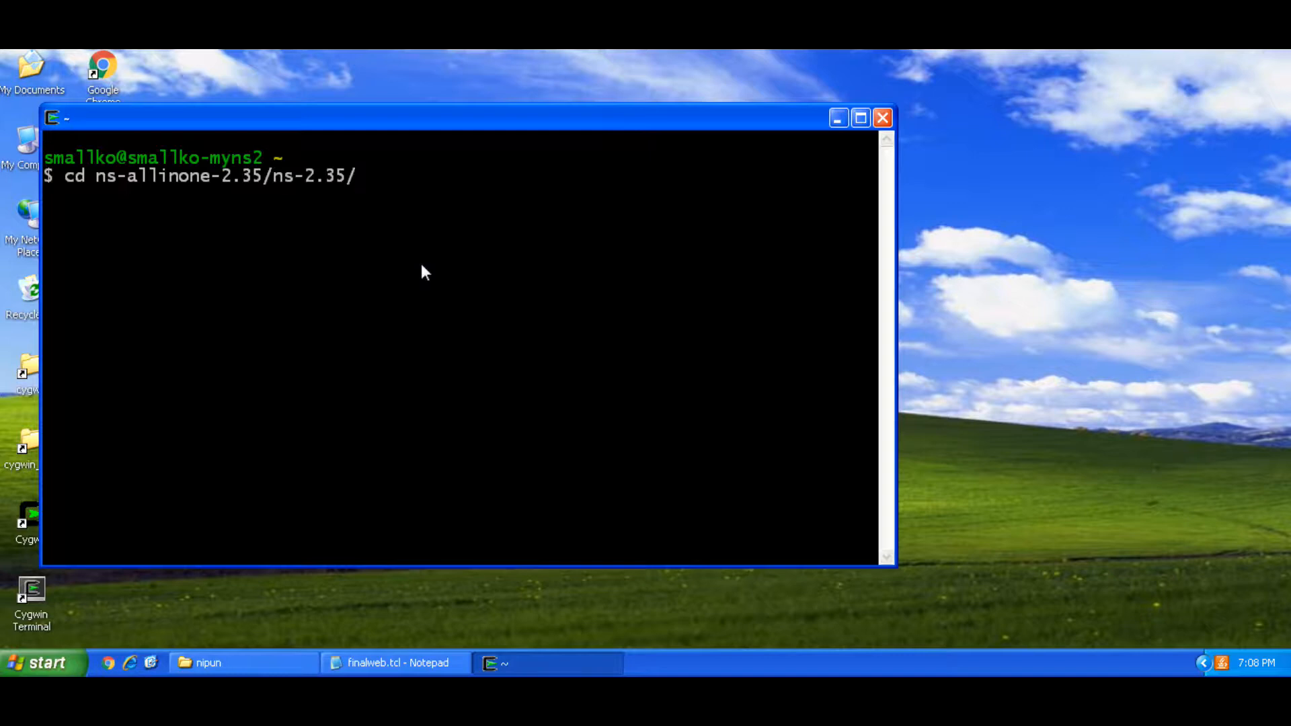
pyautogui.write('nipun/')
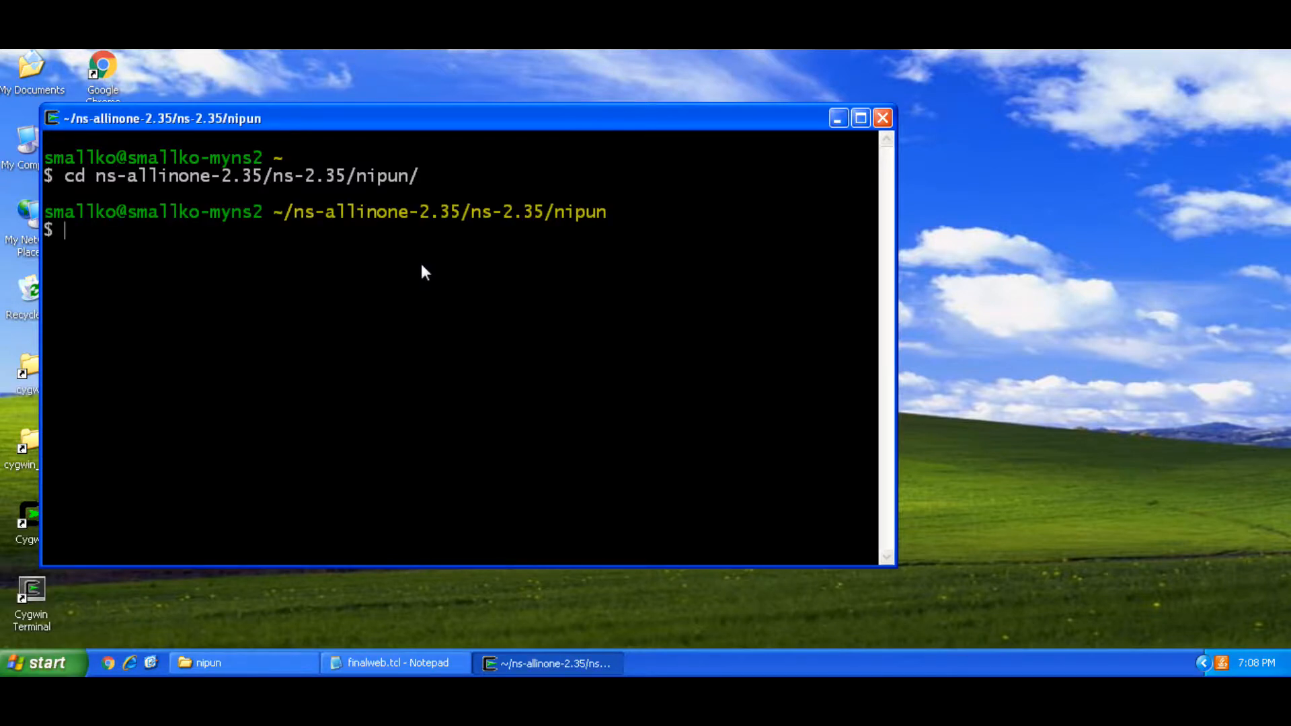
pyautogui.write('ls')
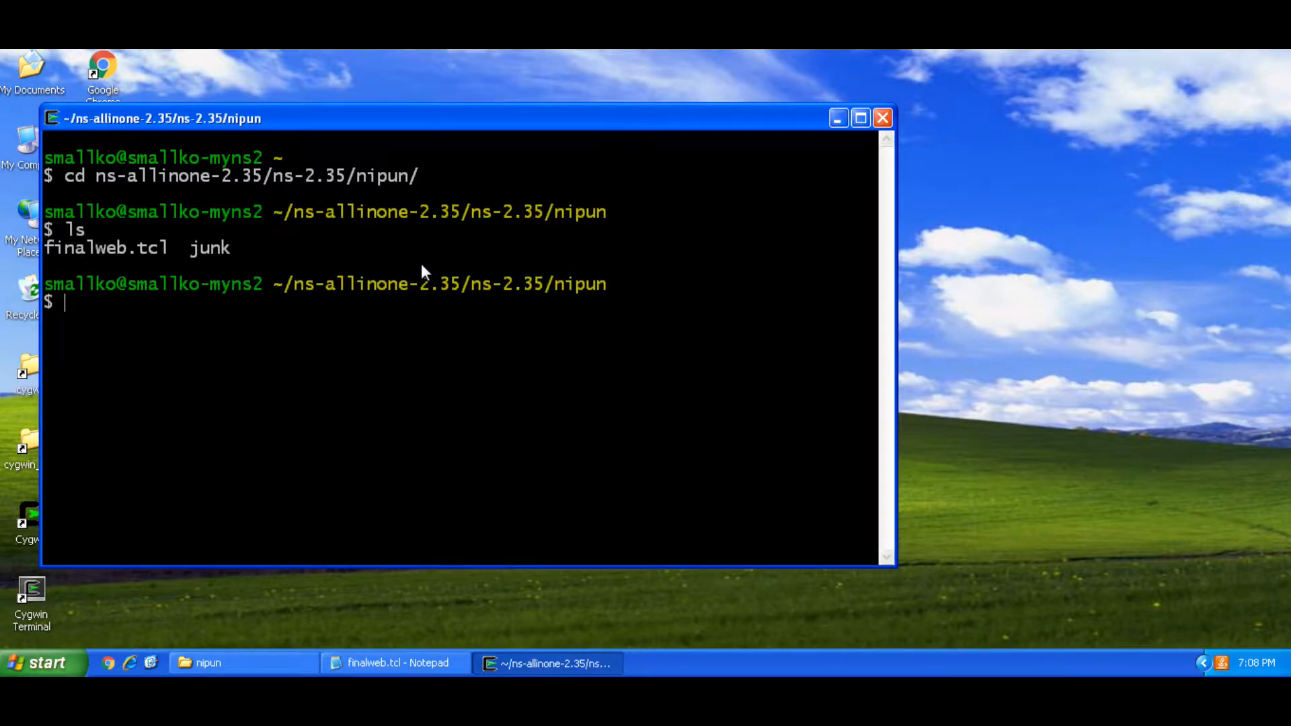
# - Enter the startxwin command to start the X window server
pyautogui.write('n')
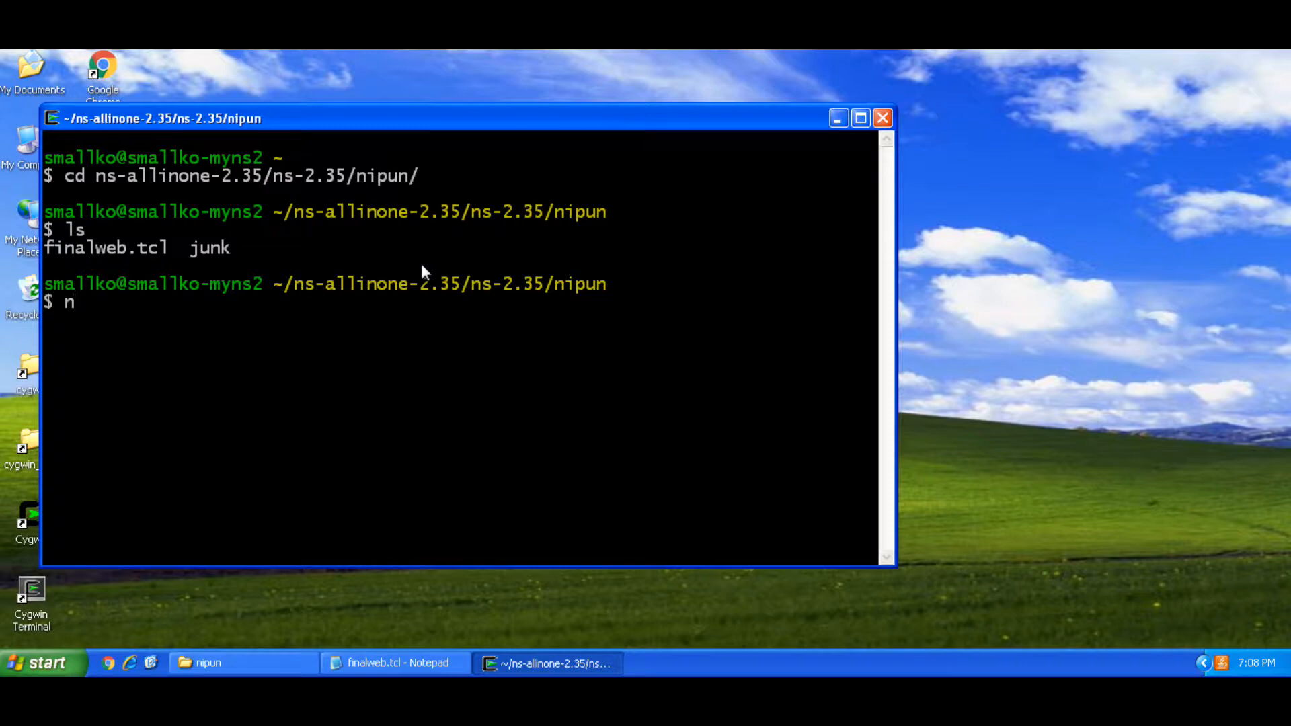
pyautogui.write('s')
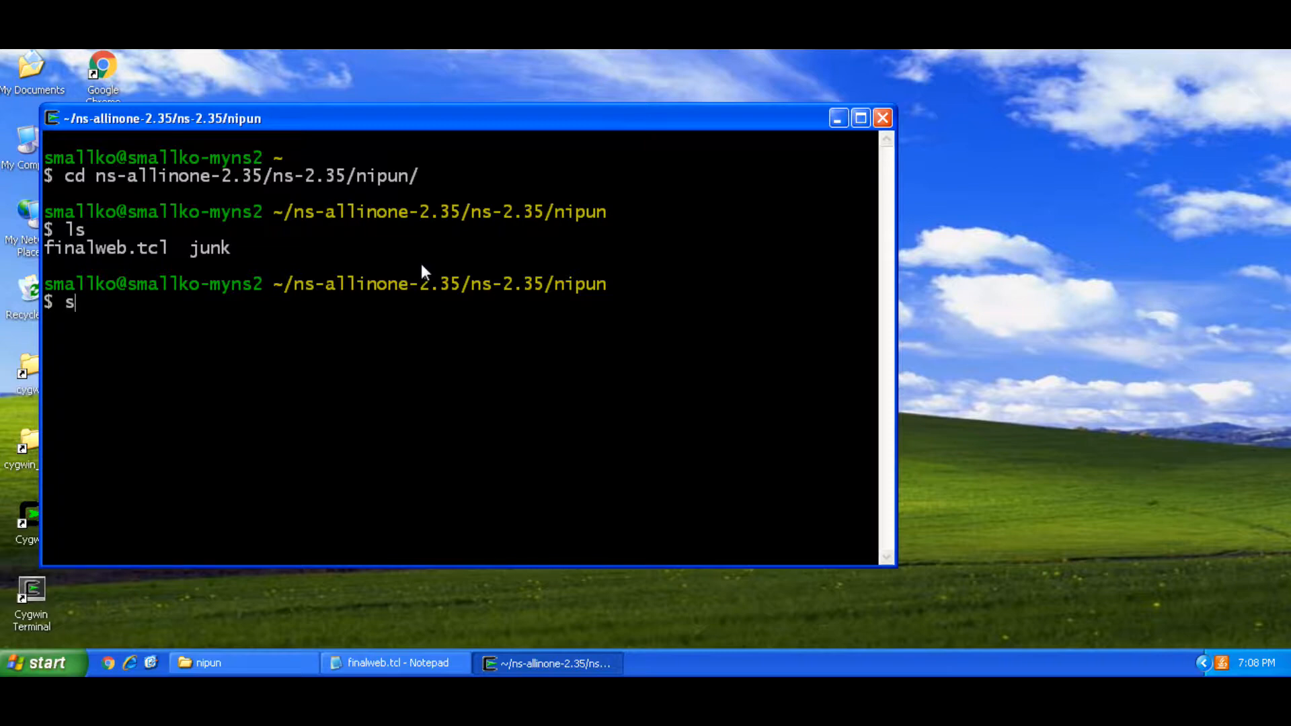
pyautogui.write('tartw')
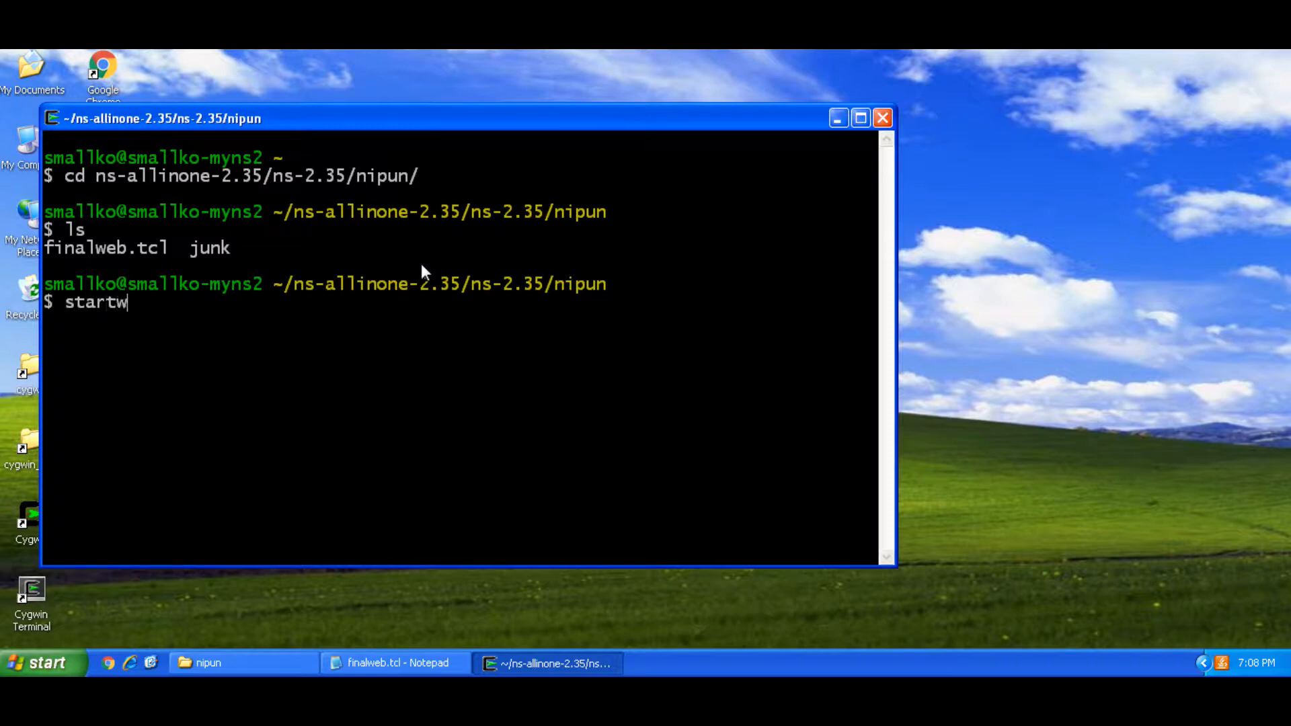
pyautogui.write('in')
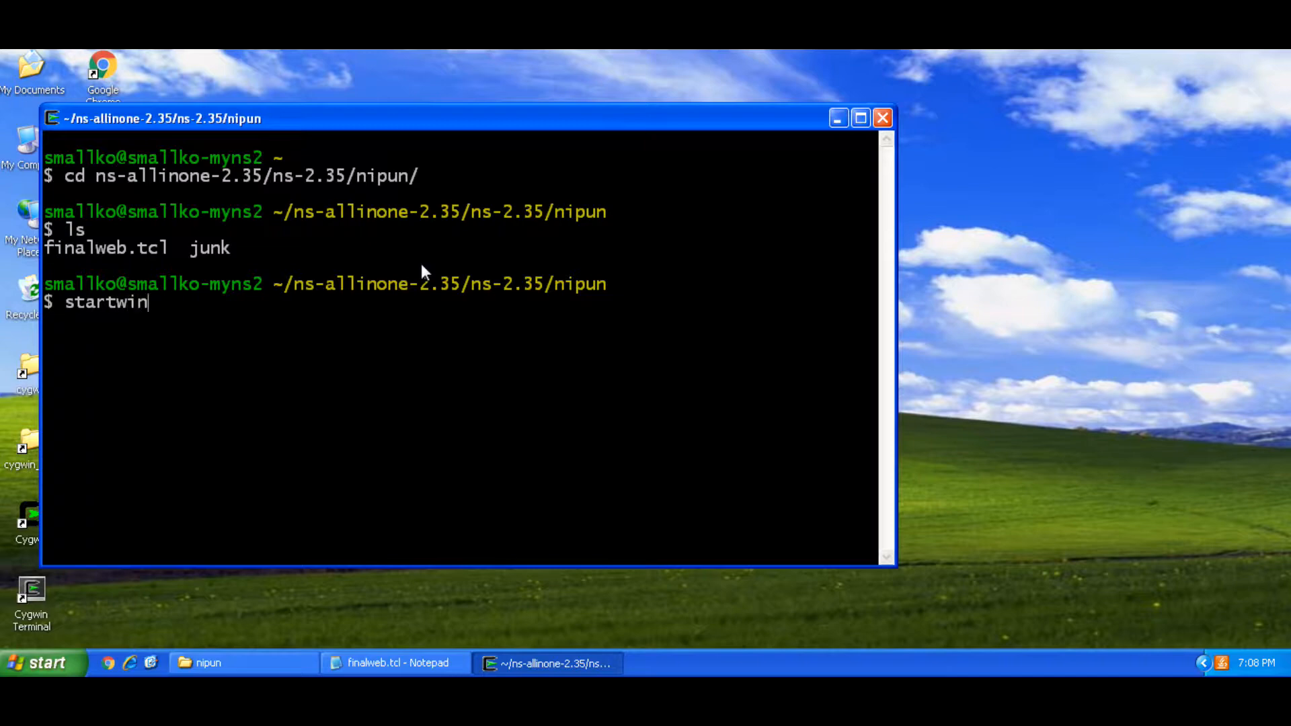
pyautogui.press('BackSpace')
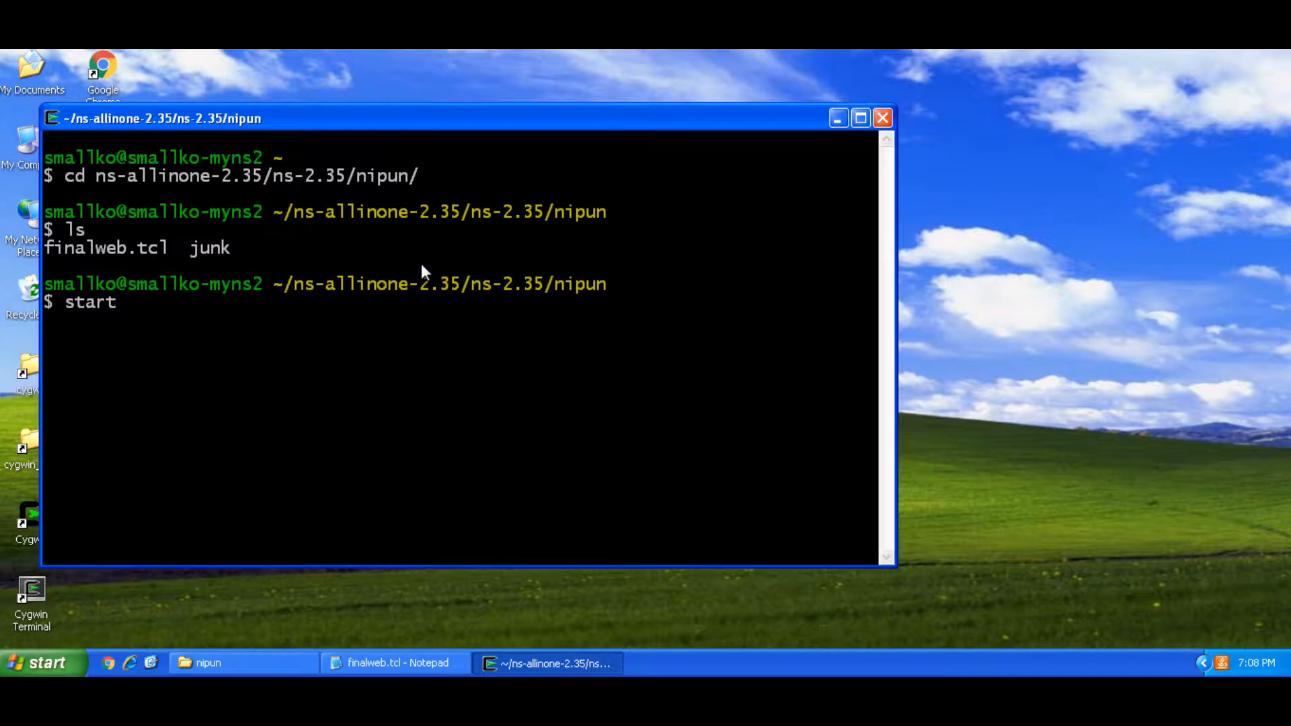
pyautogui.write('xwin')
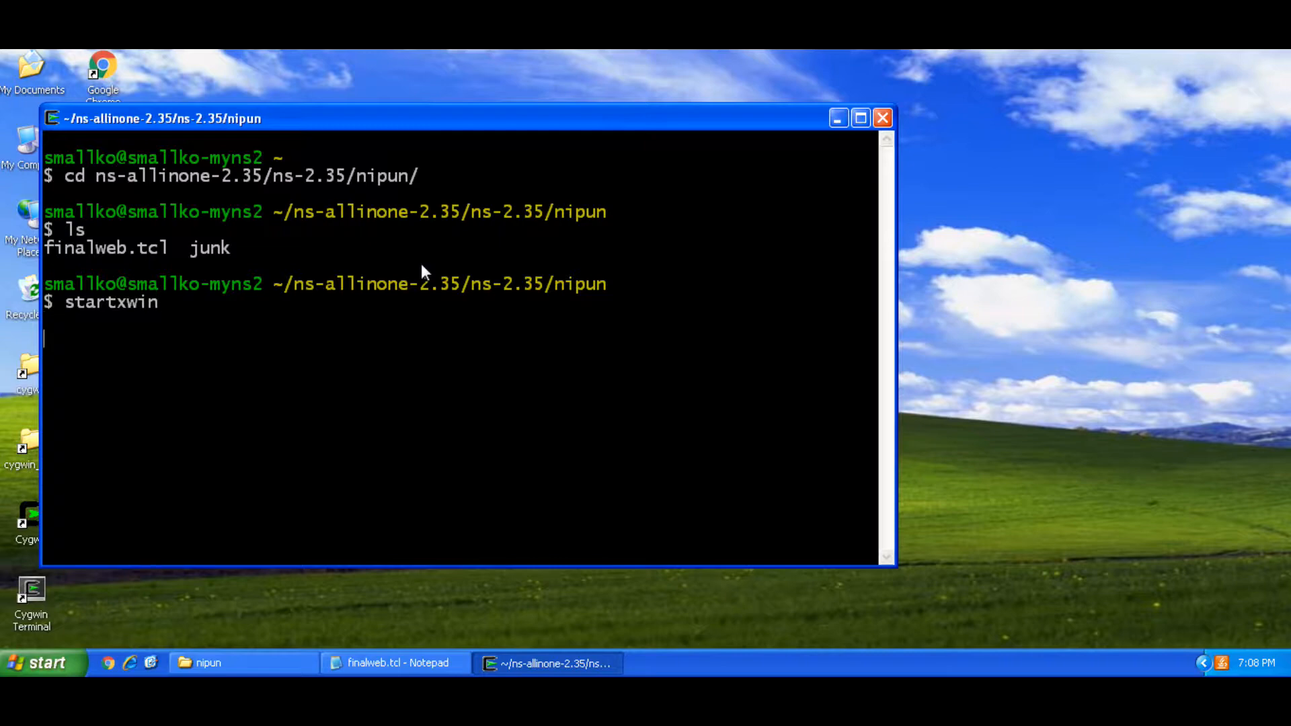
# - Run startxwin, then enter ns finalweb.tcl in the new xterm to launch the NAM animation
pyautogui.press('Return')
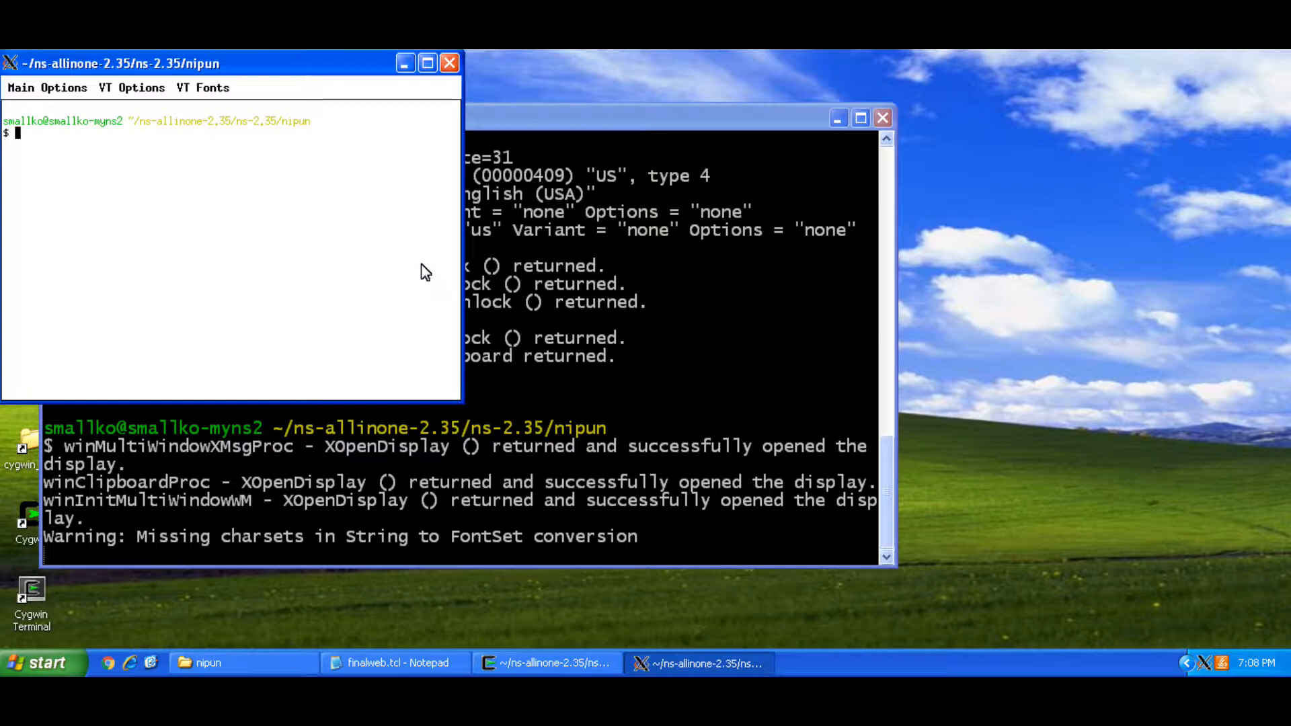
pyautogui.write('ns')
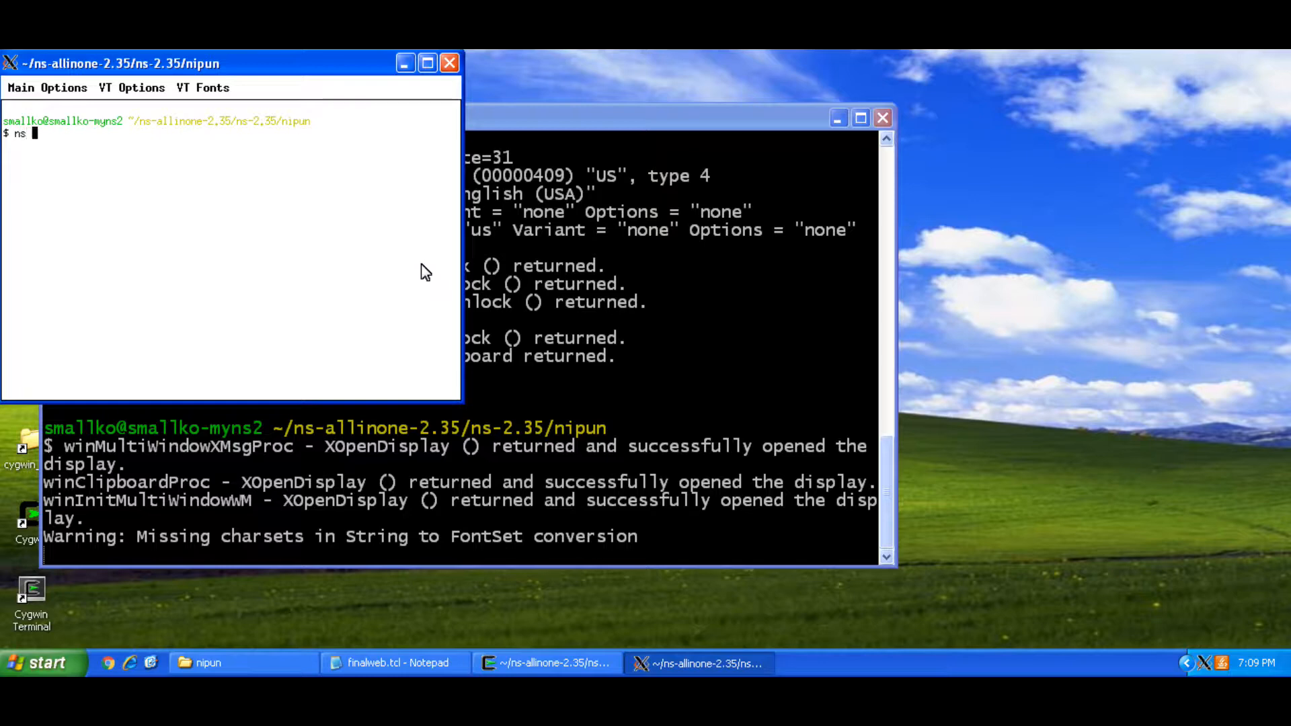
pyautogui.write('finalweb.tcl')
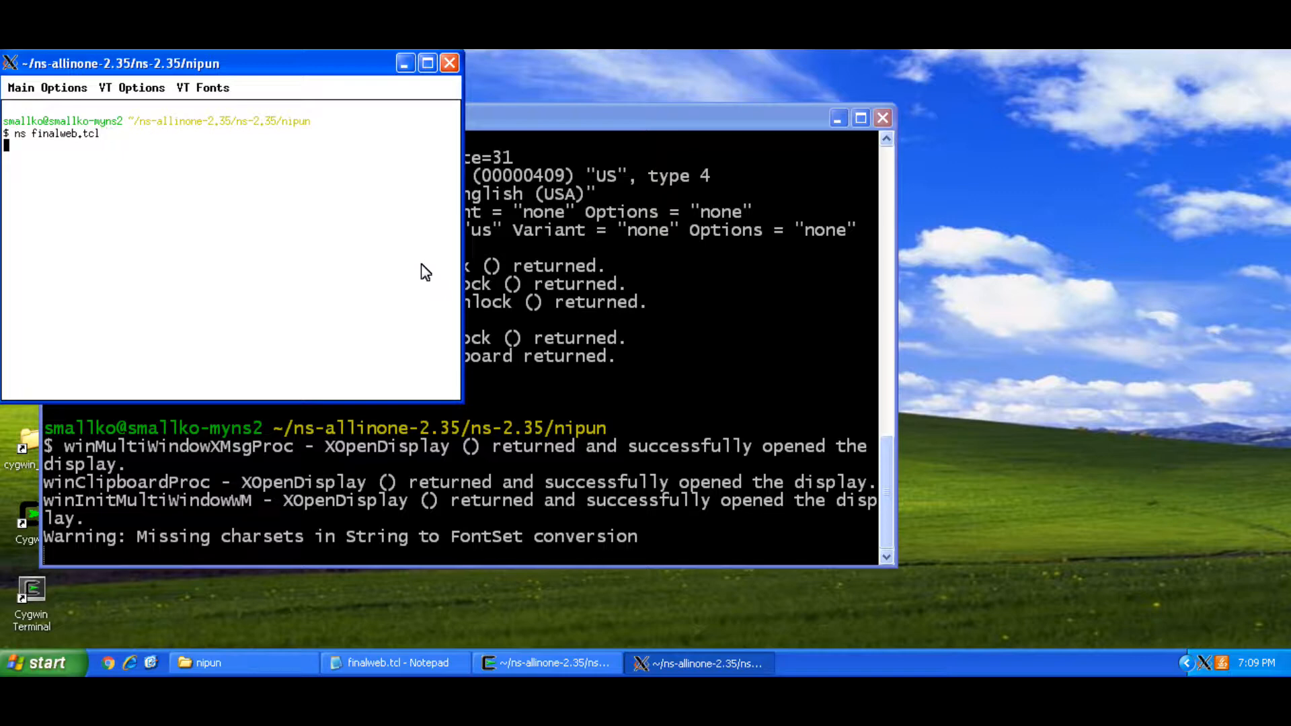
pyautogui.moveTo(573, 217)
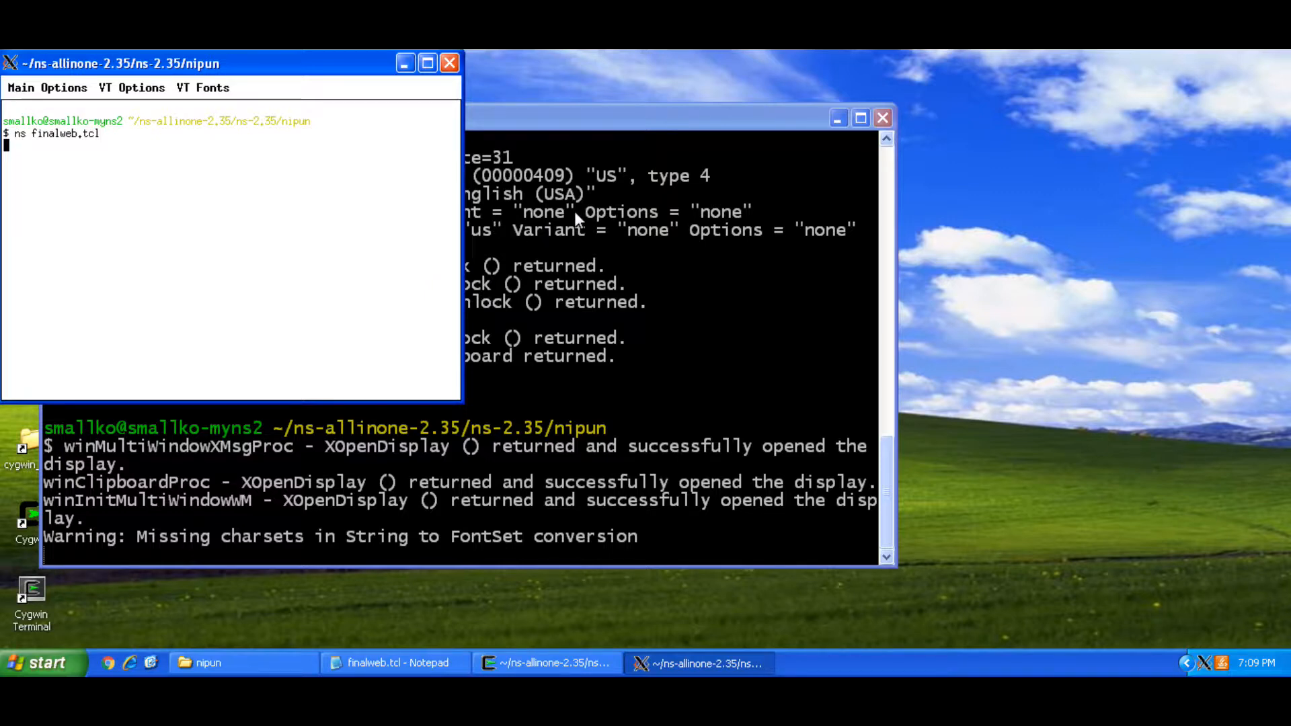
pyautogui.moveTo(821, 416)
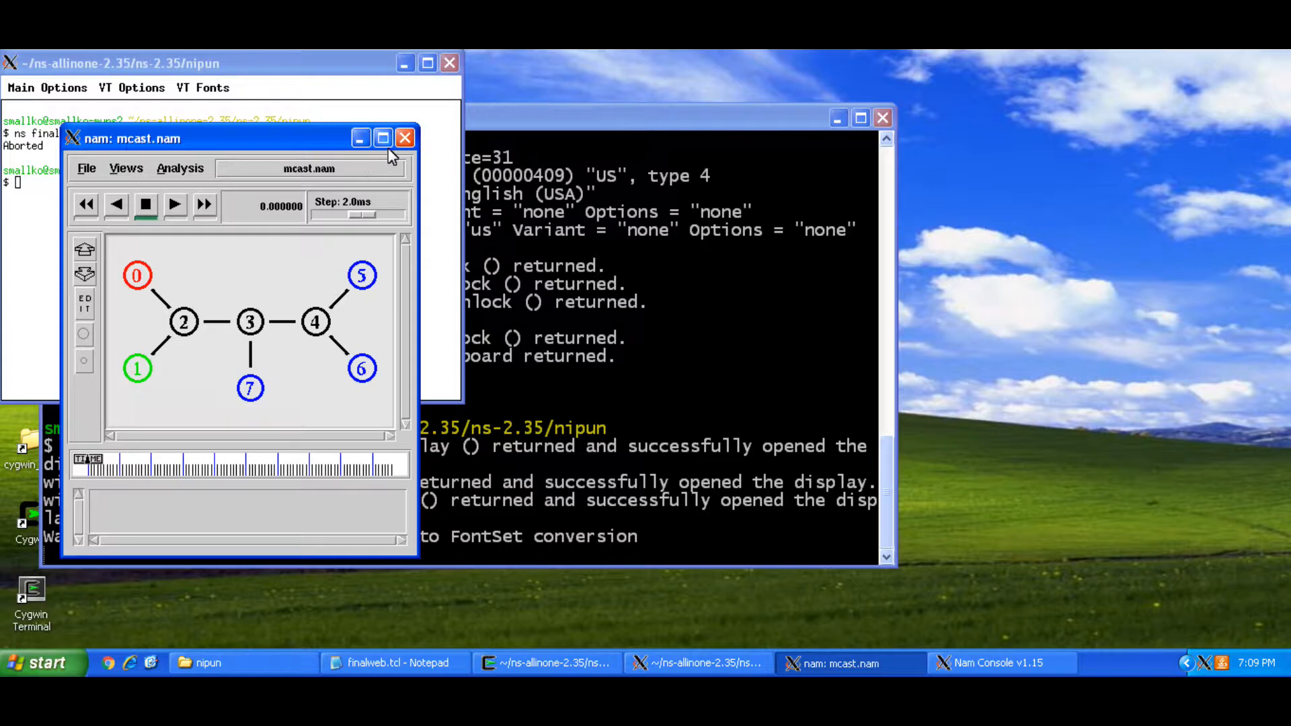
pyautogui.click(382, 137)
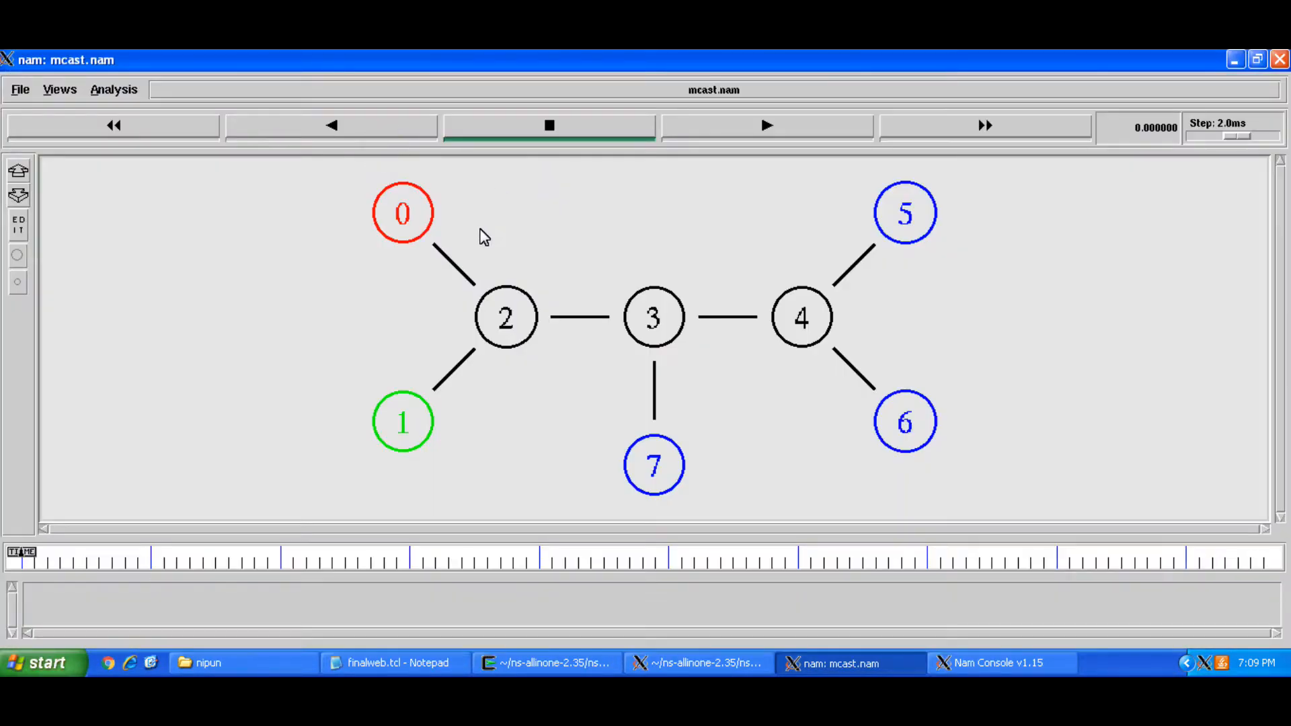
pyautogui.moveTo(663, 479)
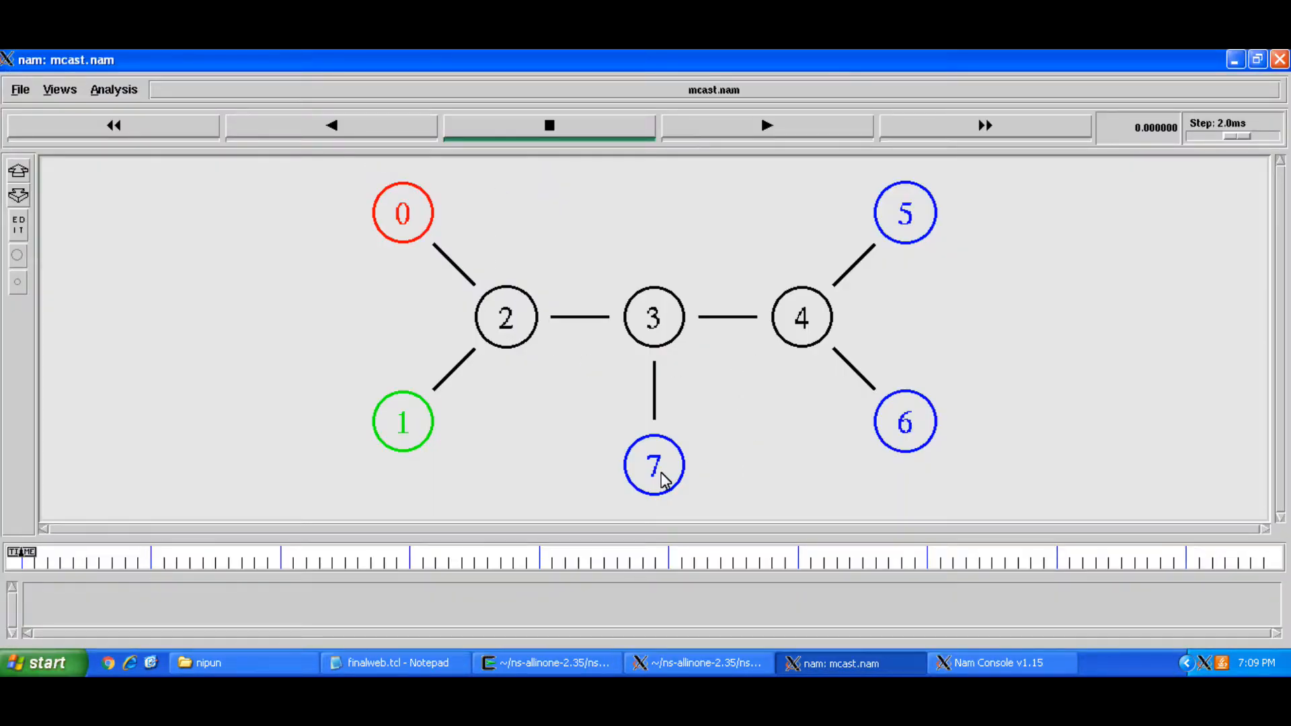
pyautogui.moveTo(917, 214)
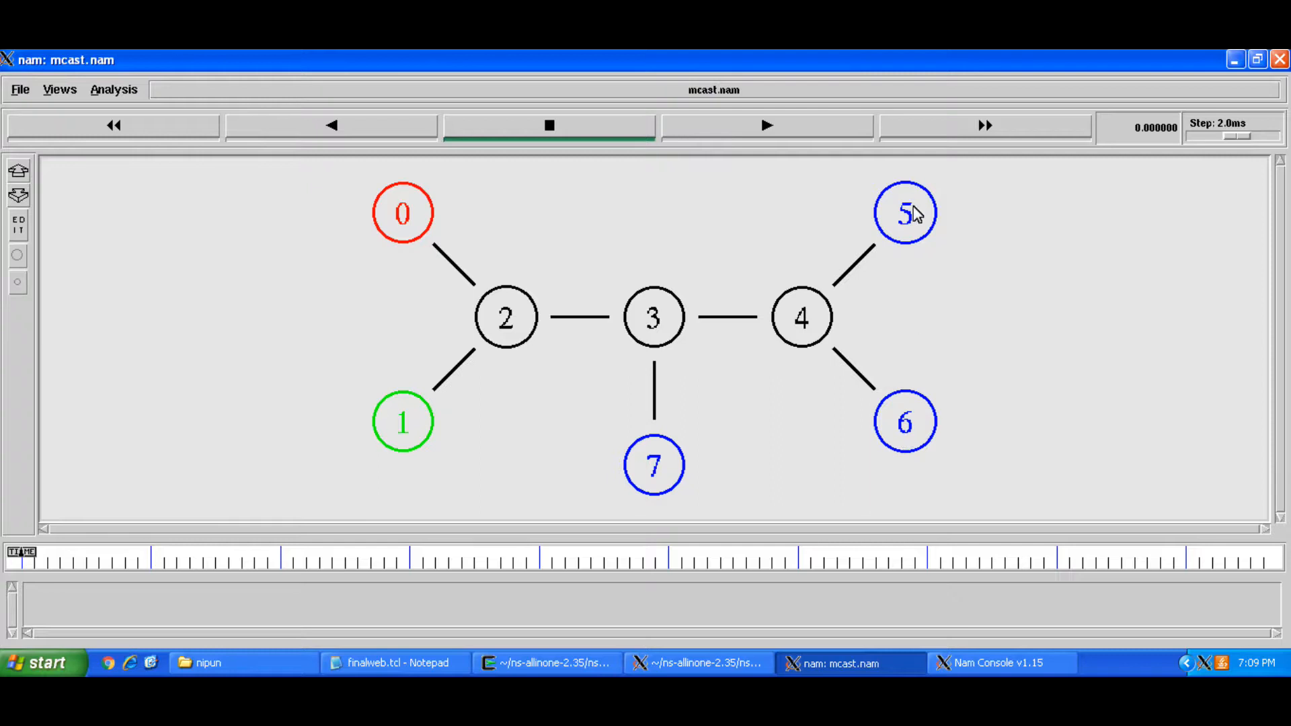
pyautogui.moveTo(906, 239)
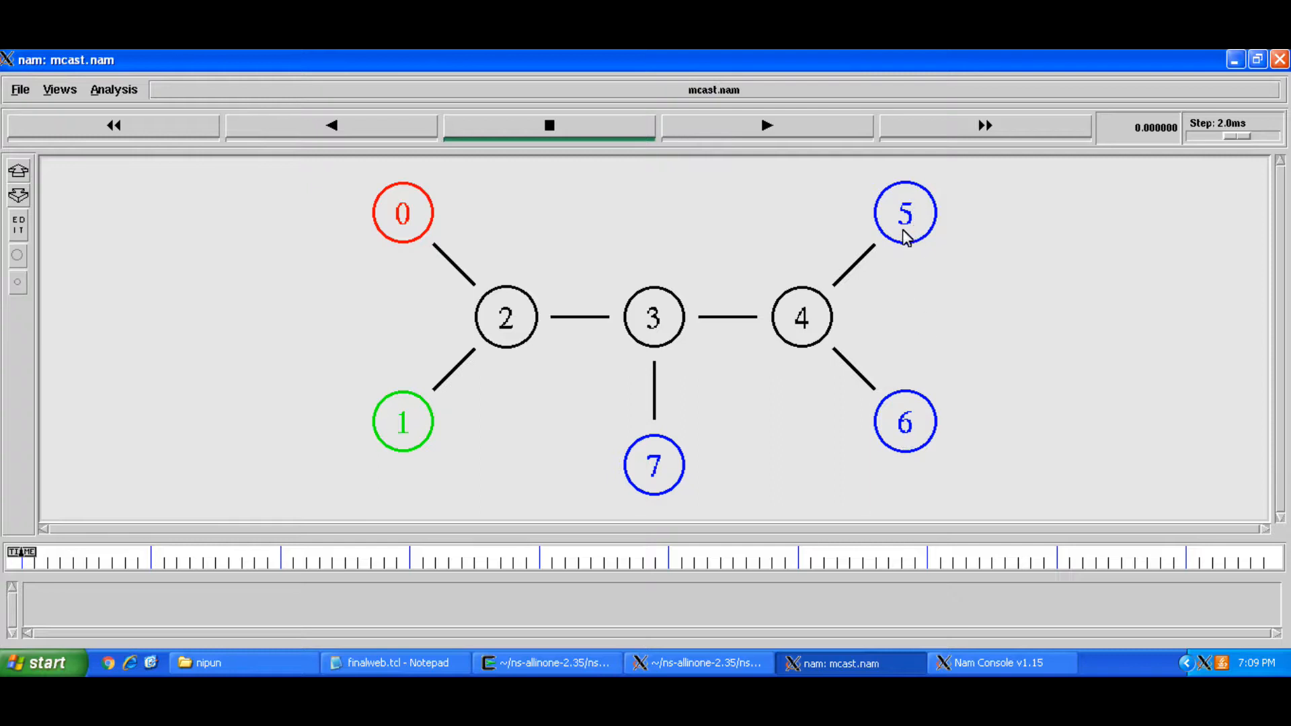
pyautogui.moveTo(693, 473)
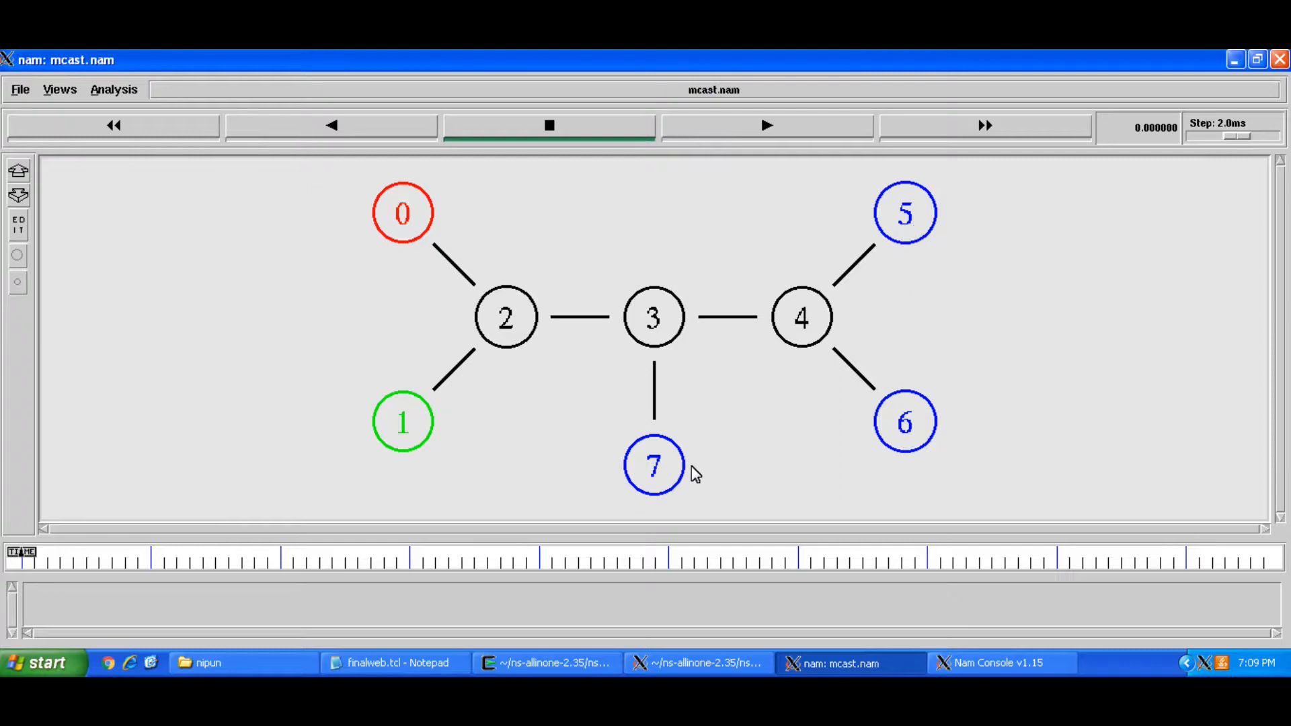
pyautogui.moveTo(698, 445)
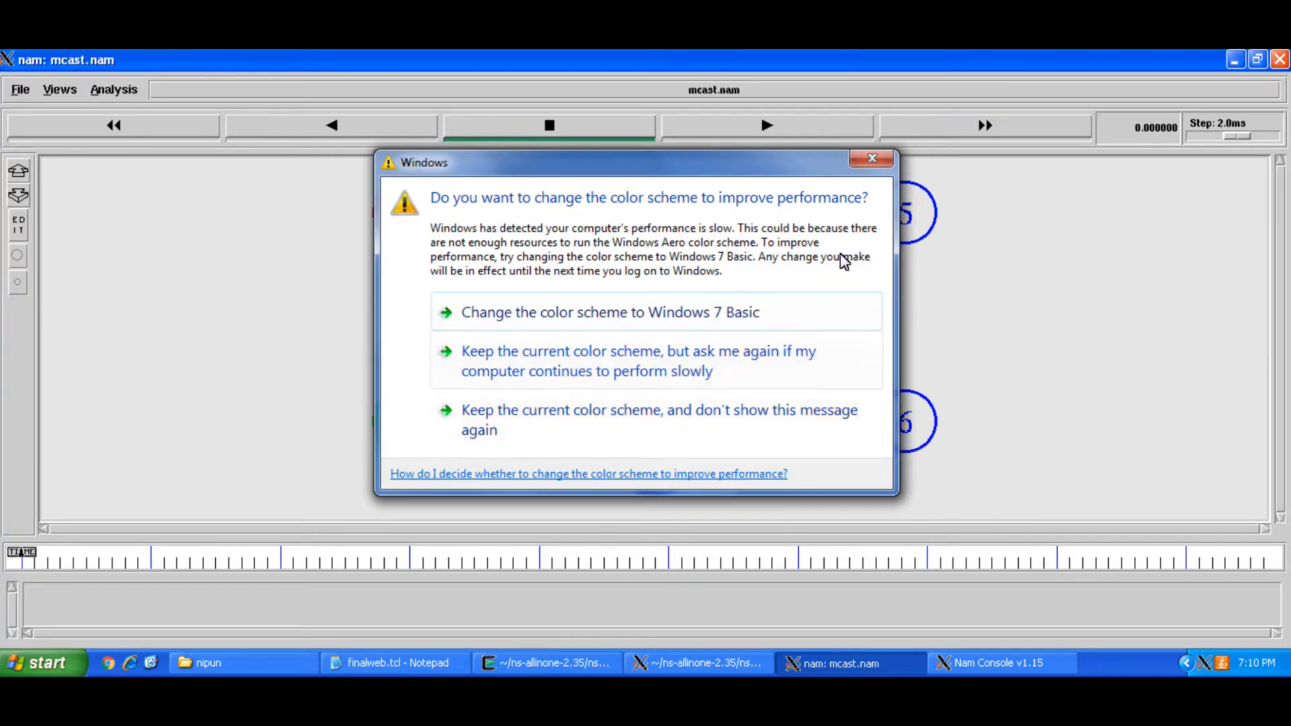
pyautogui.moveTo(735, 430)
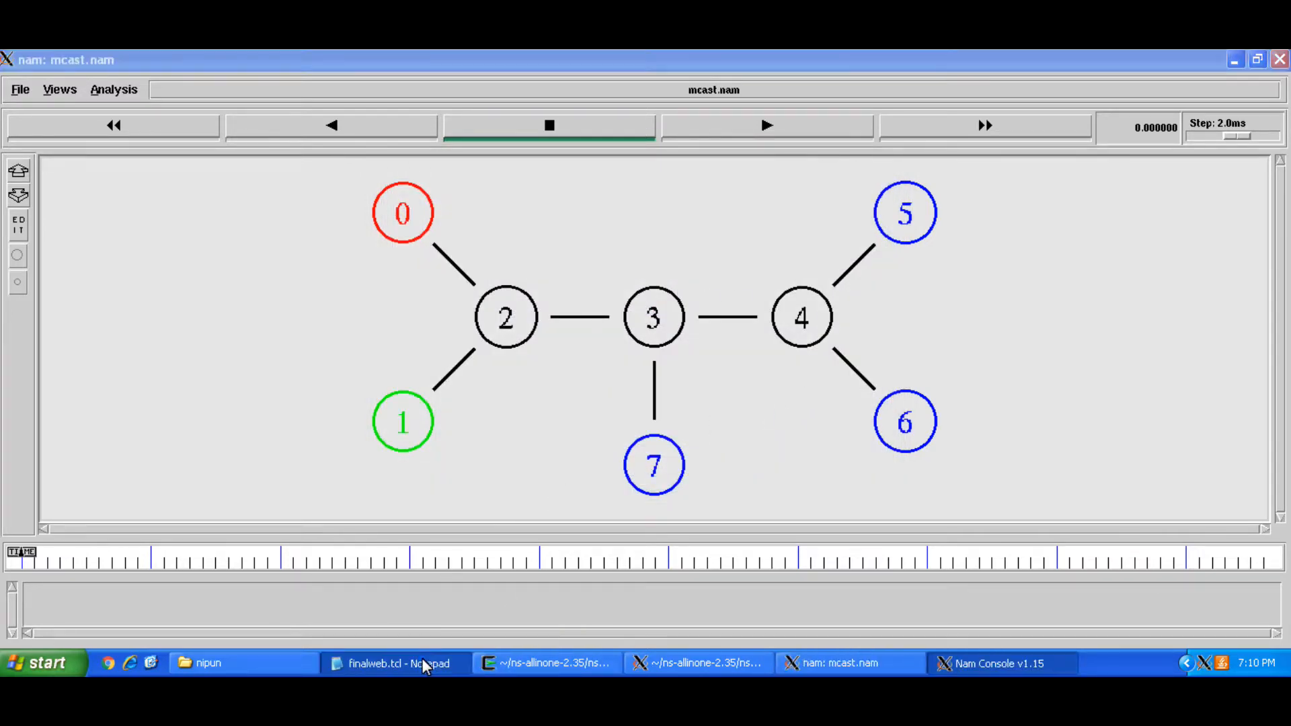
# - Show finalweb.tcl in Notepad scrolled to the duplex-link and orient definitions, highlighting a link line
pyautogui.click(395, 663)
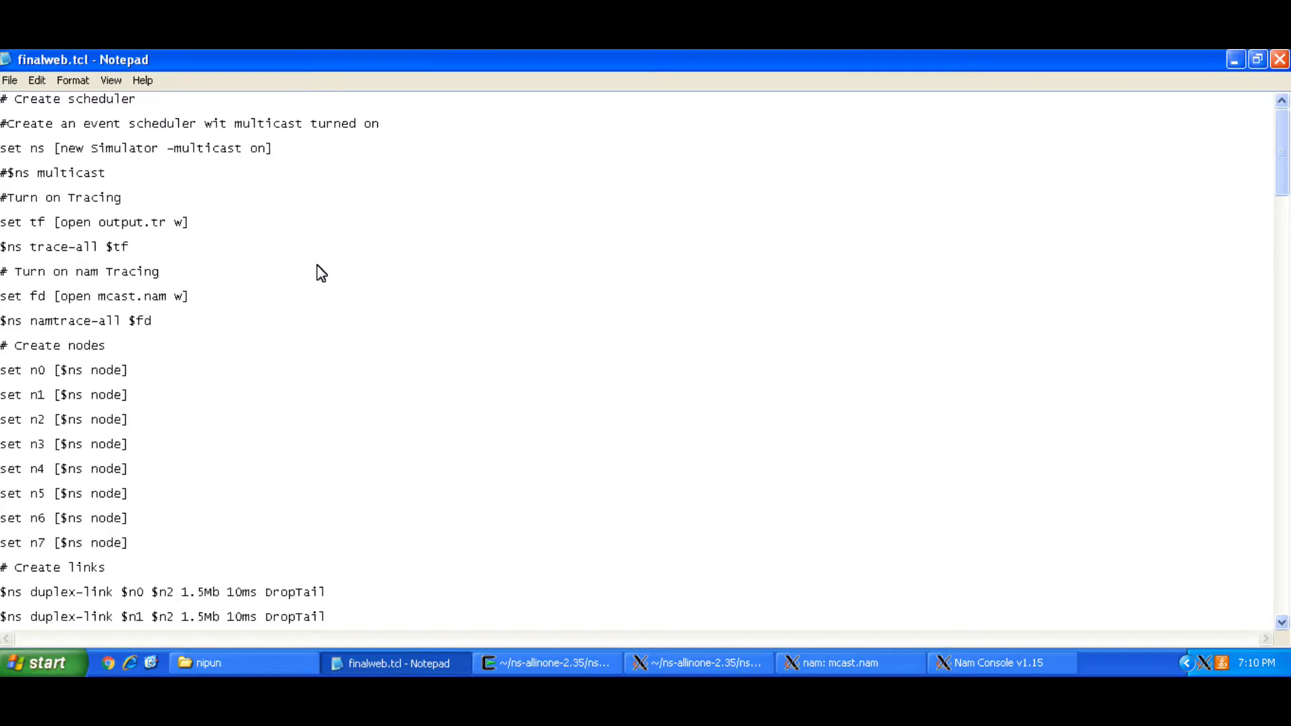
pyautogui.moveTo(266, 307)
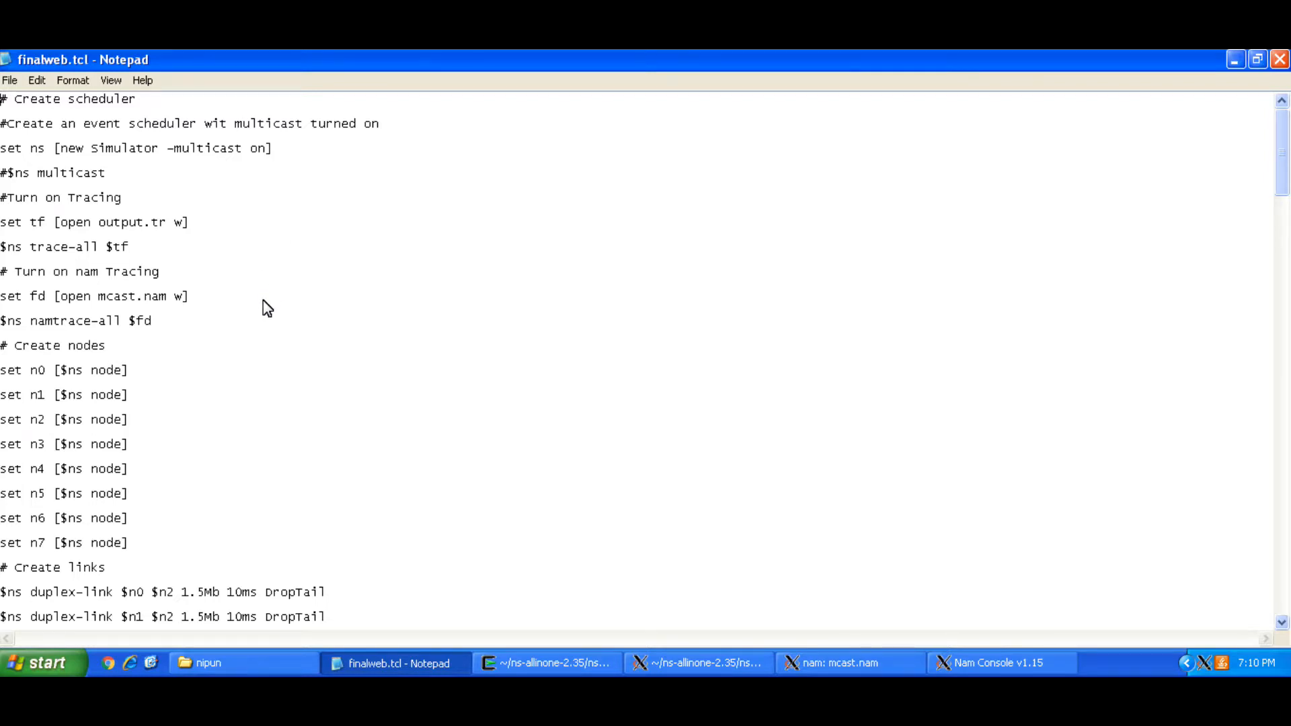
pyautogui.moveTo(264, 312)
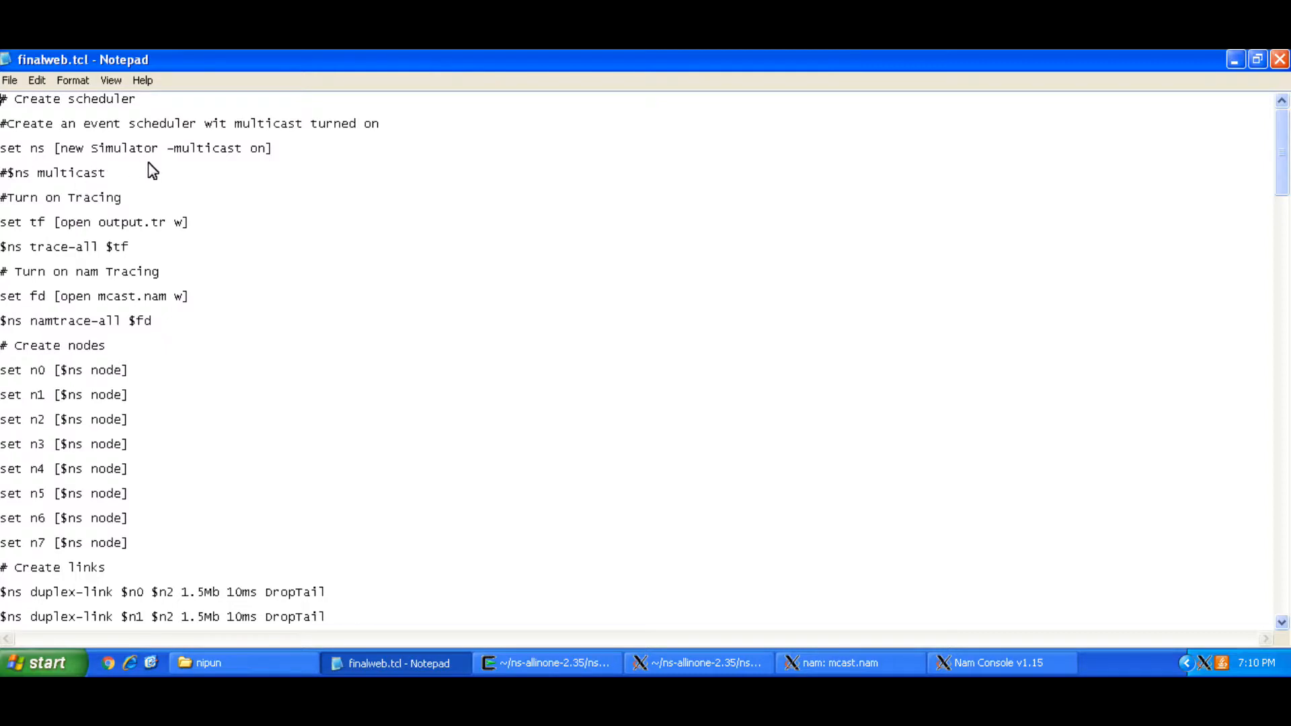
pyautogui.moveTo(228, 274)
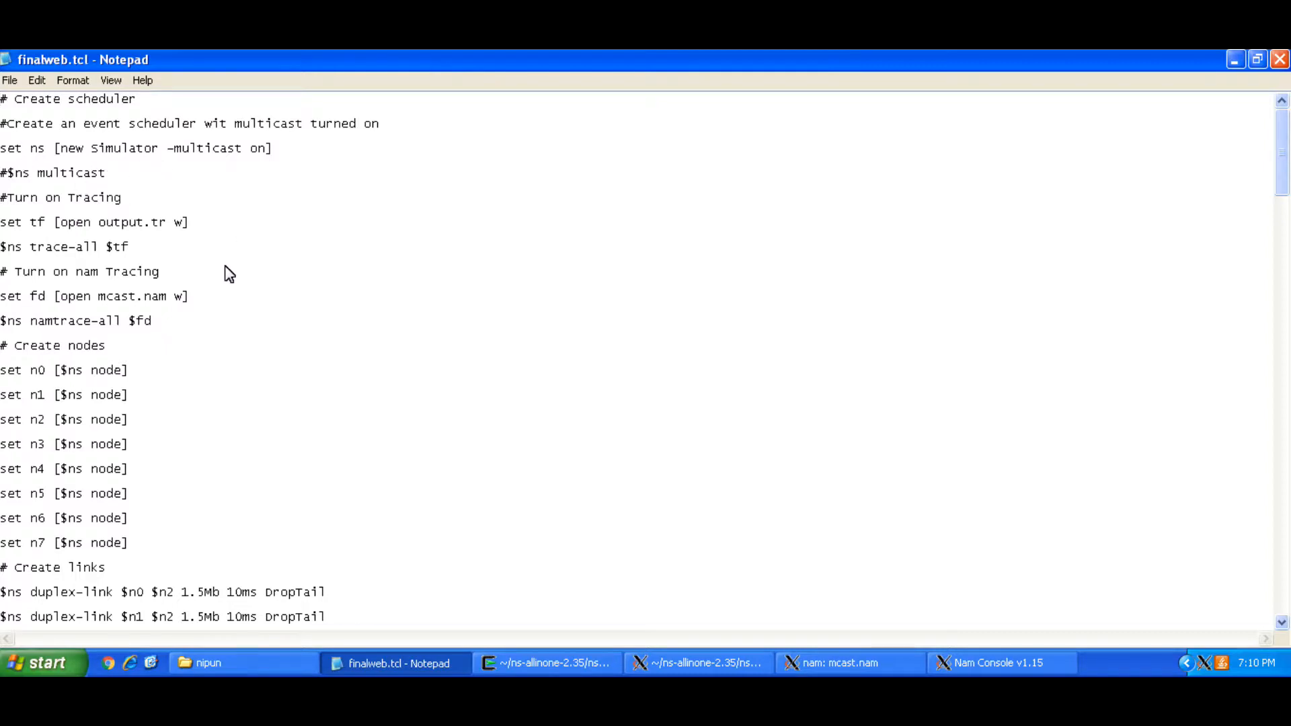
pyautogui.scroll(-3)
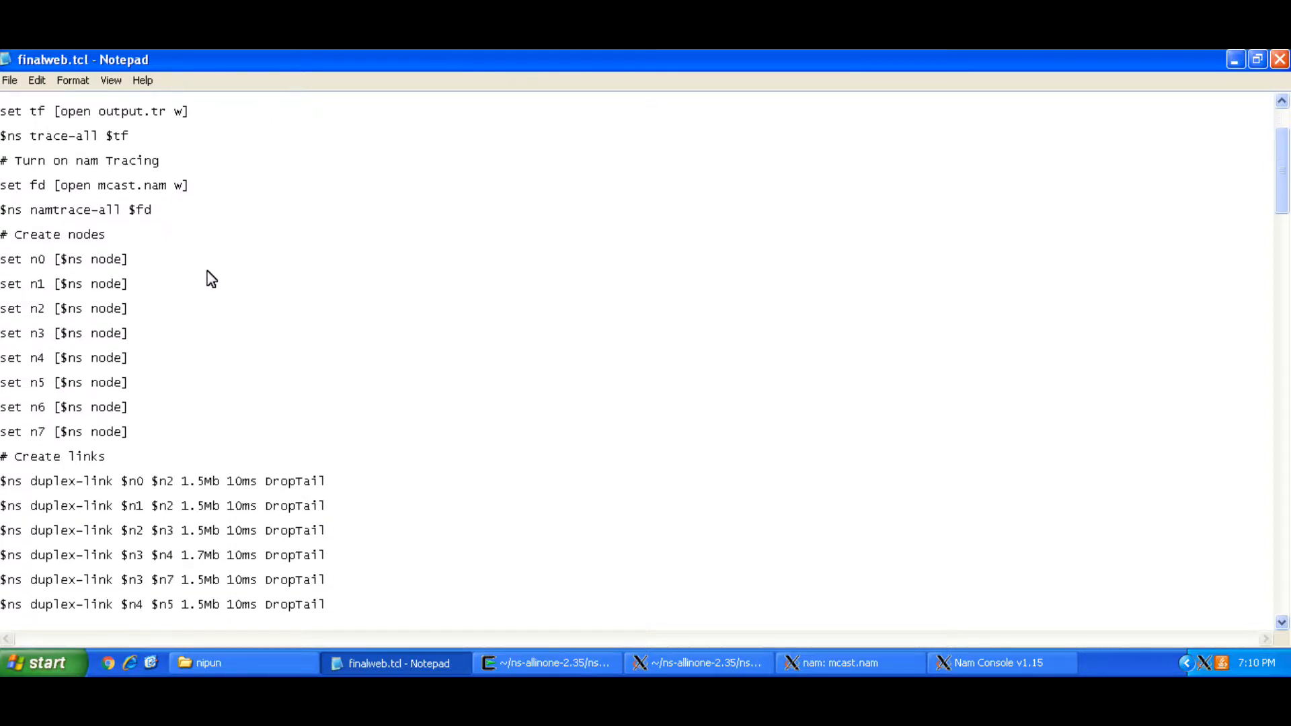
pyautogui.scroll(-3)
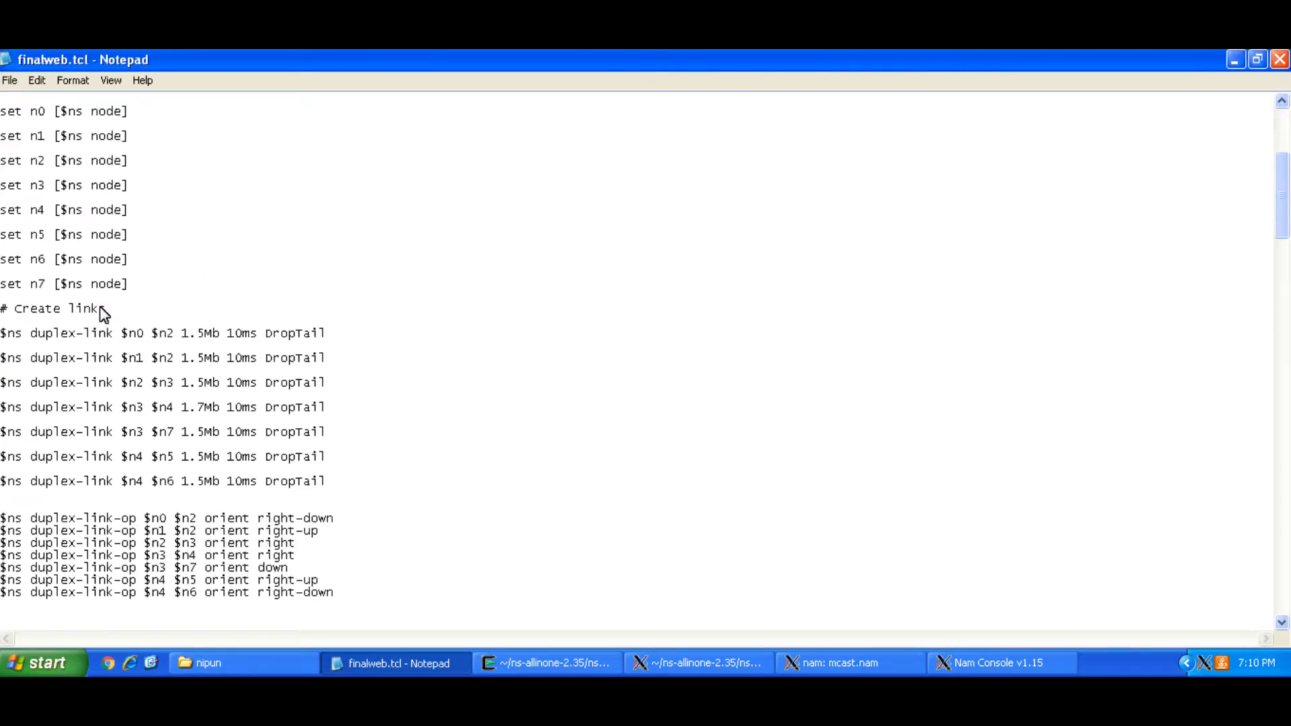
pyautogui.scroll(-3)
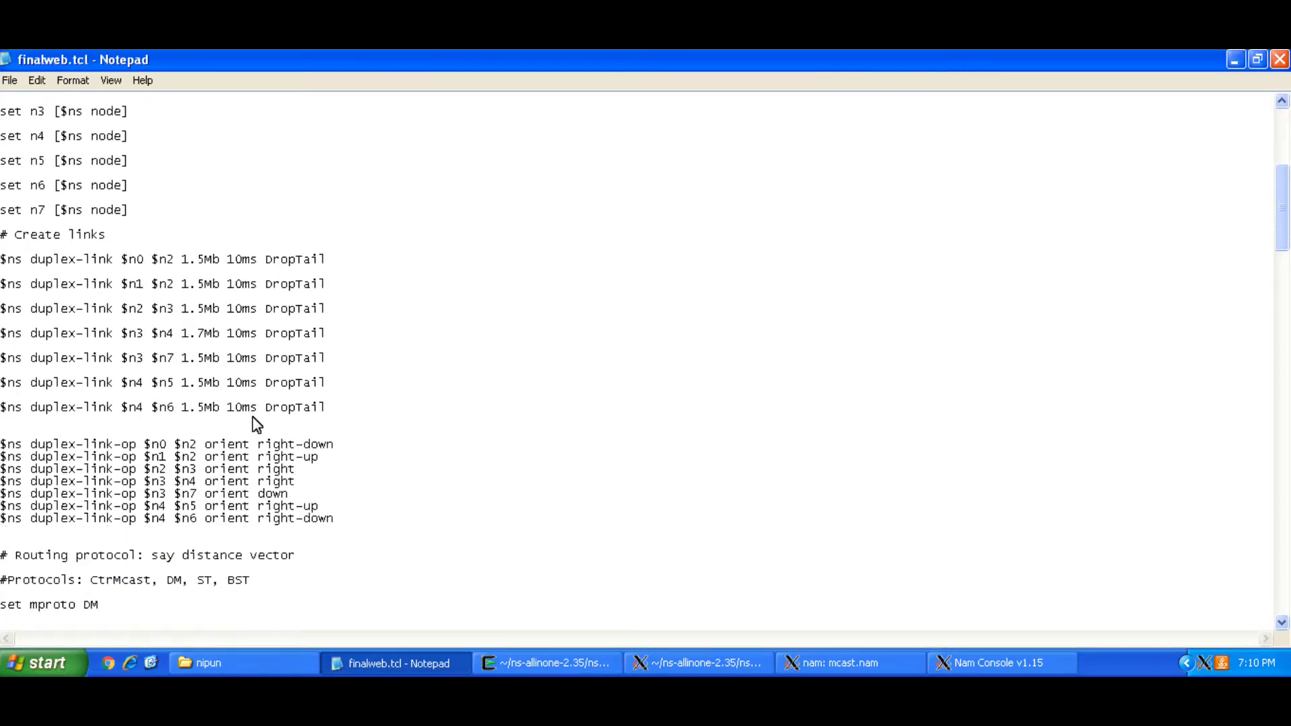
pyautogui.scroll(-3)
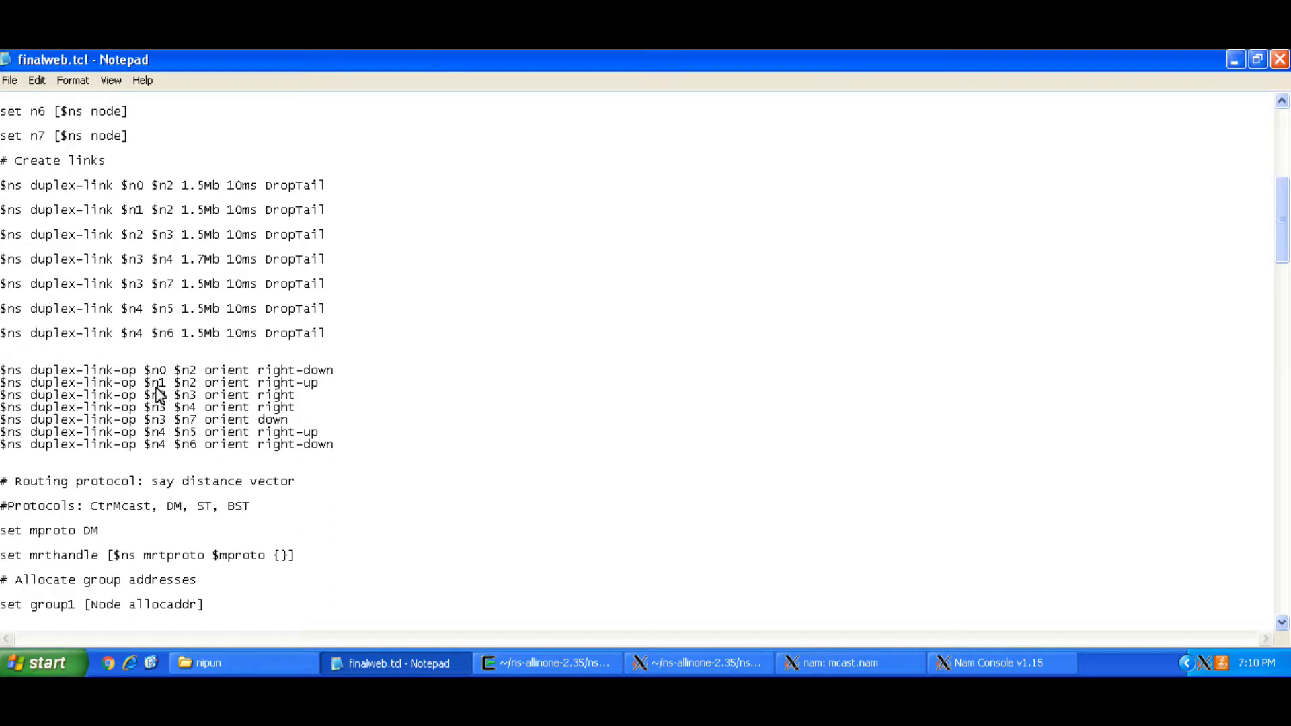
pyautogui.moveTo(4, 369); pyautogui.dragTo(195, 394)
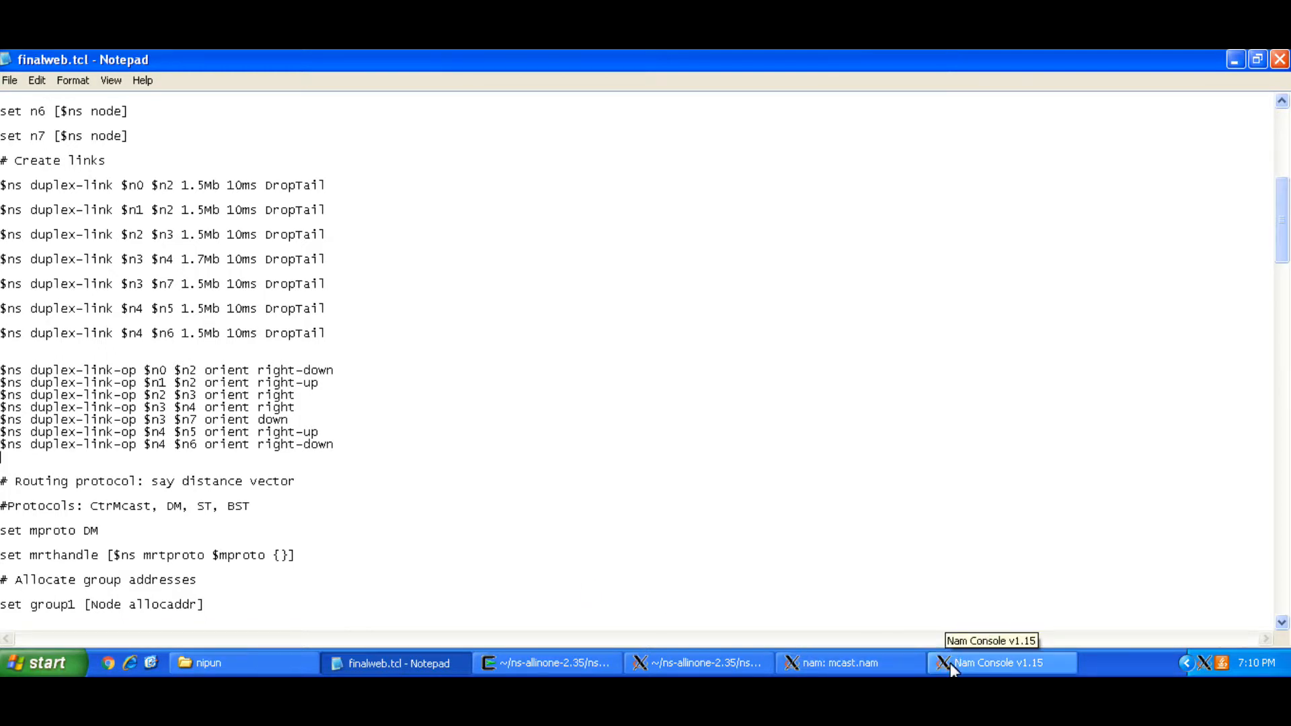
pyautogui.moveTo(869, 665)
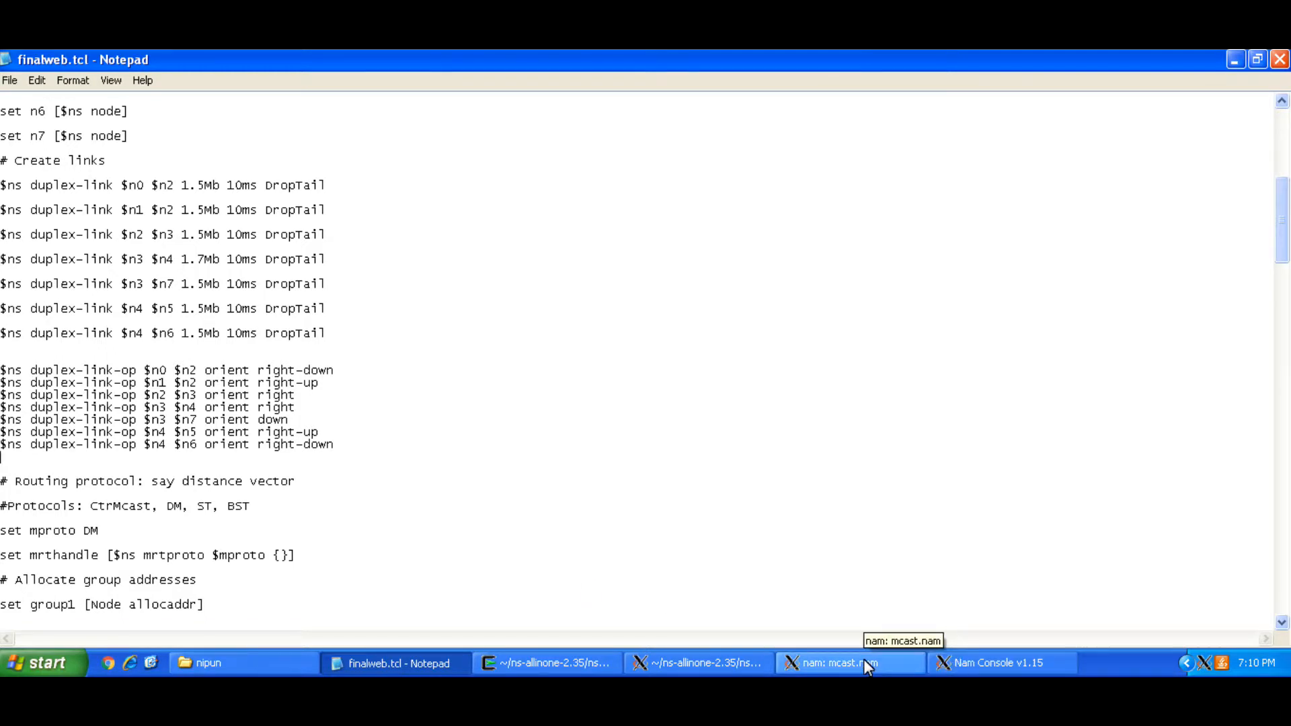
pyautogui.click(866, 667)
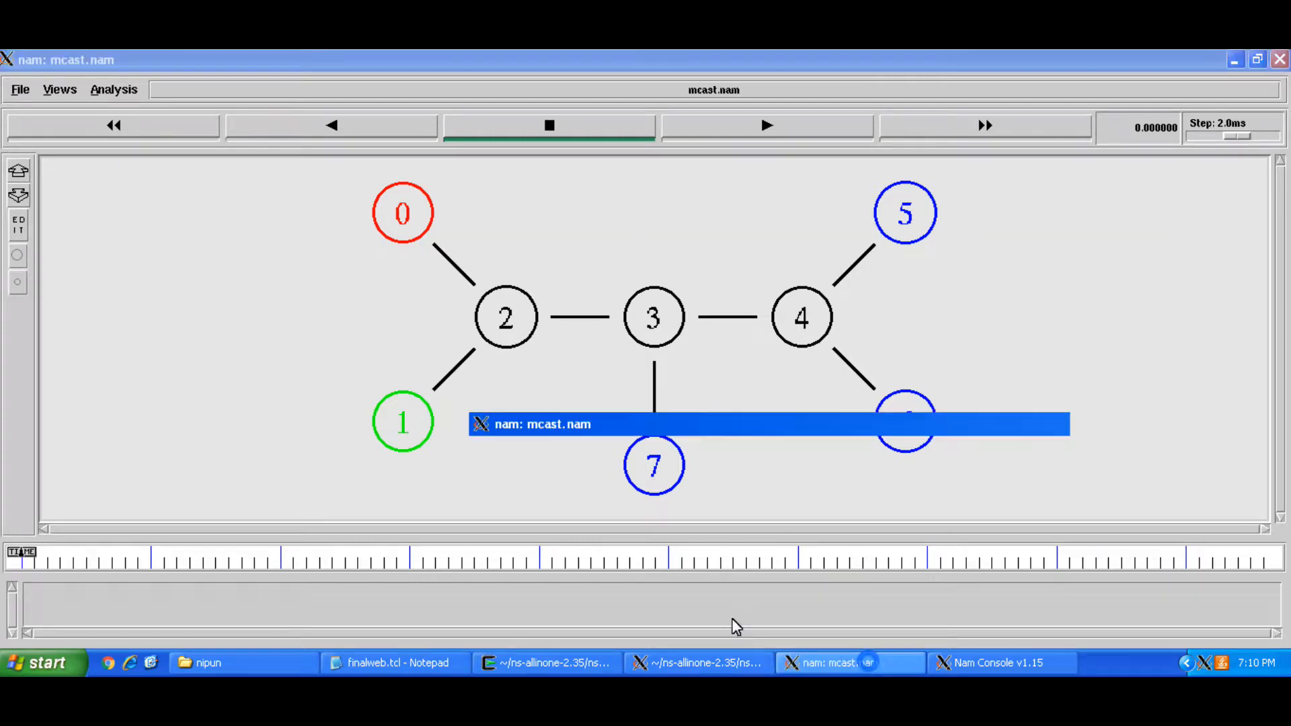
pyautogui.click(395, 663)
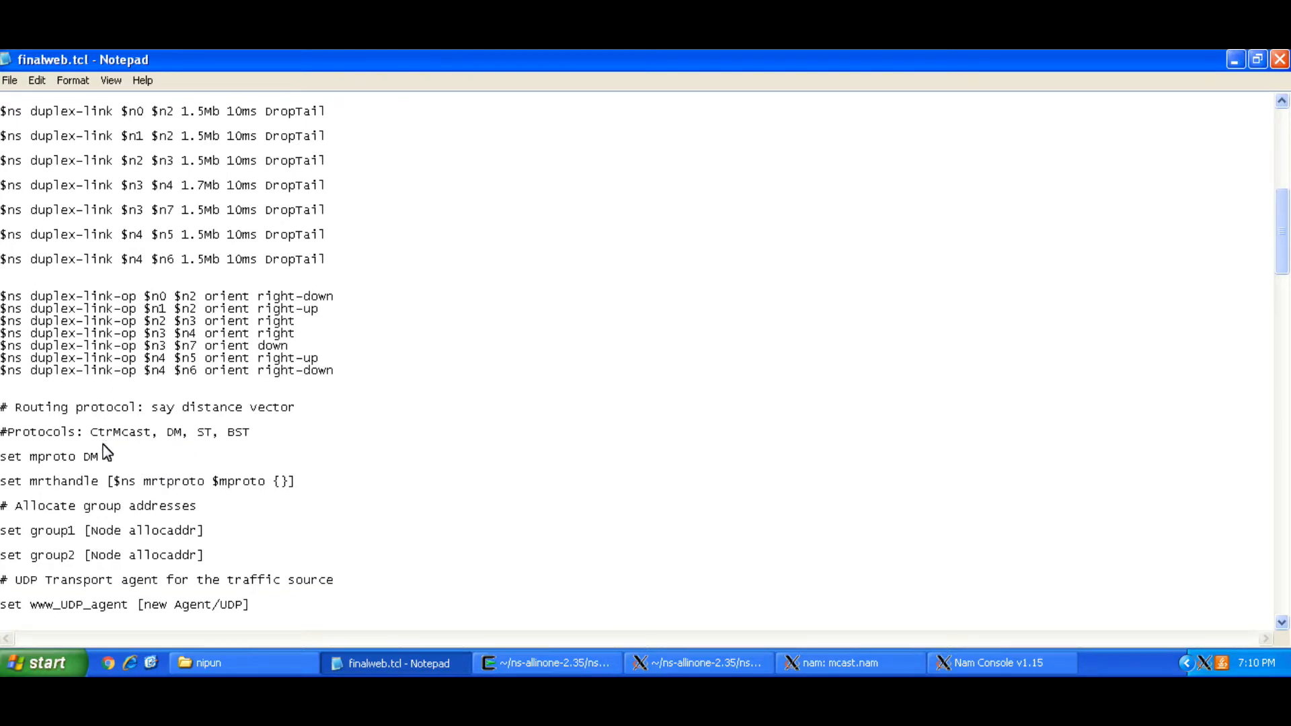
pyautogui.moveTo(195, 449)
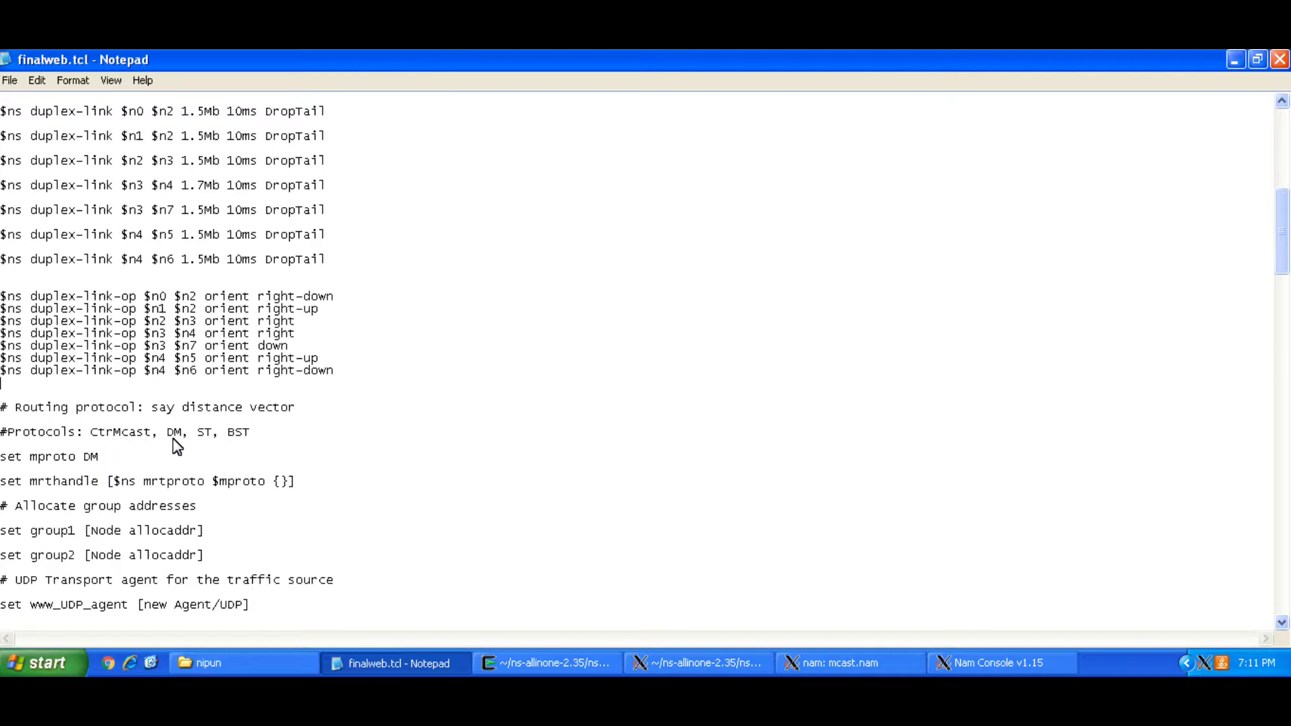
pyautogui.moveTo(221, 445)
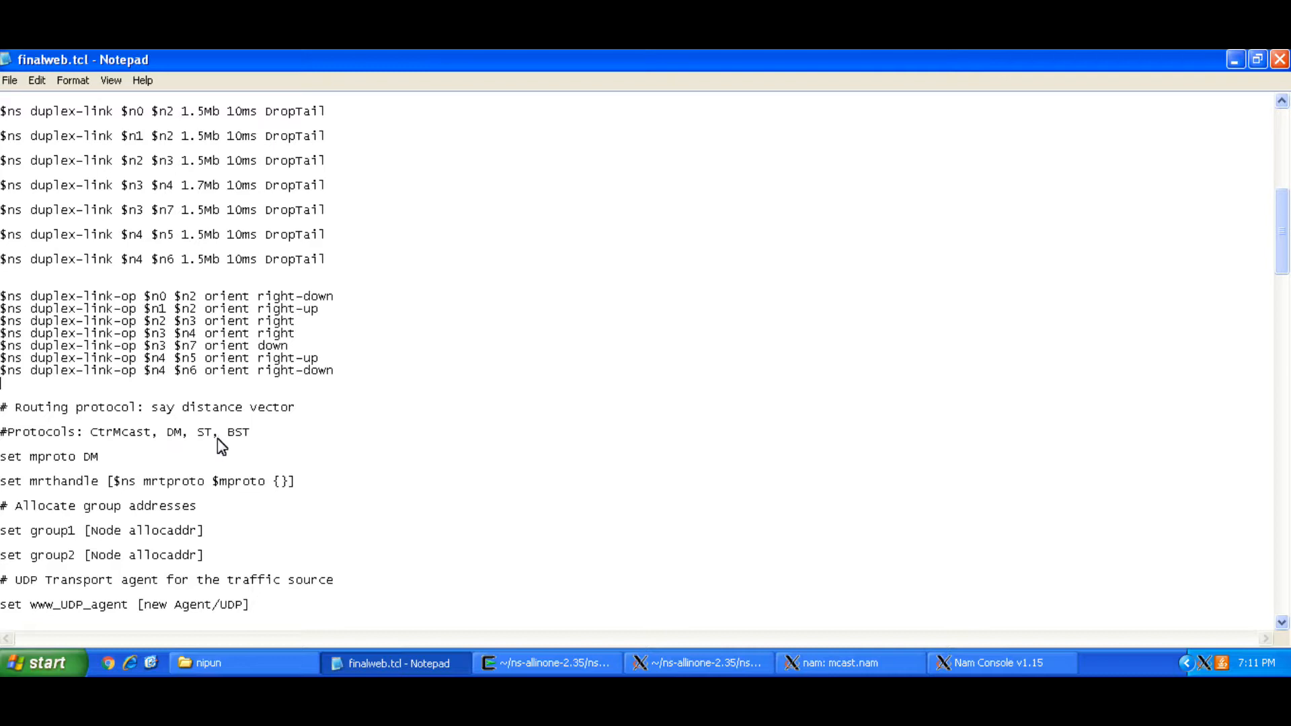
pyautogui.moveTo(244, 449)
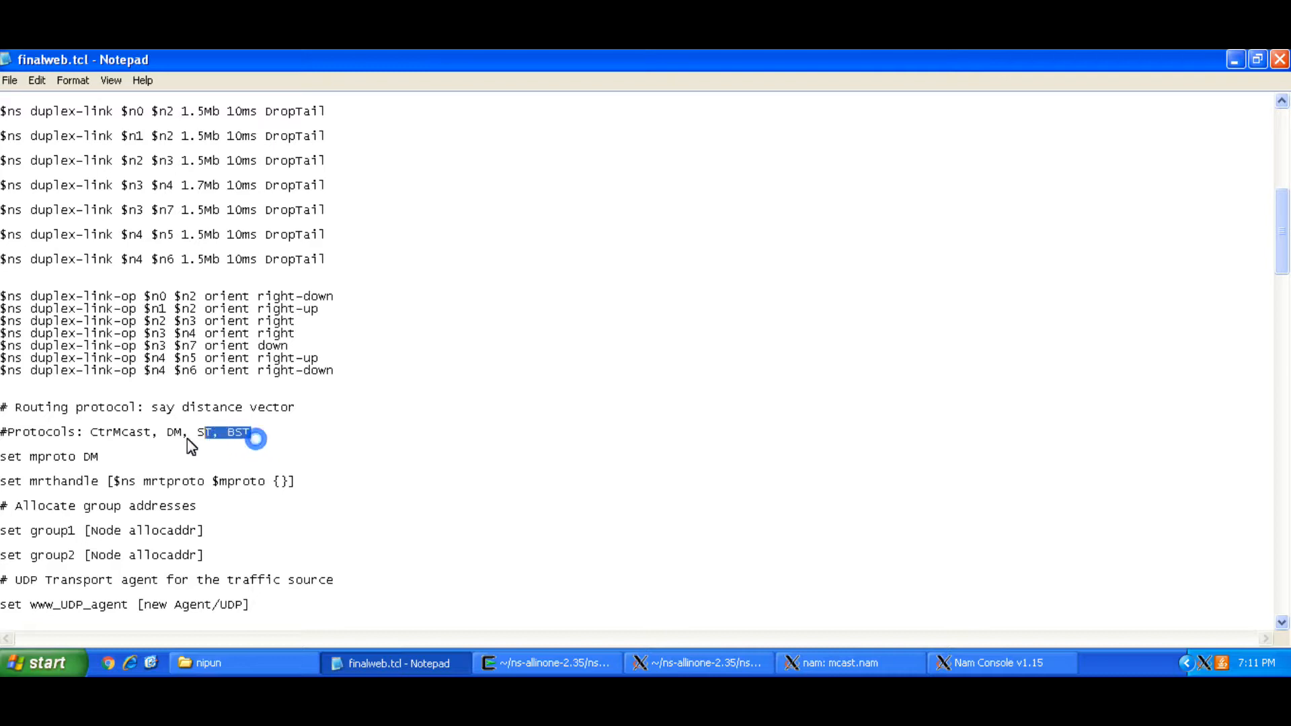
# - Highlight the protocol list CtrMcast, DM, ST, BST and point out DM as the chosen mproto
pyautogui.moveTo(239, 431); pyautogui.dragTo(90, 432)
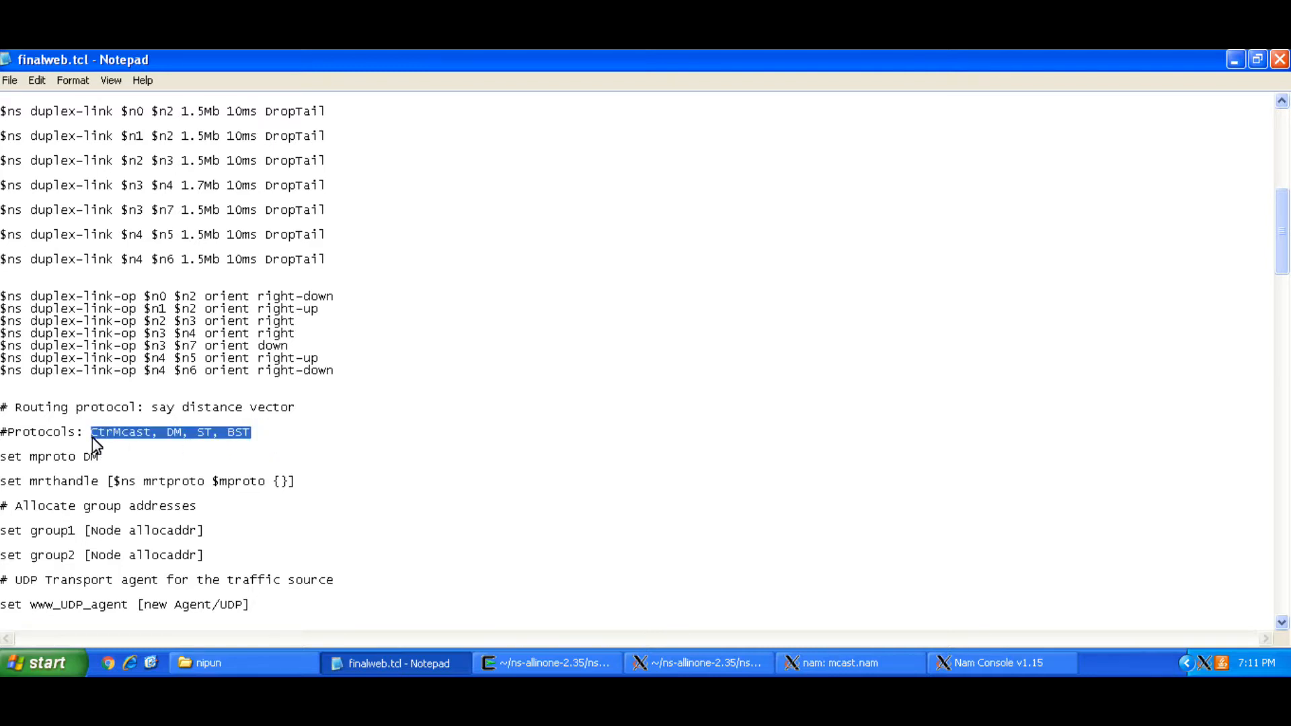
pyautogui.moveTo(97, 436)
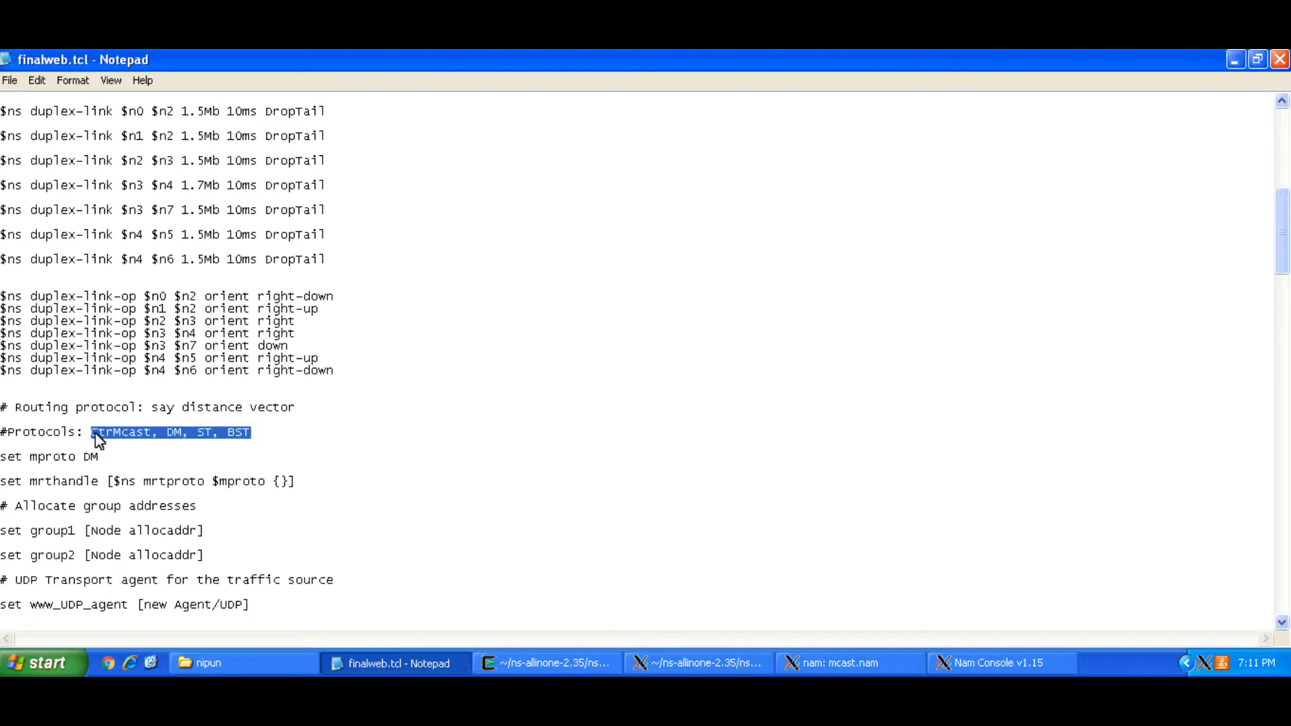
pyautogui.moveTo(151, 453)
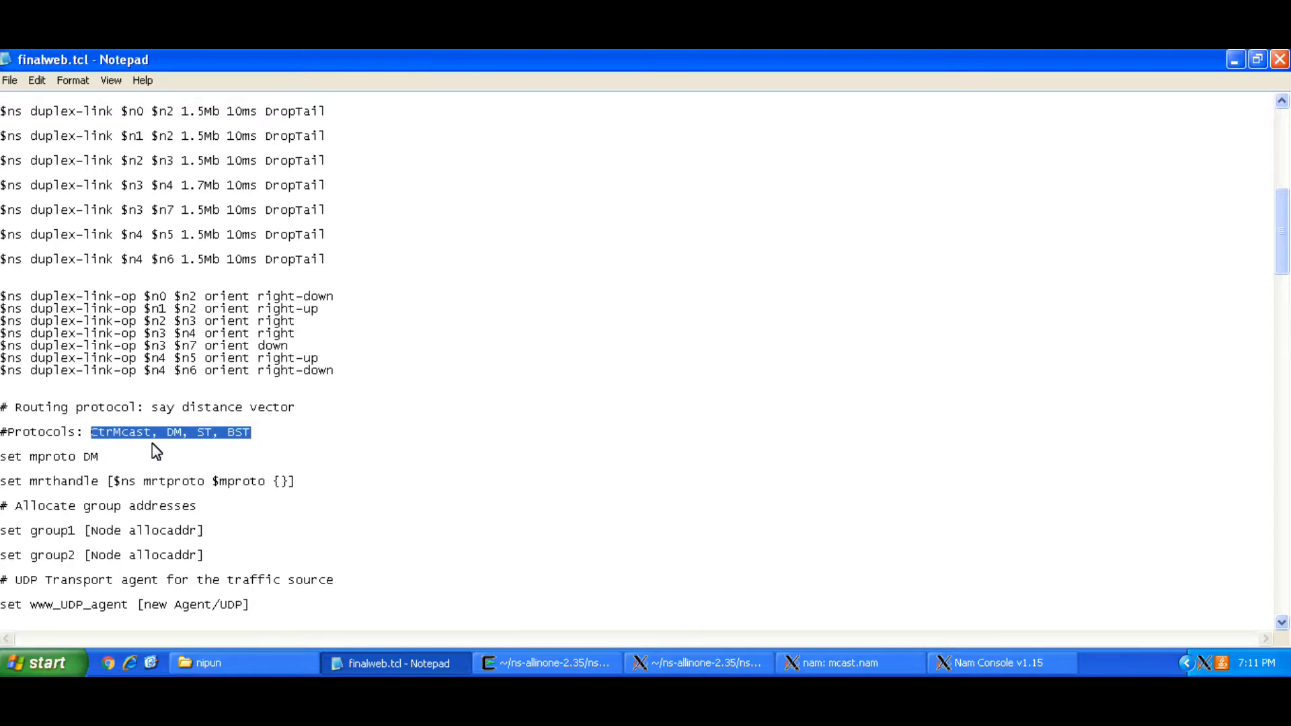
pyautogui.moveTo(250, 373)
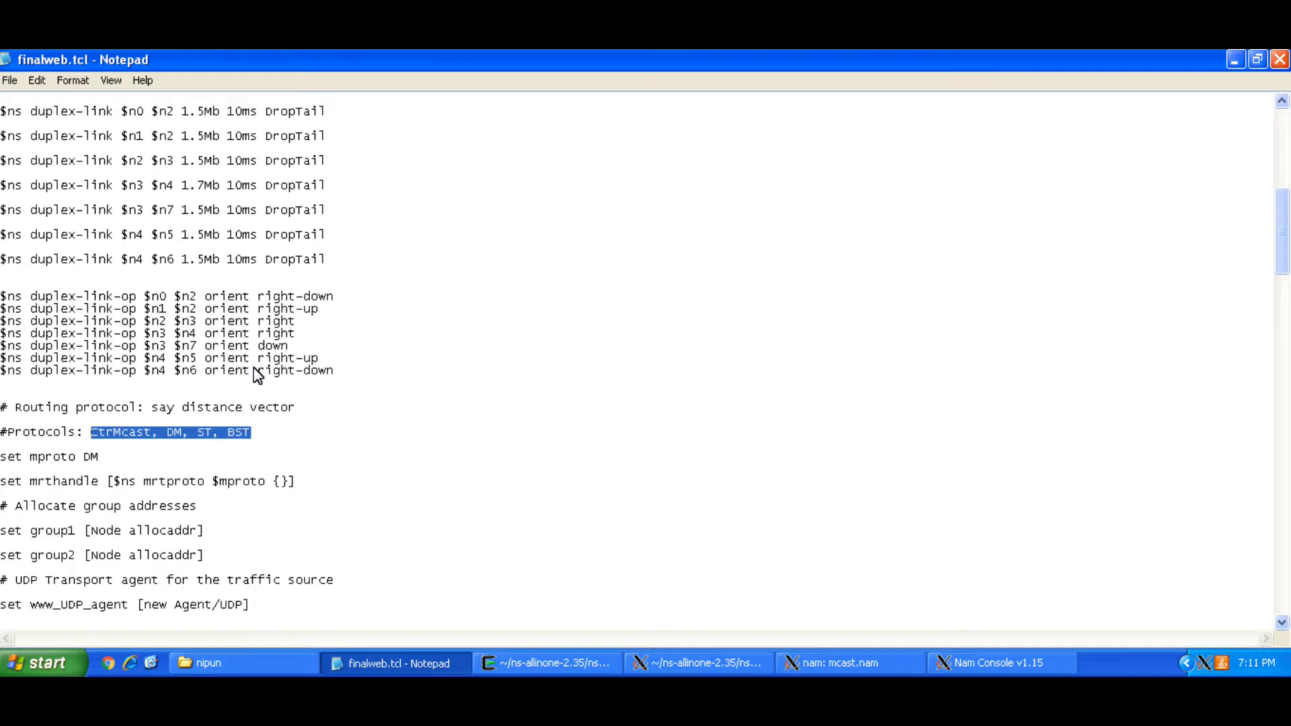
pyautogui.moveTo(245, 383)
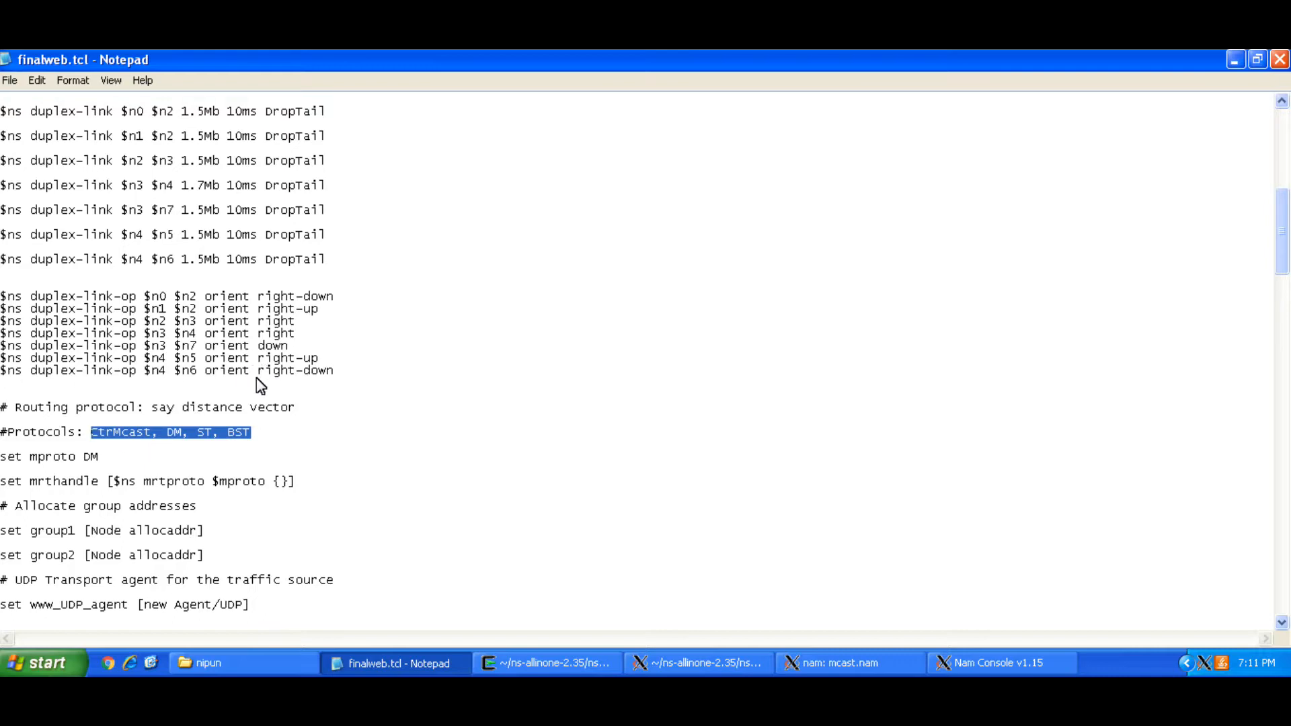
pyautogui.moveTo(92, 460)
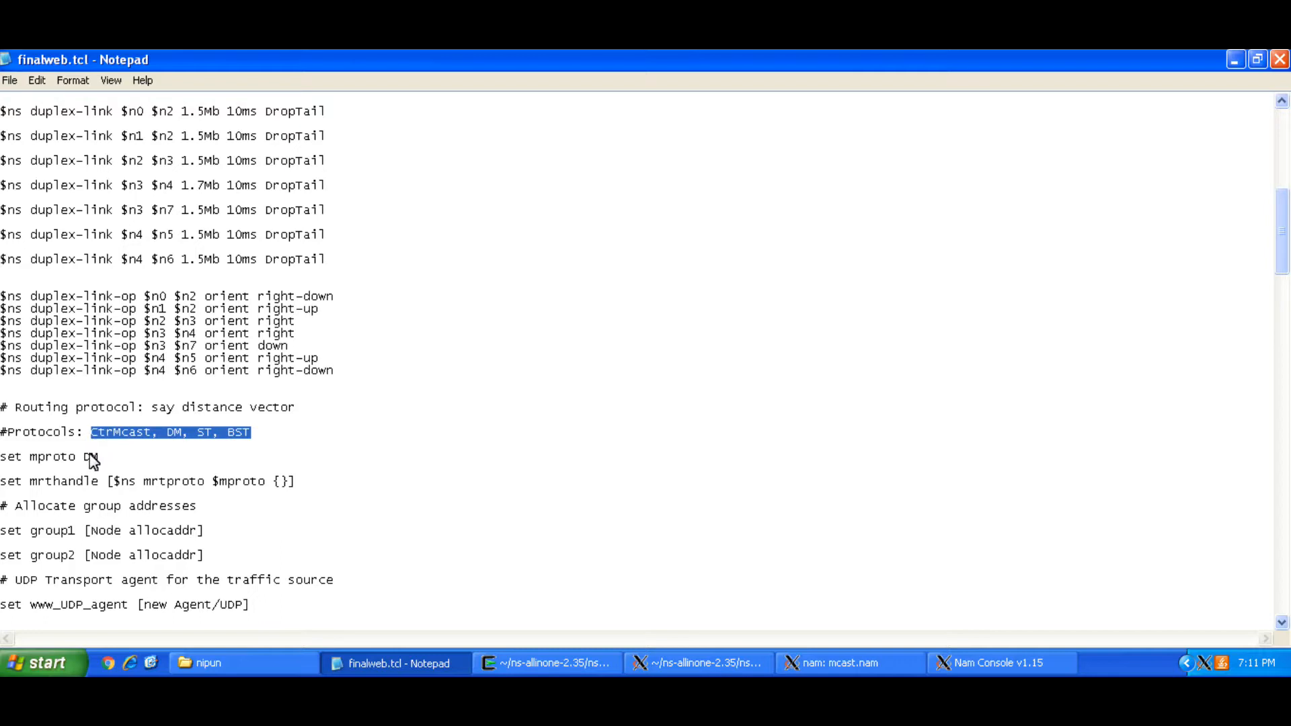
pyautogui.click(96, 473)
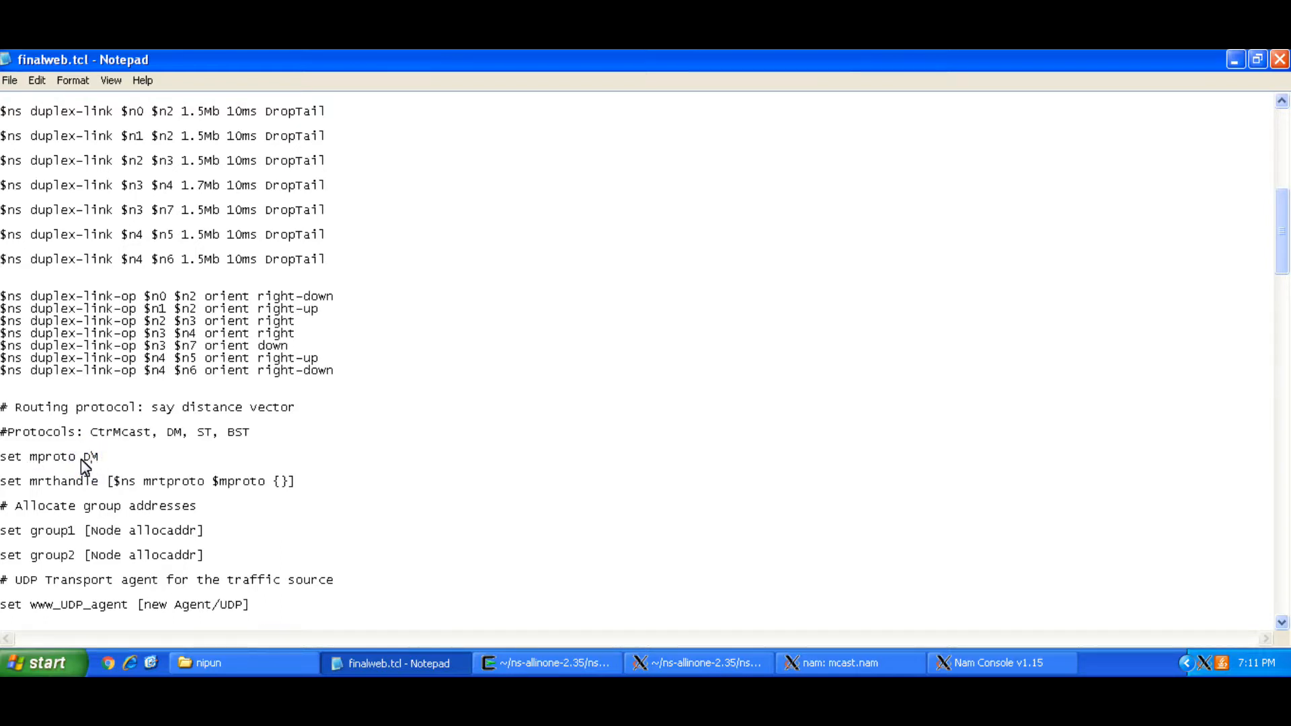
pyautogui.doubleClick(92, 457)
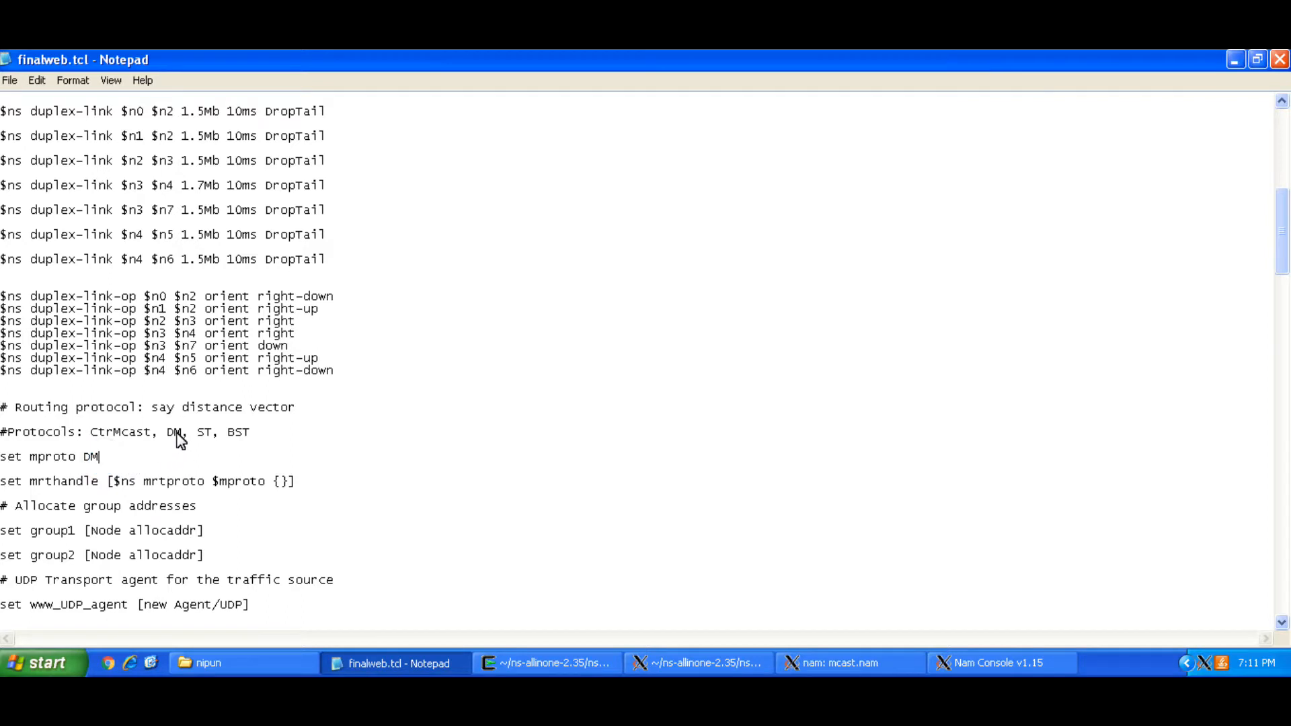
pyautogui.moveTo(174, 441)
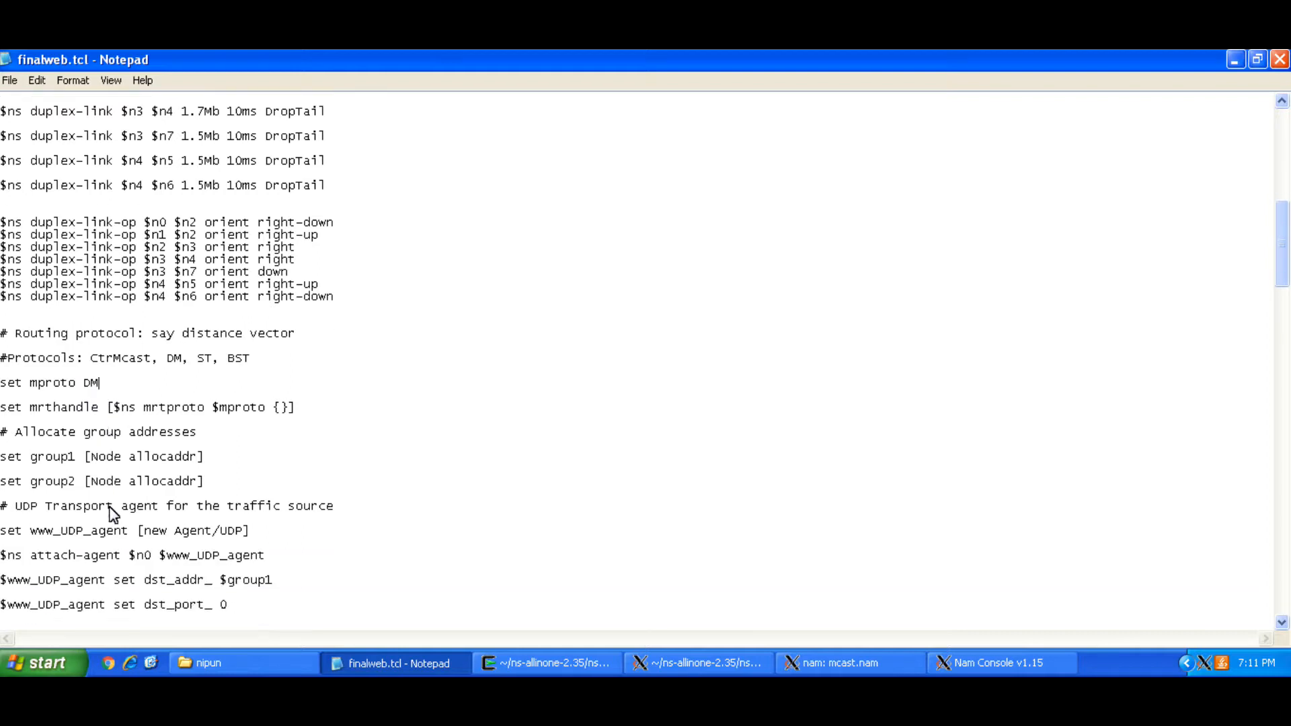
pyautogui.scroll(-3)
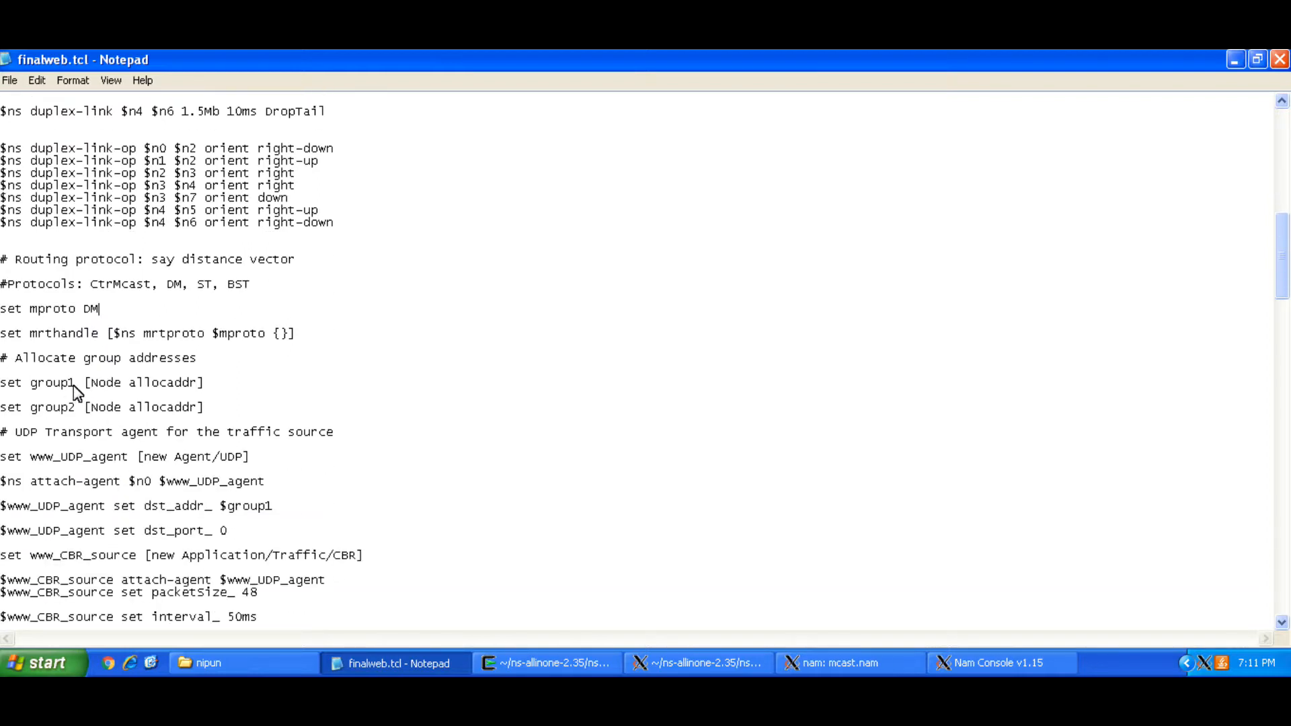
pyautogui.moveTo(73, 439)
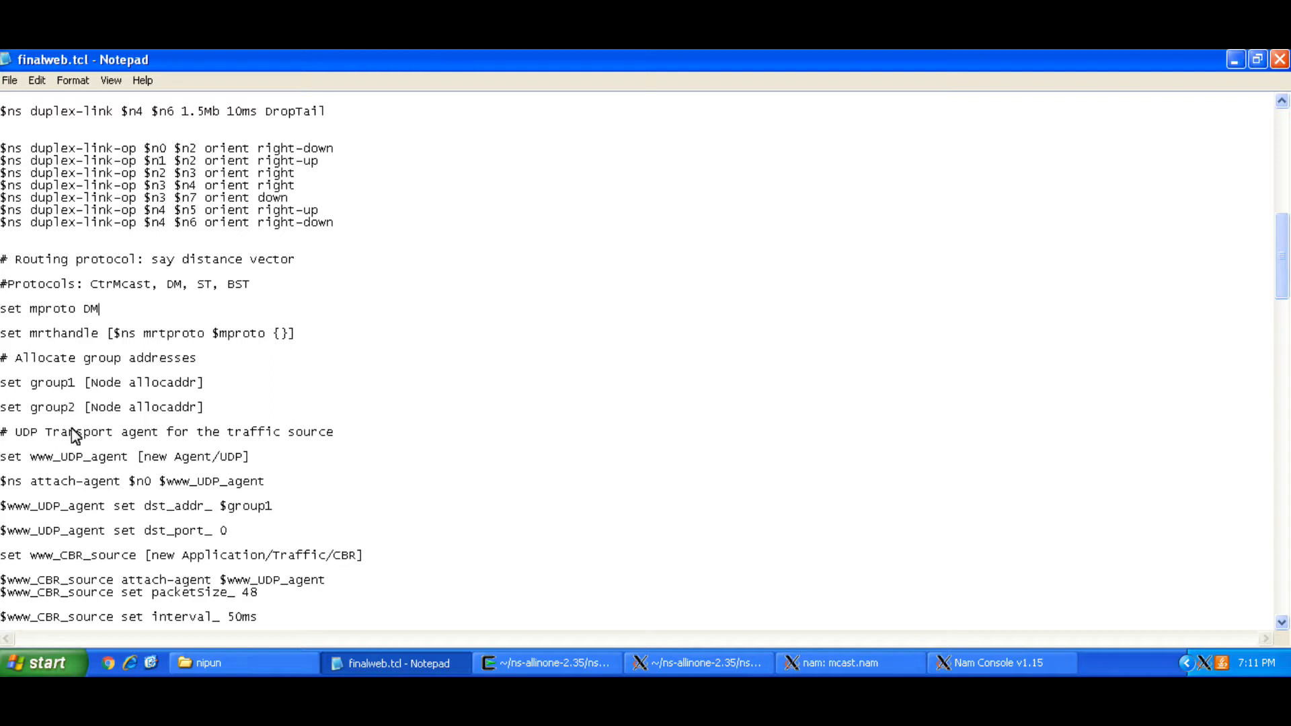
pyautogui.scroll(-3)
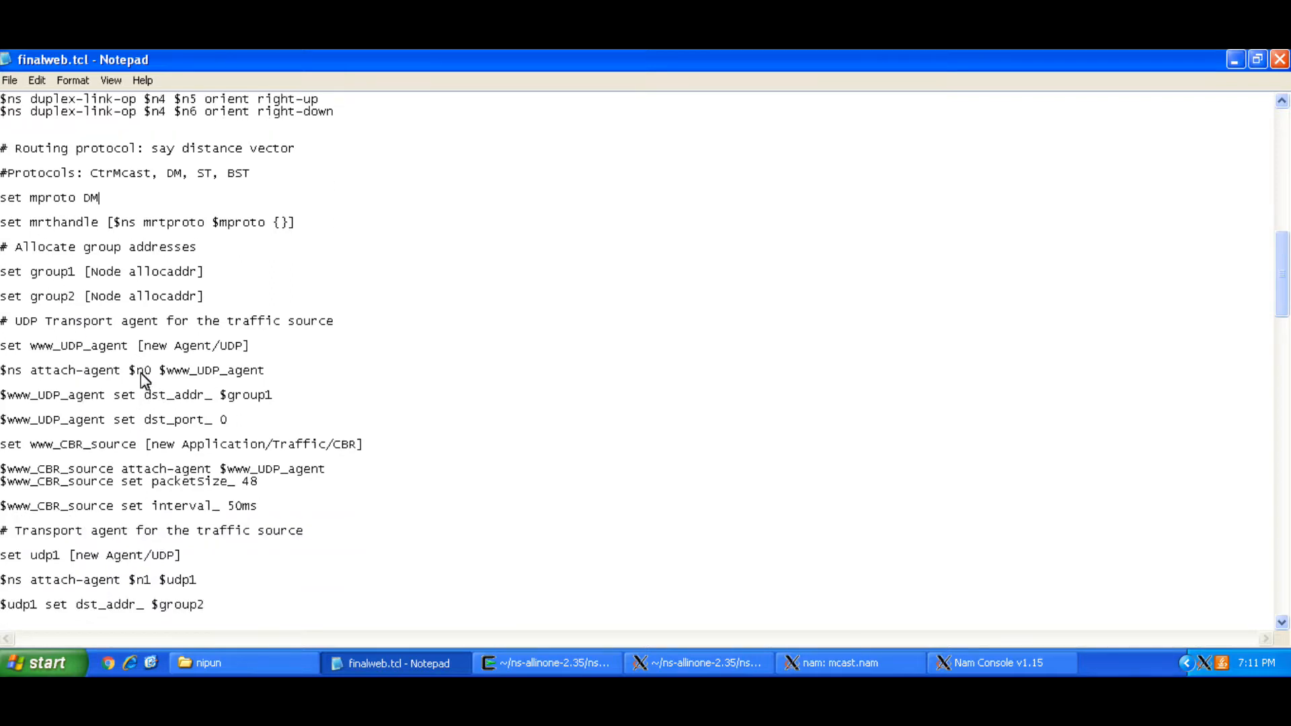
pyautogui.moveTo(44, 340)
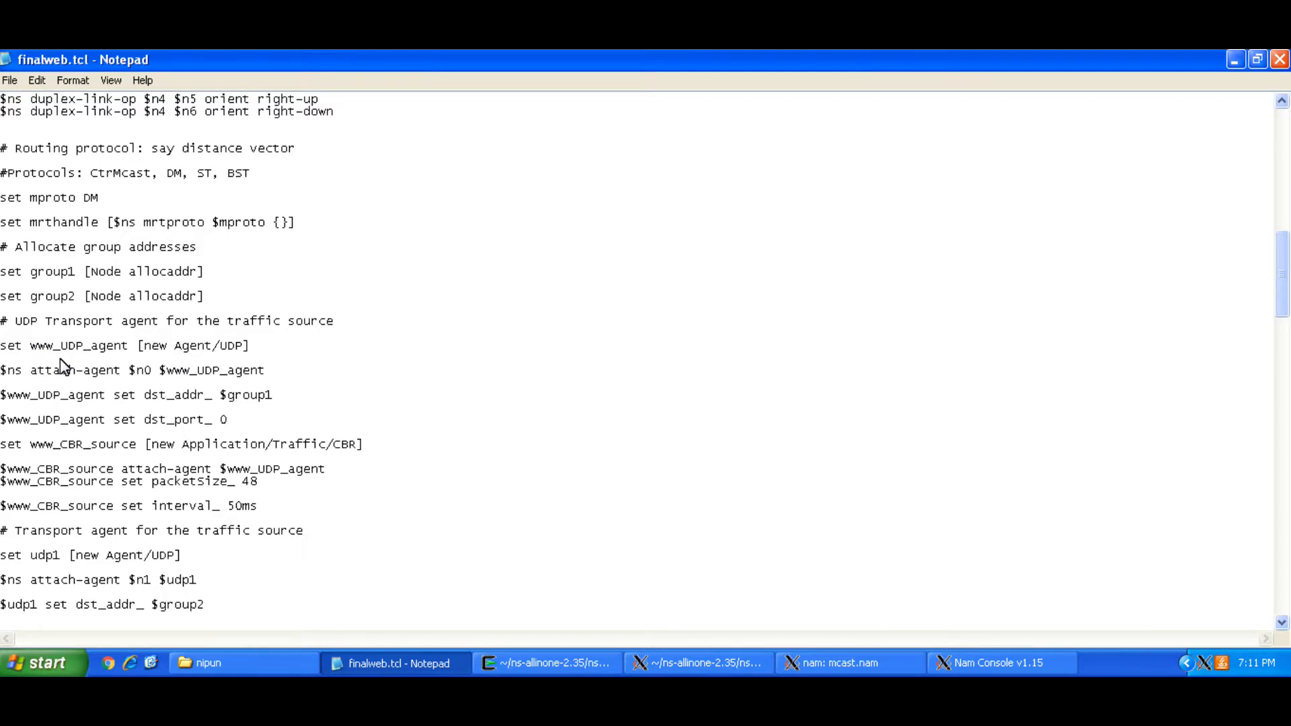
pyautogui.moveTo(131, 371)
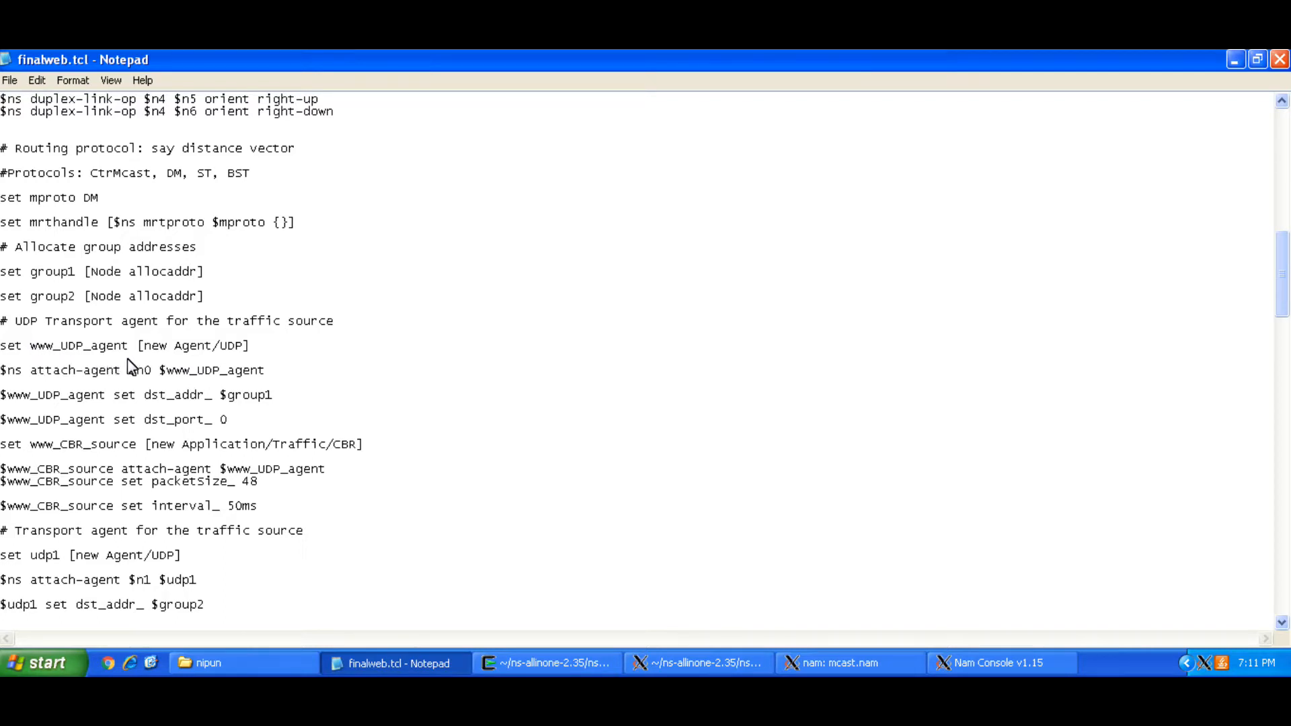
pyautogui.moveTo(132, 370)
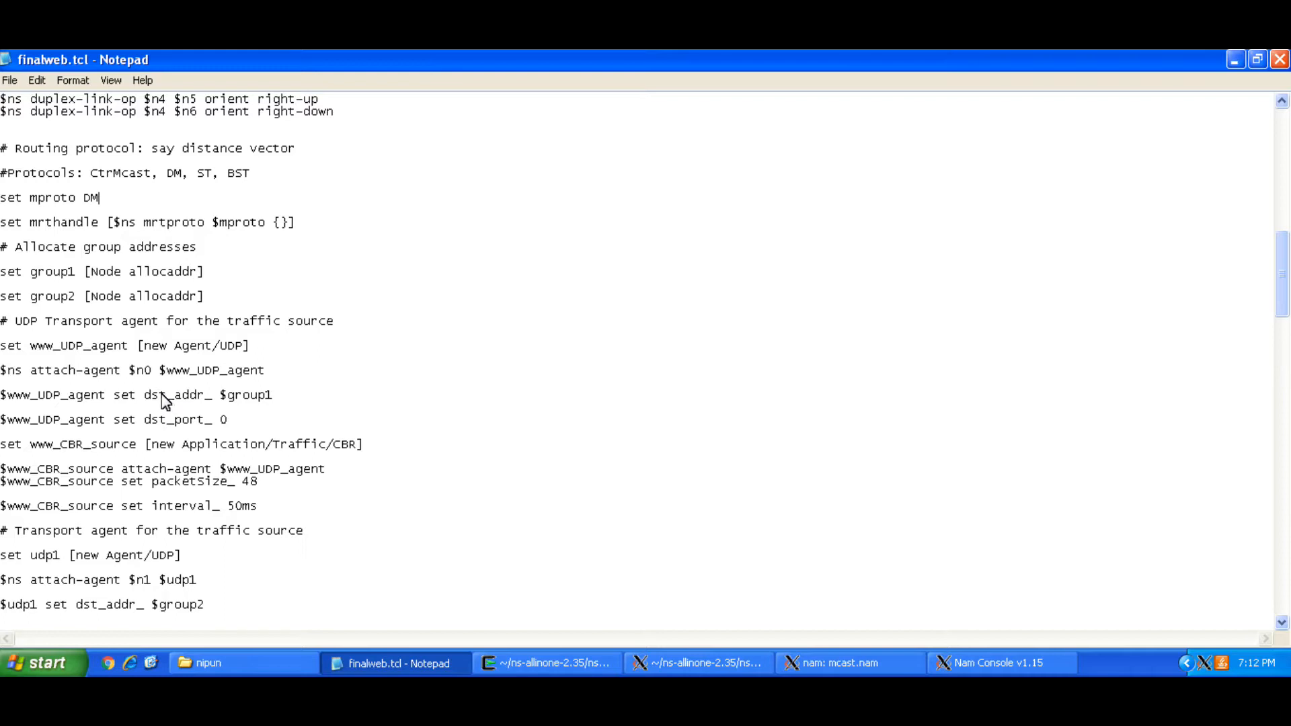
pyautogui.moveTo(20, 349)
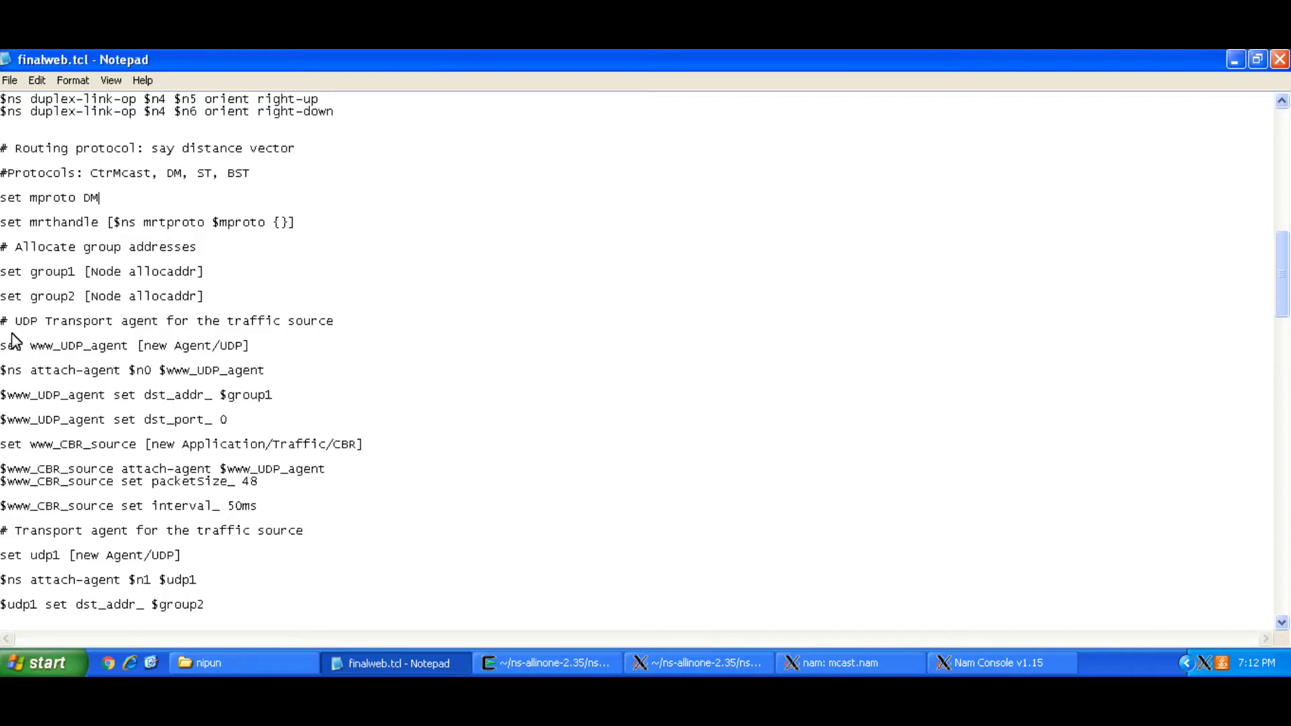
pyautogui.moveTo(65, 379)
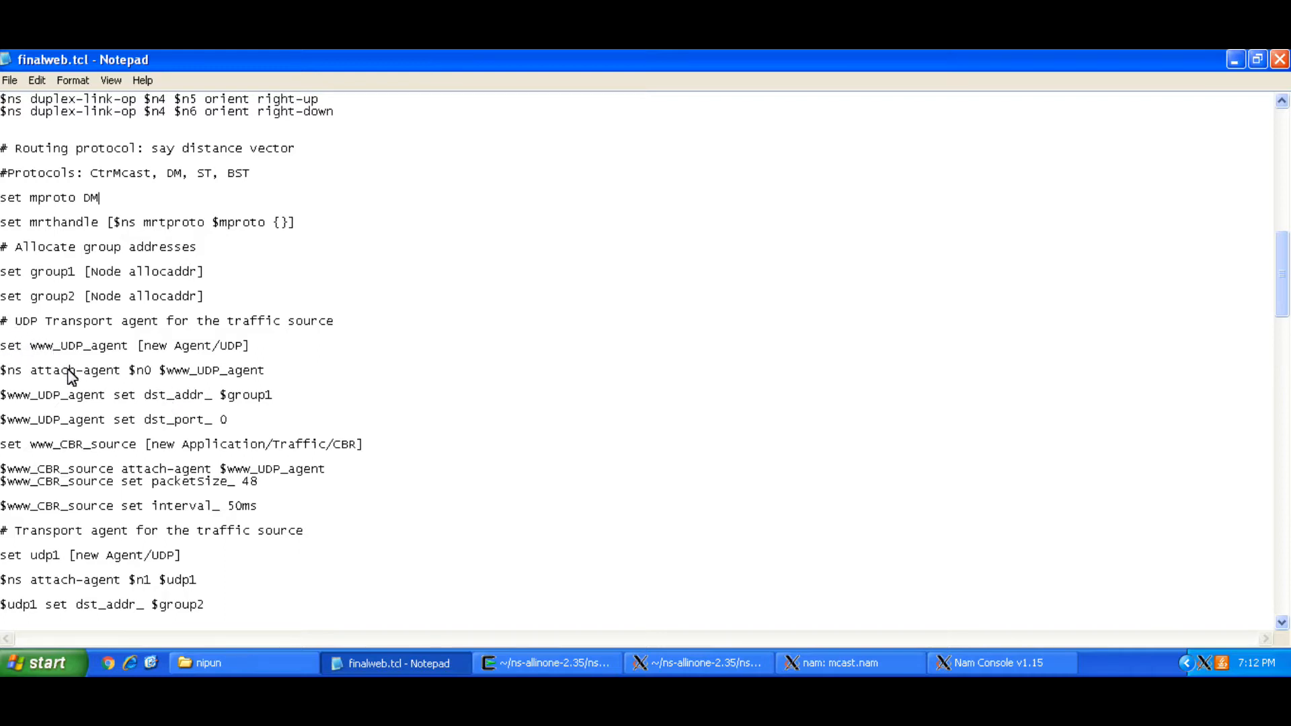
pyautogui.moveTo(122, 396)
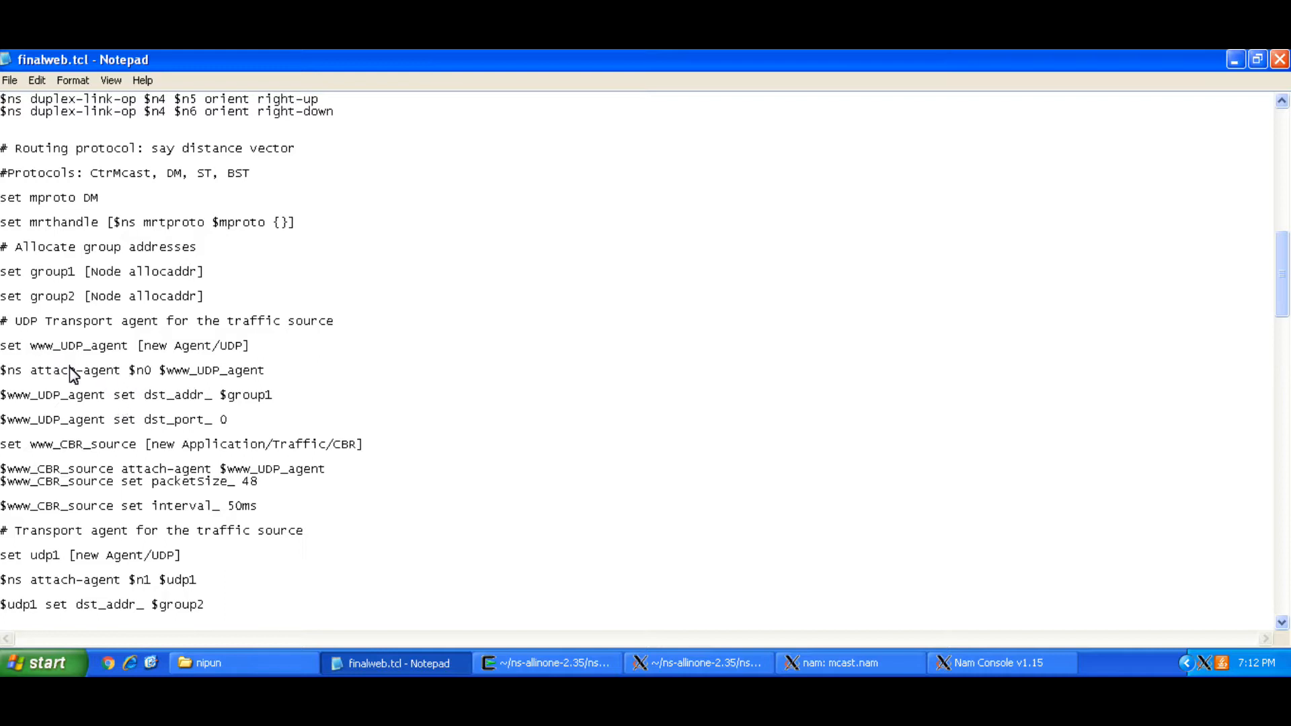
pyautogui.moveTo(78, 379)
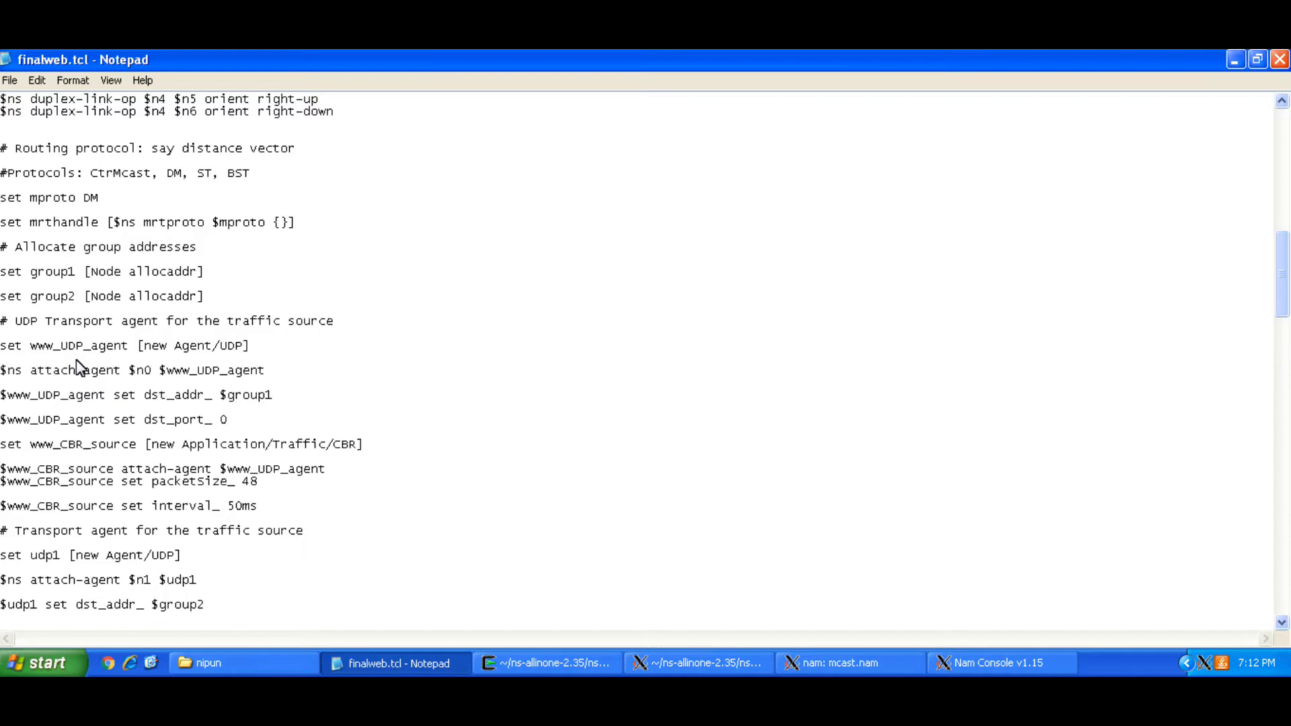
pyautogui.moveTo(123, 345)
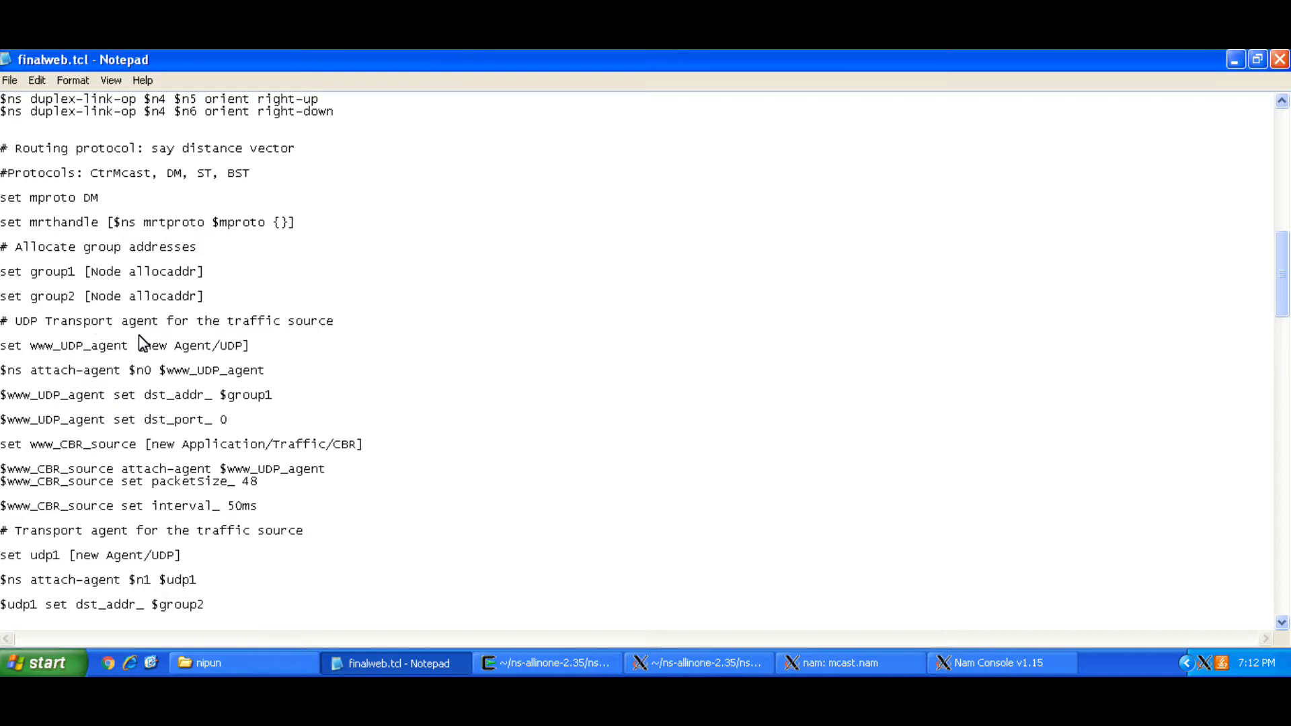
pyautogui.moveTo(261, 424)
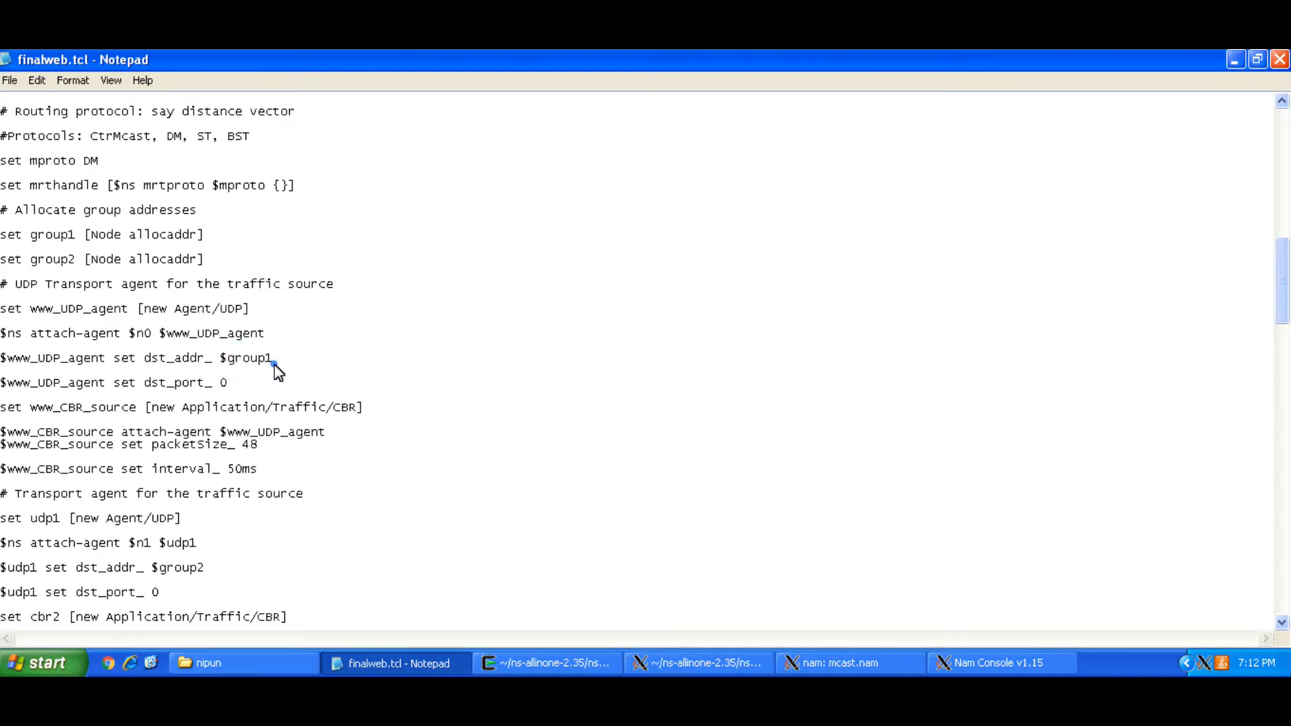
# - Scroll through the receiver join/leave events, Schedule events and finish procedure of finalweb.tcl
pyautogui.scroll(-3)
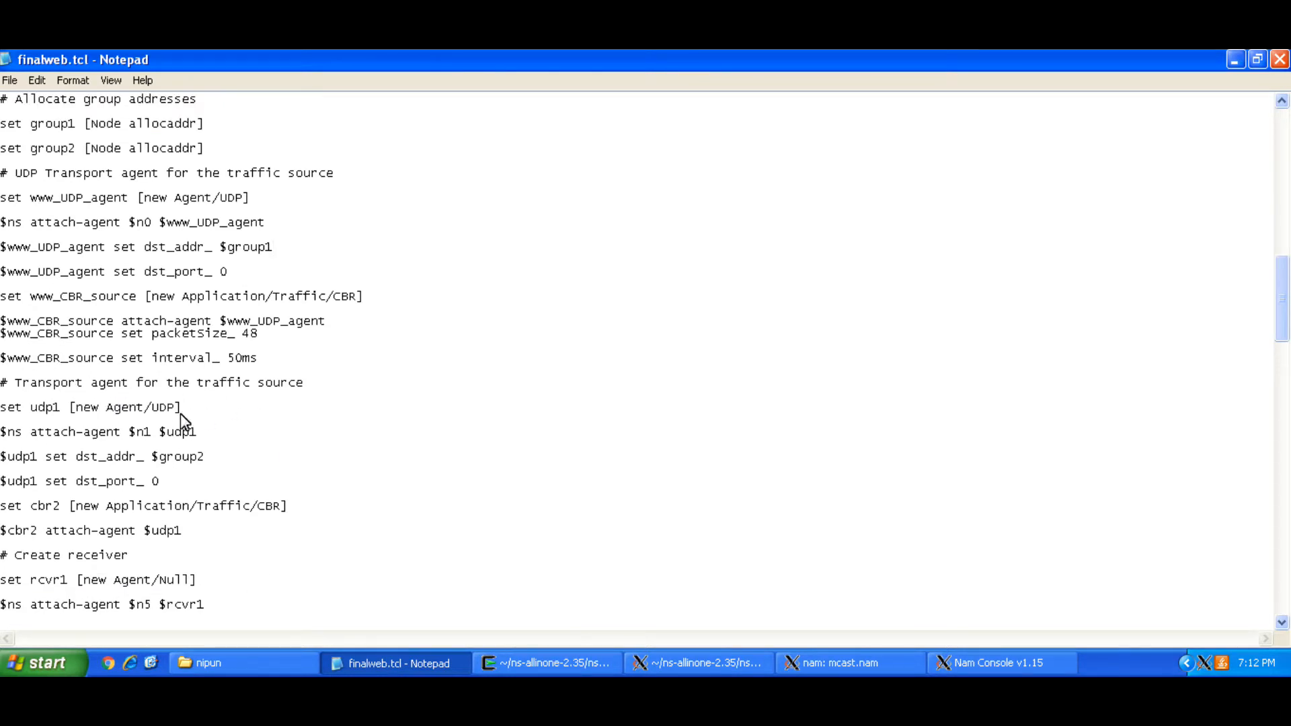
pyautogui.scroll(-3)
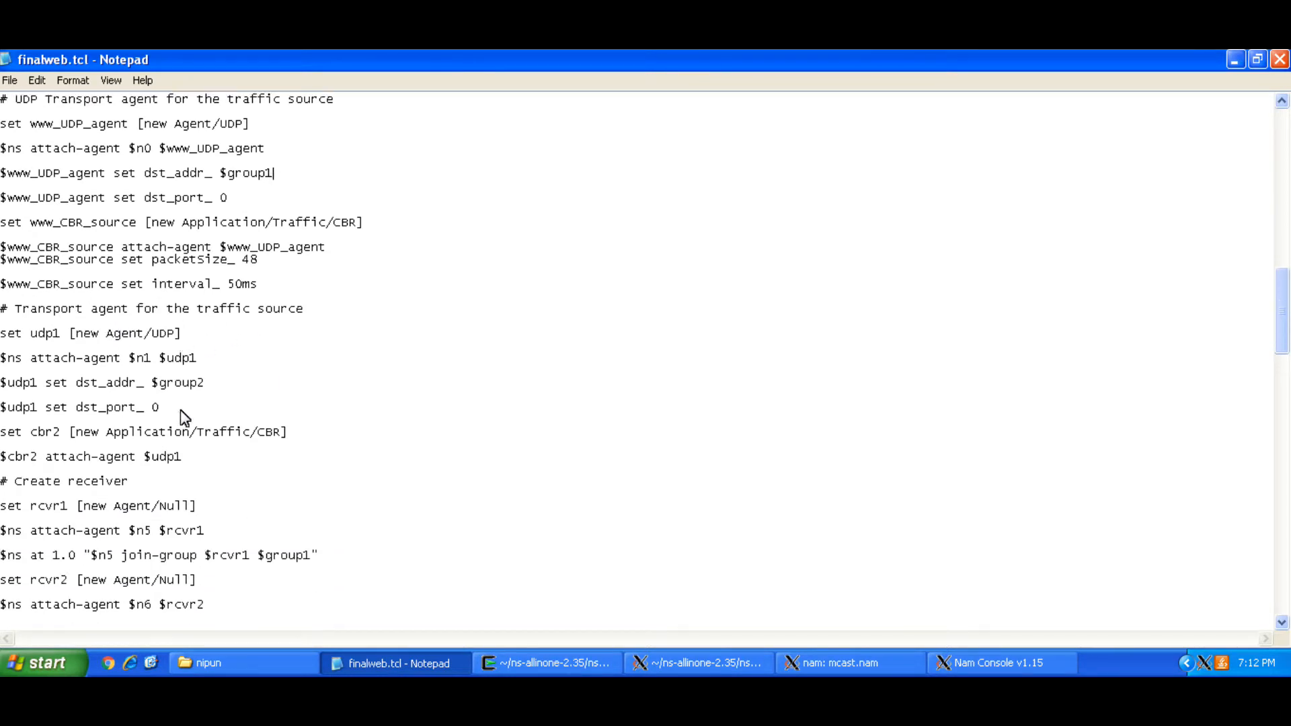
pyautogui.scroll(-3)
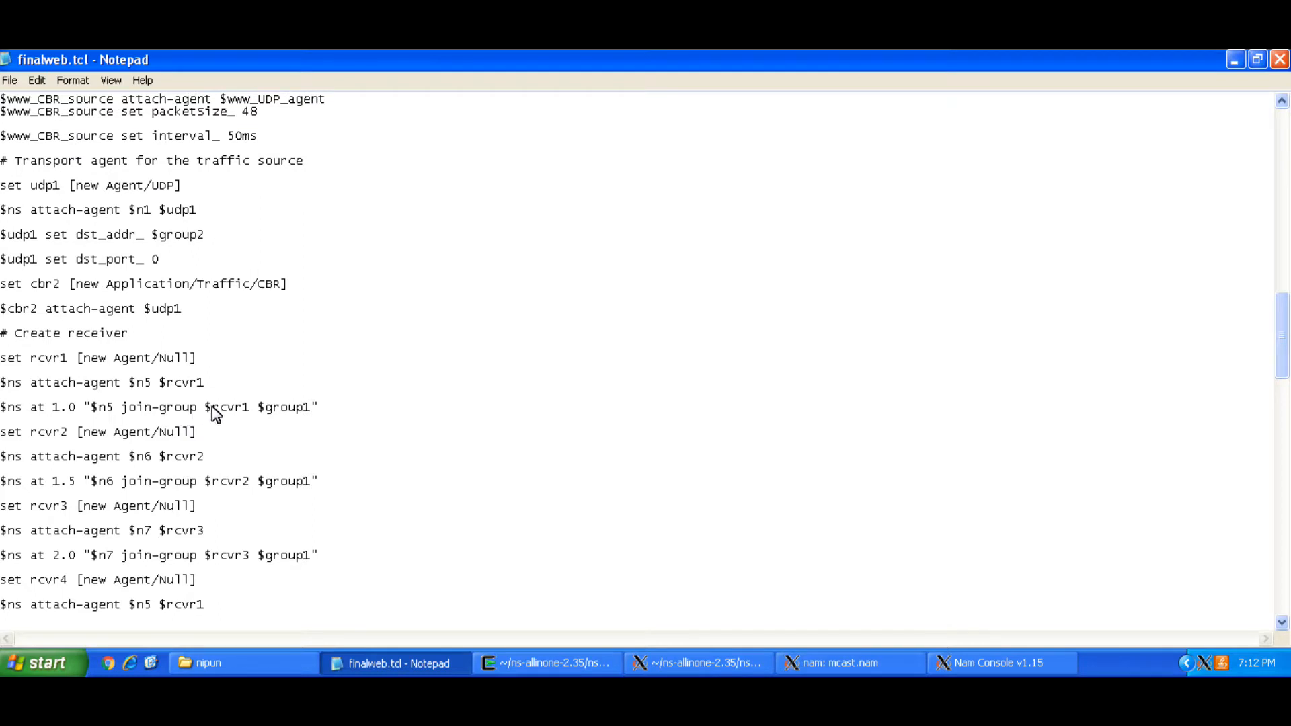
pyautogui.moveTo(264, 418)
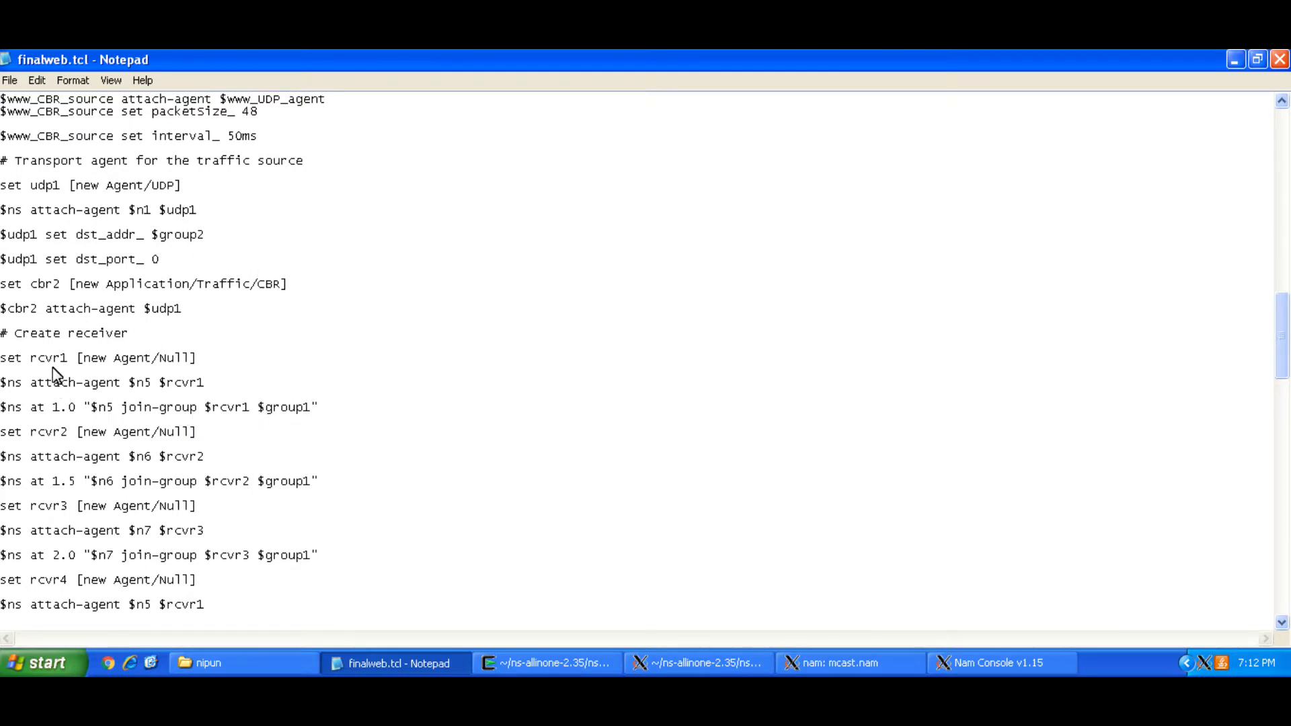
pyautogui.moveTo(149, 384)
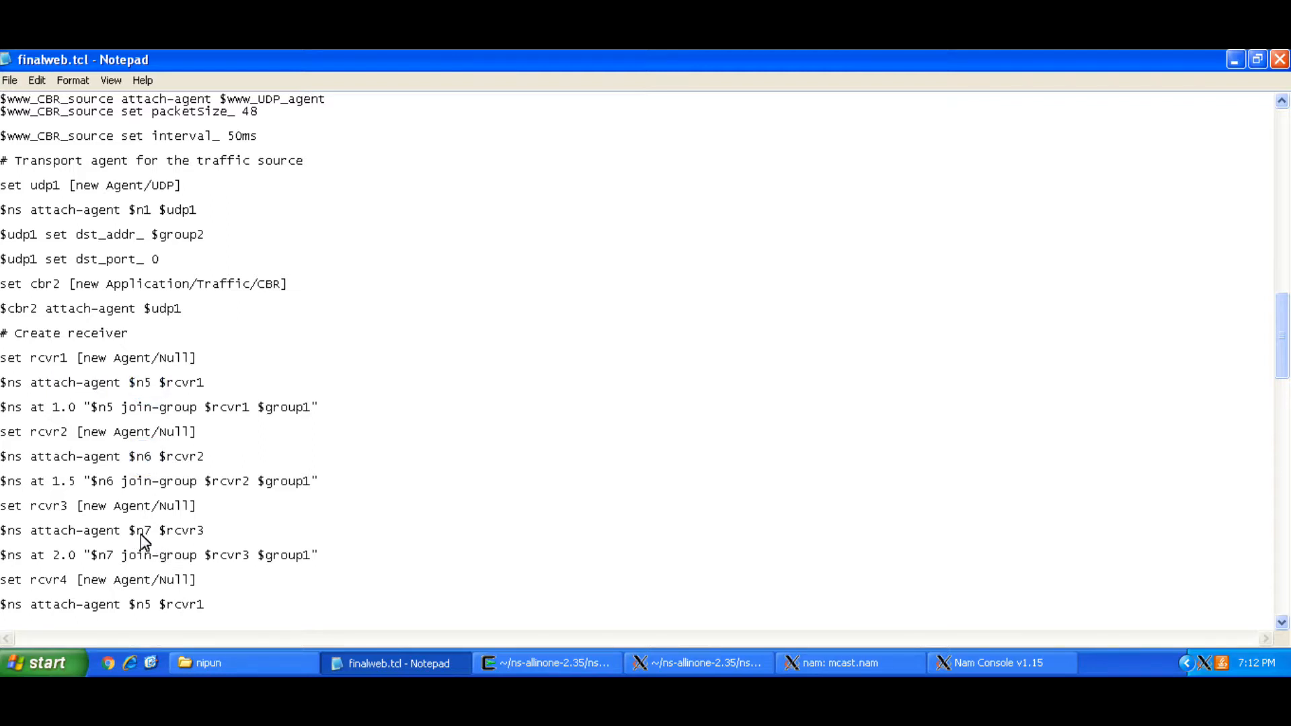
pyautogui.scroll(-3)
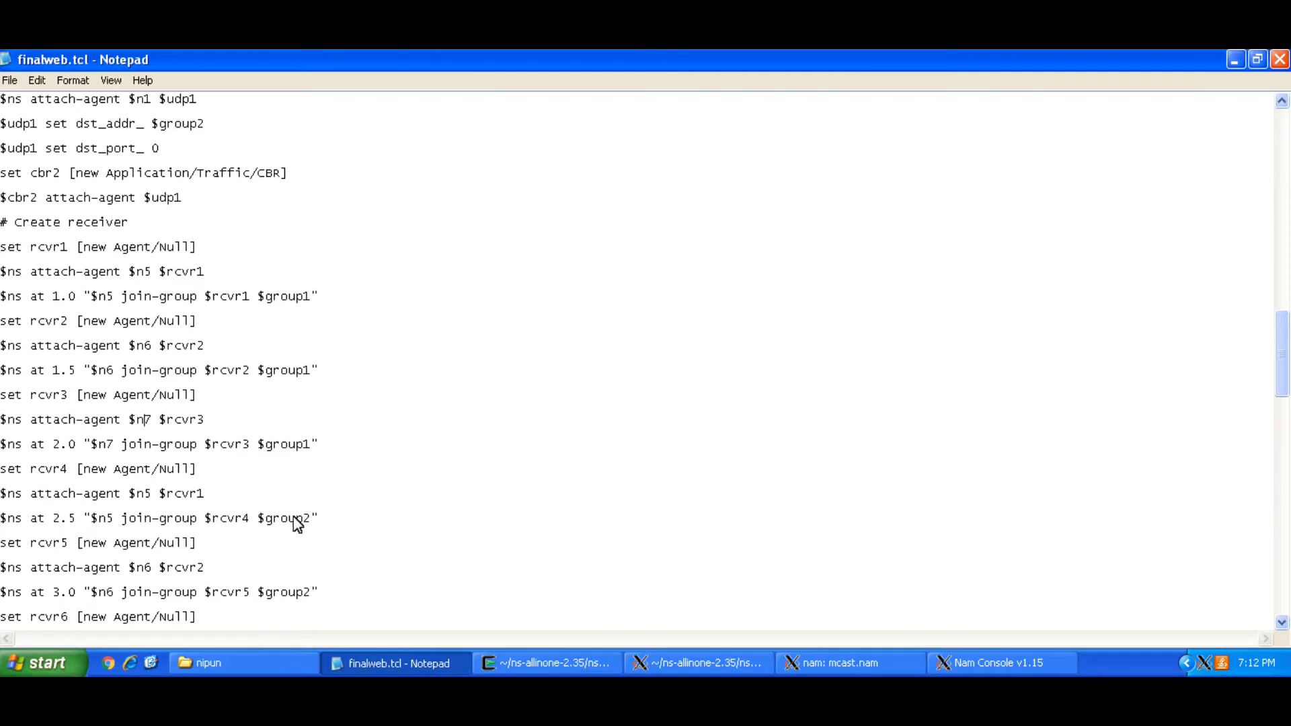
pyautogui.scroll(-3)
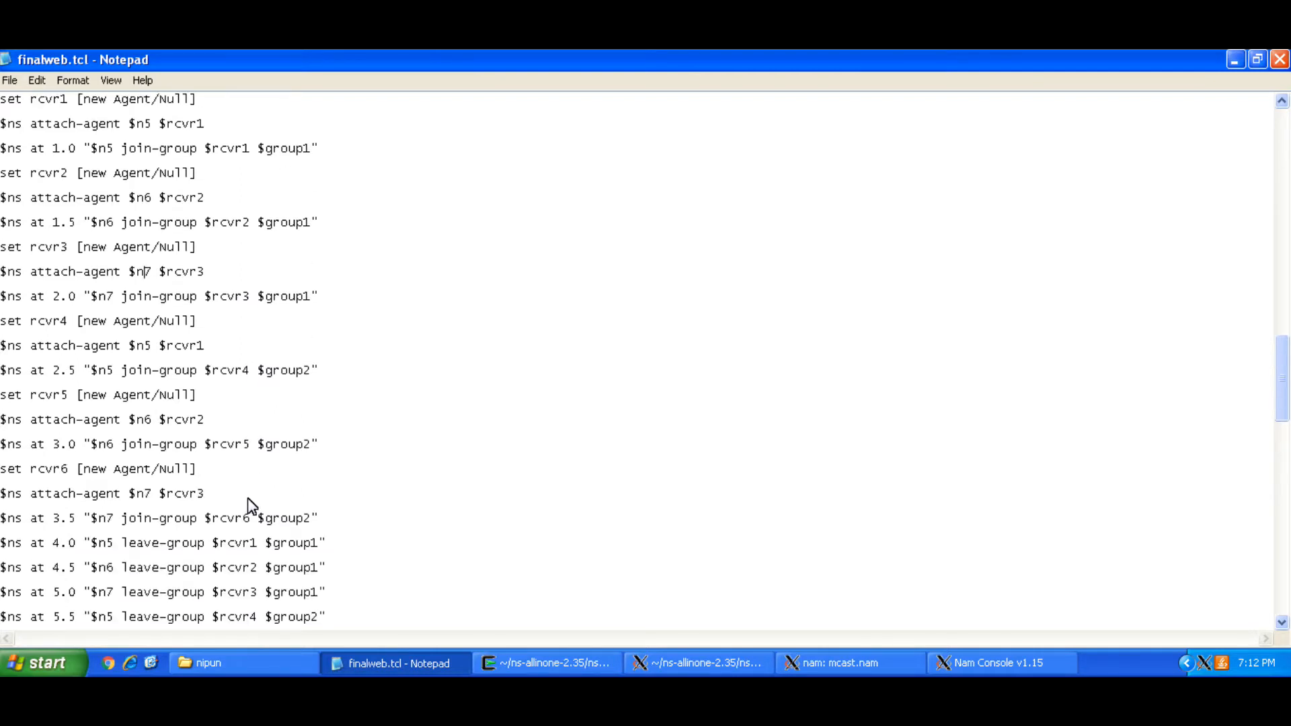
pyautogui.scroll(-3)
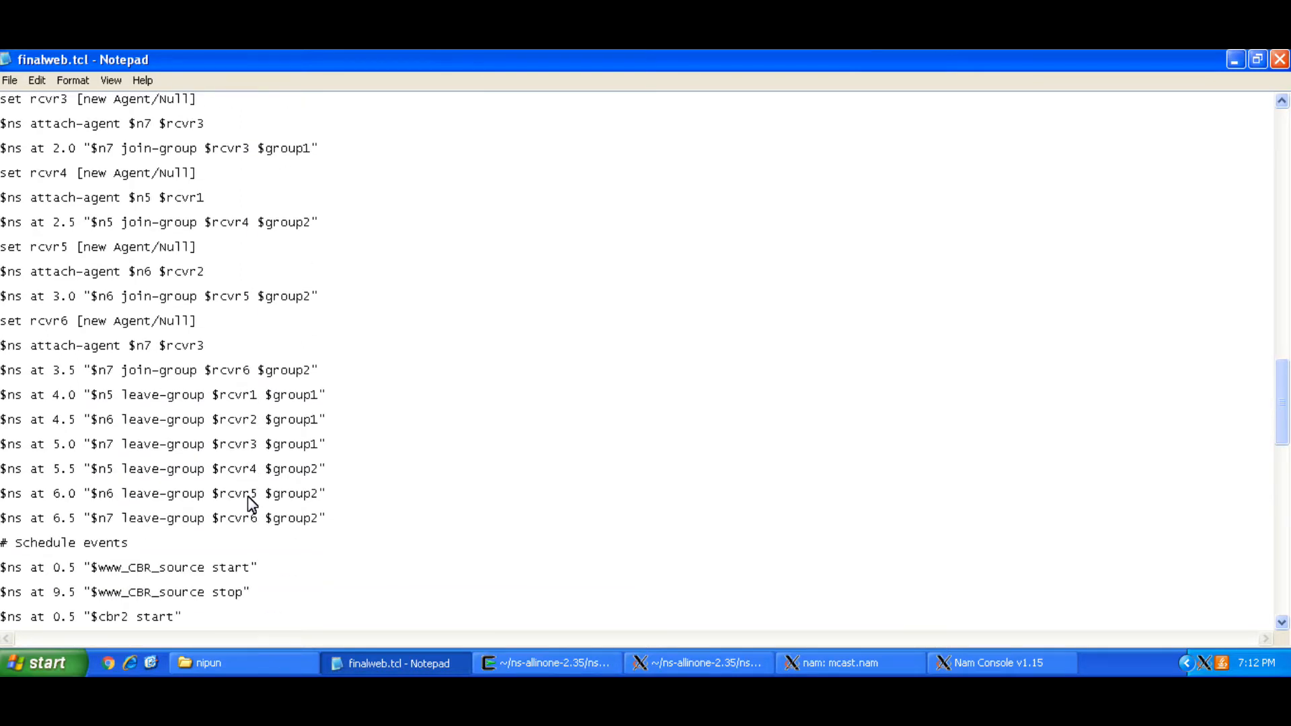
pyautogui.scroll(-3)
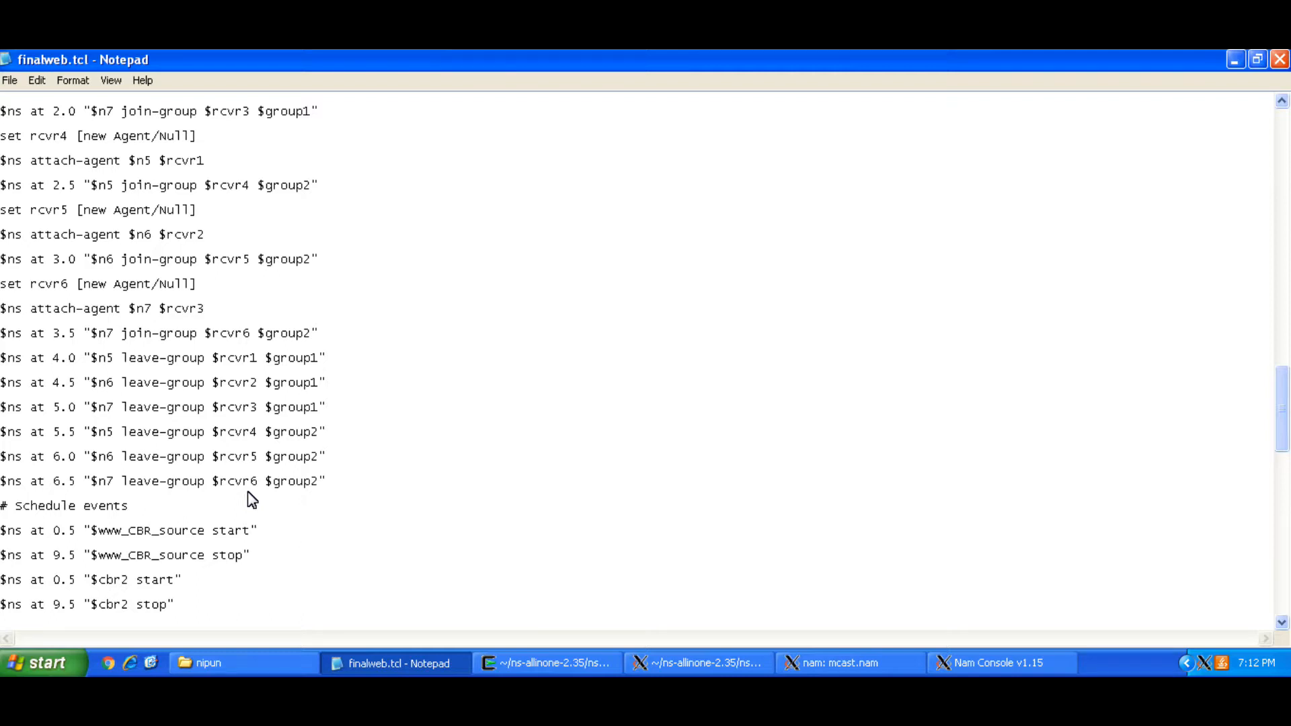
pyautogui.moveTo(123, 478)
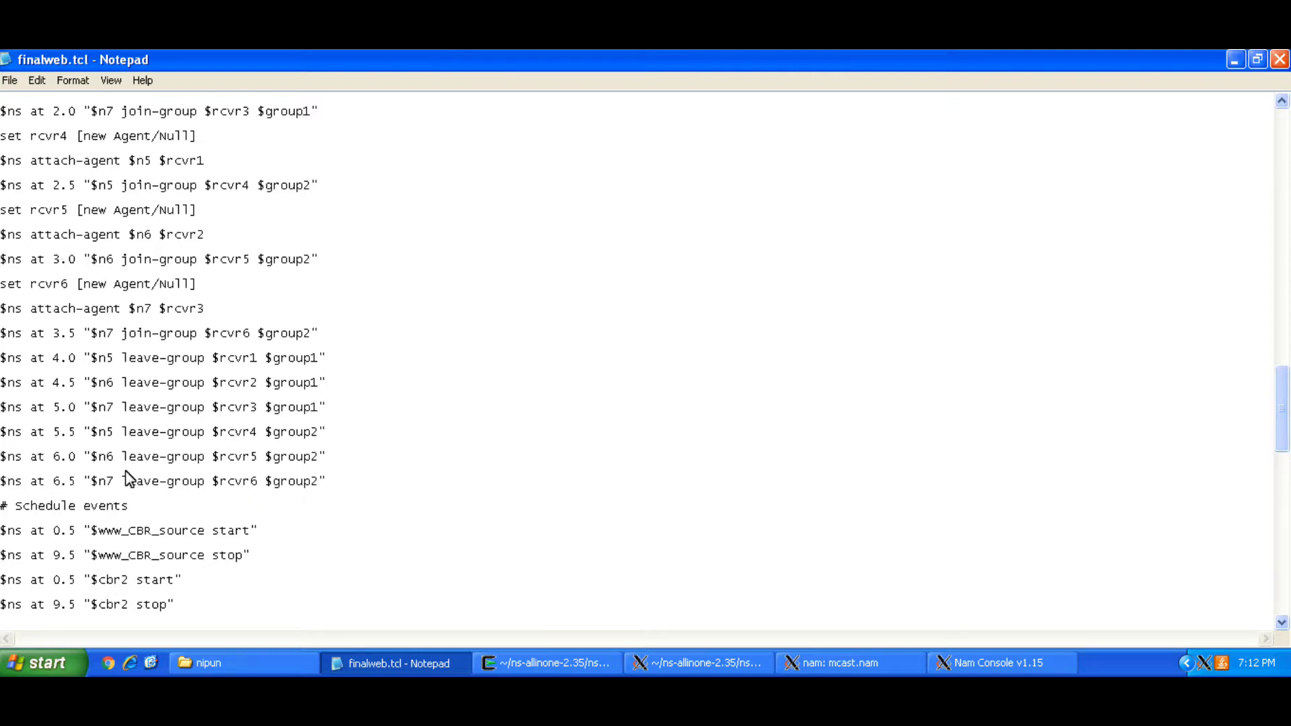
pyautogui.scroll(-3)
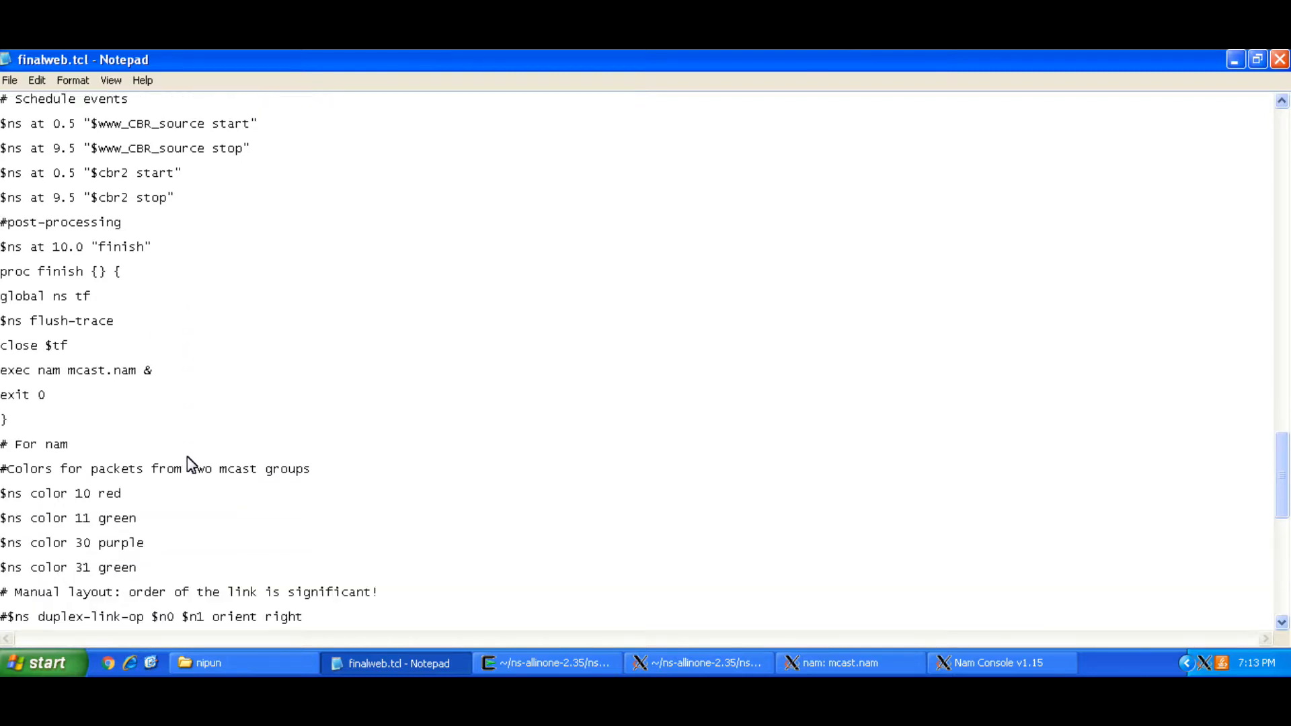
pyautogui.scroll(-3)
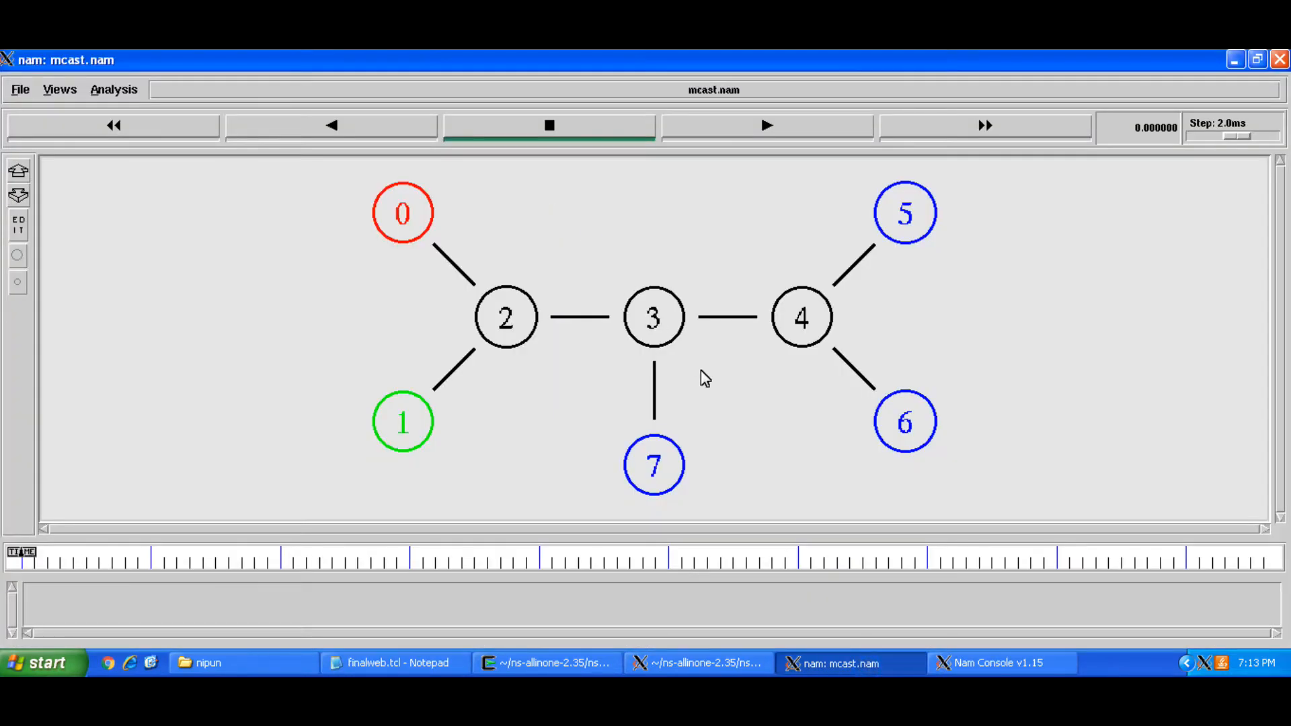
# - Play the mcast.nam animation until receivers 5, 6 and 7 have joined the multicast group
pyautogui.click(767, 125)
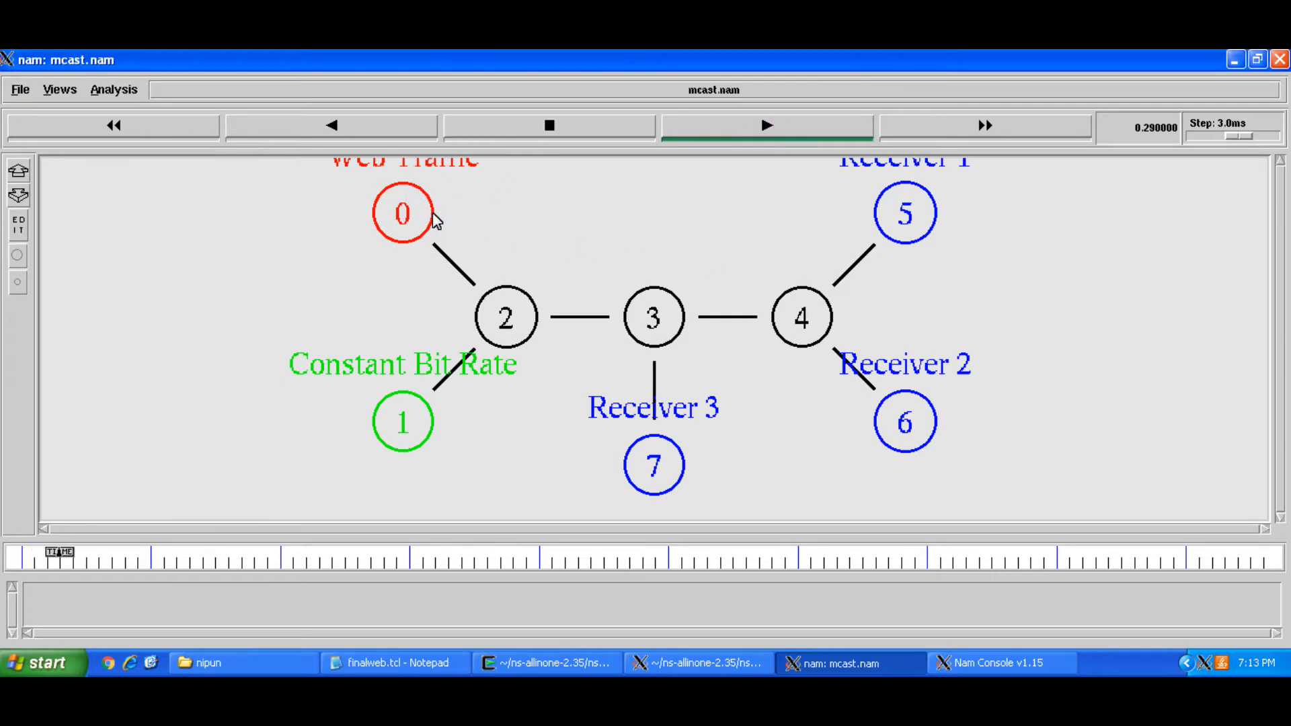
pyautogui.click(767, 125)
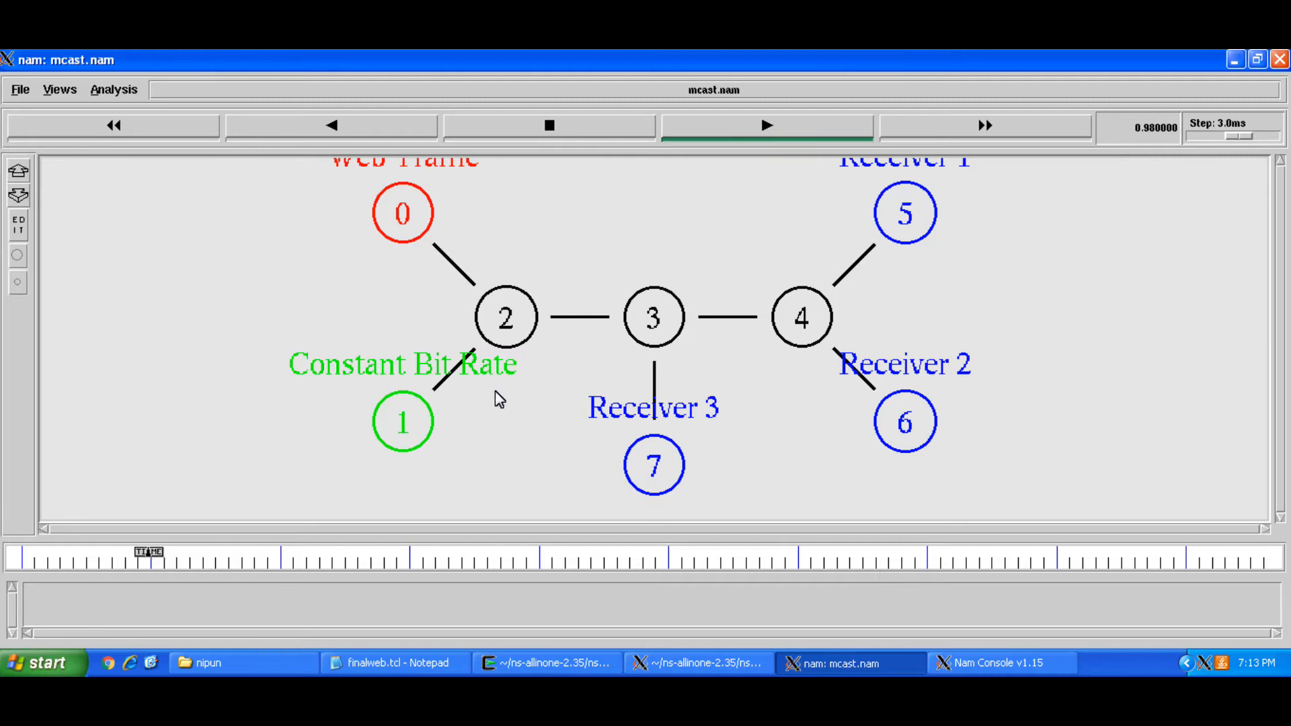
pyautogui.click(765, 127)
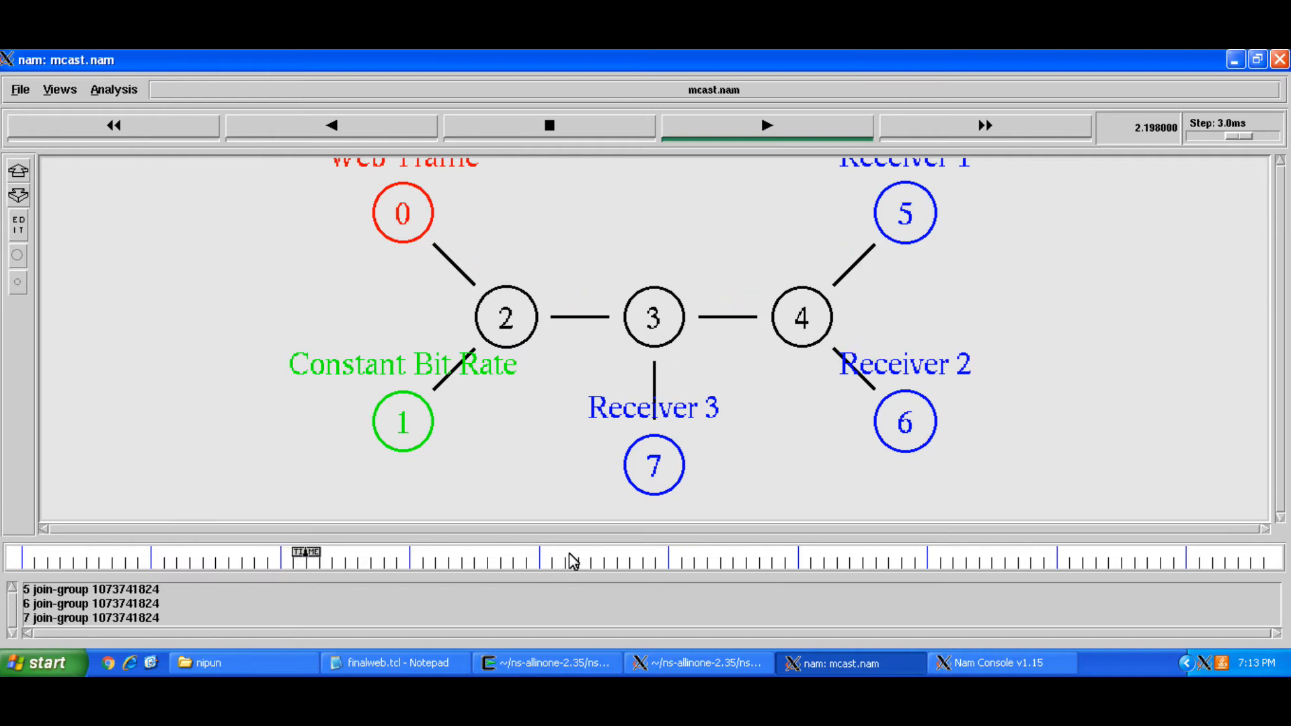
pyautogui.click(766, 127)
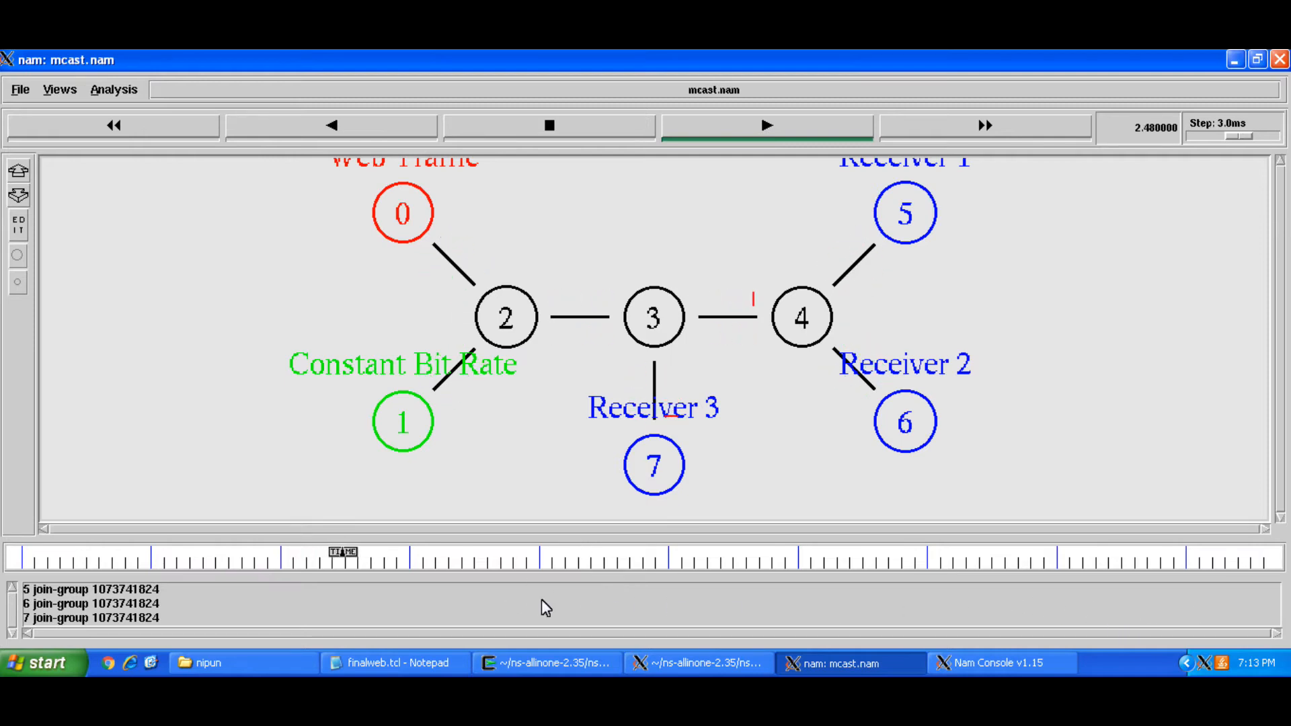
# - Keep the animation running as packets reach receivers 5, 6 and 7 and receiver 5 leaves the group
pyautogui.click(767, 126)
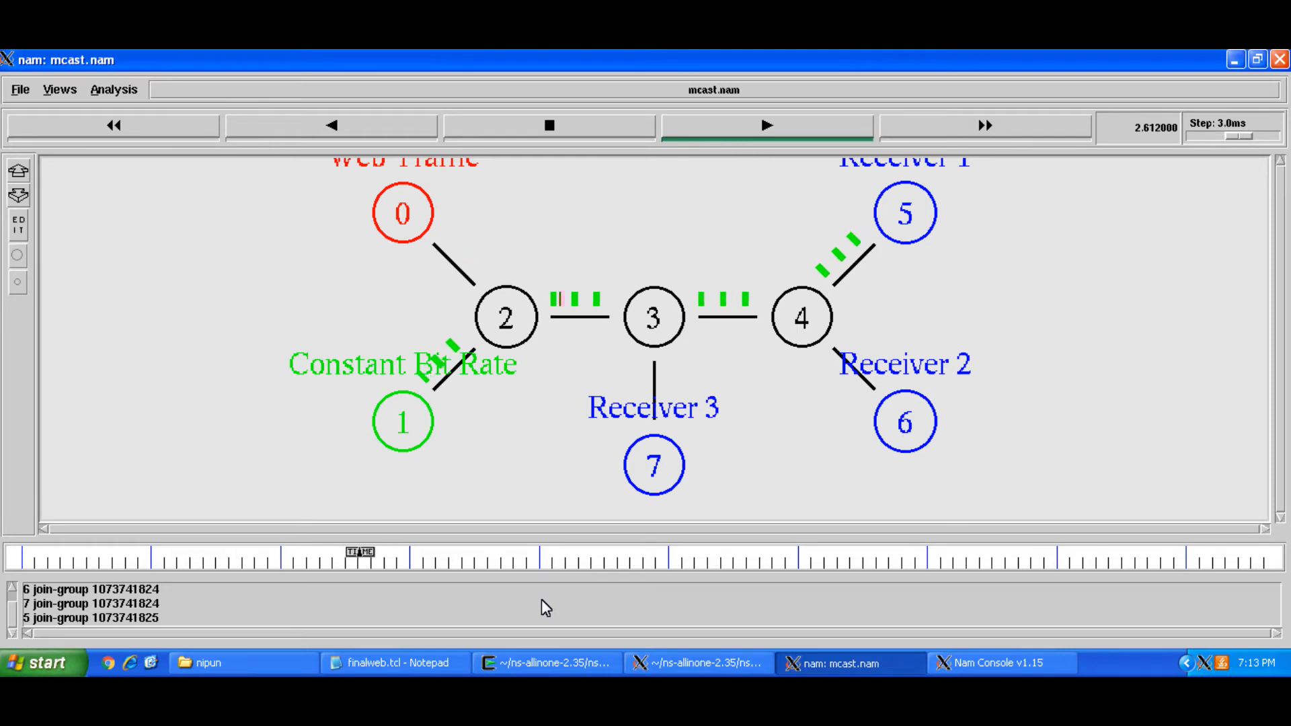
pyautogui.click(767, 125)
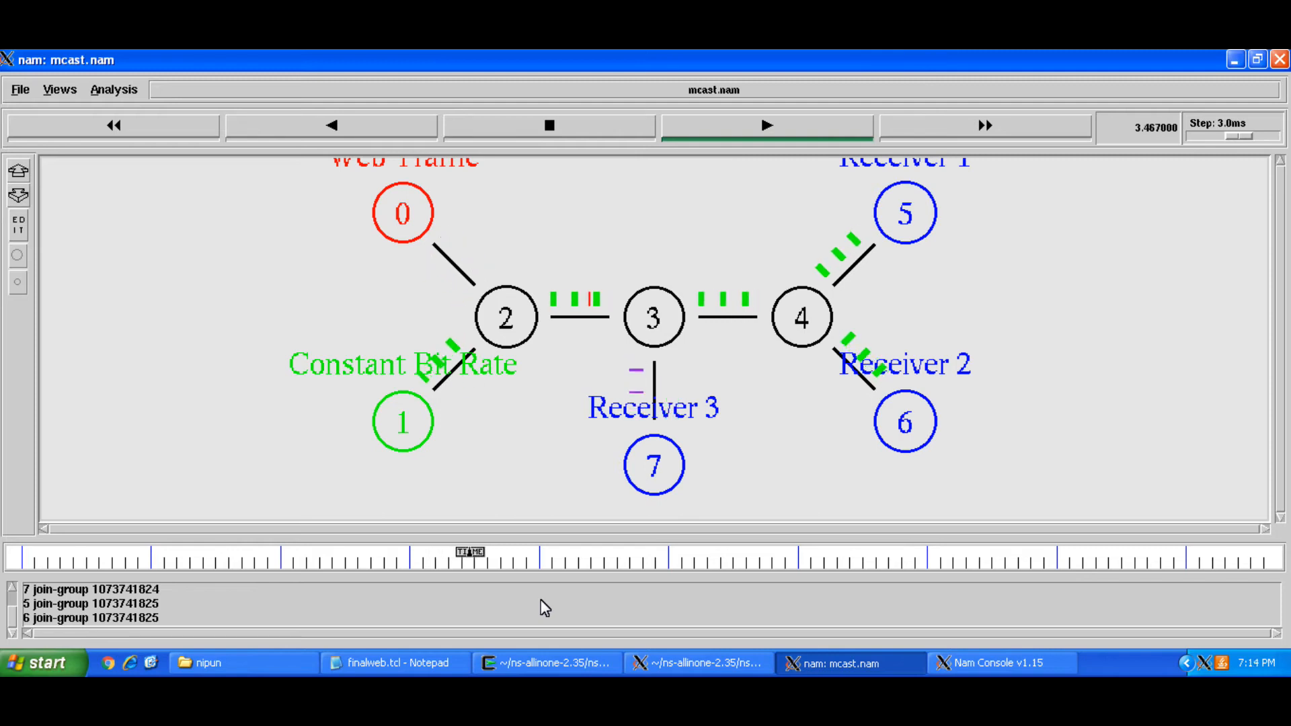
pyautogui.click(765, 125)
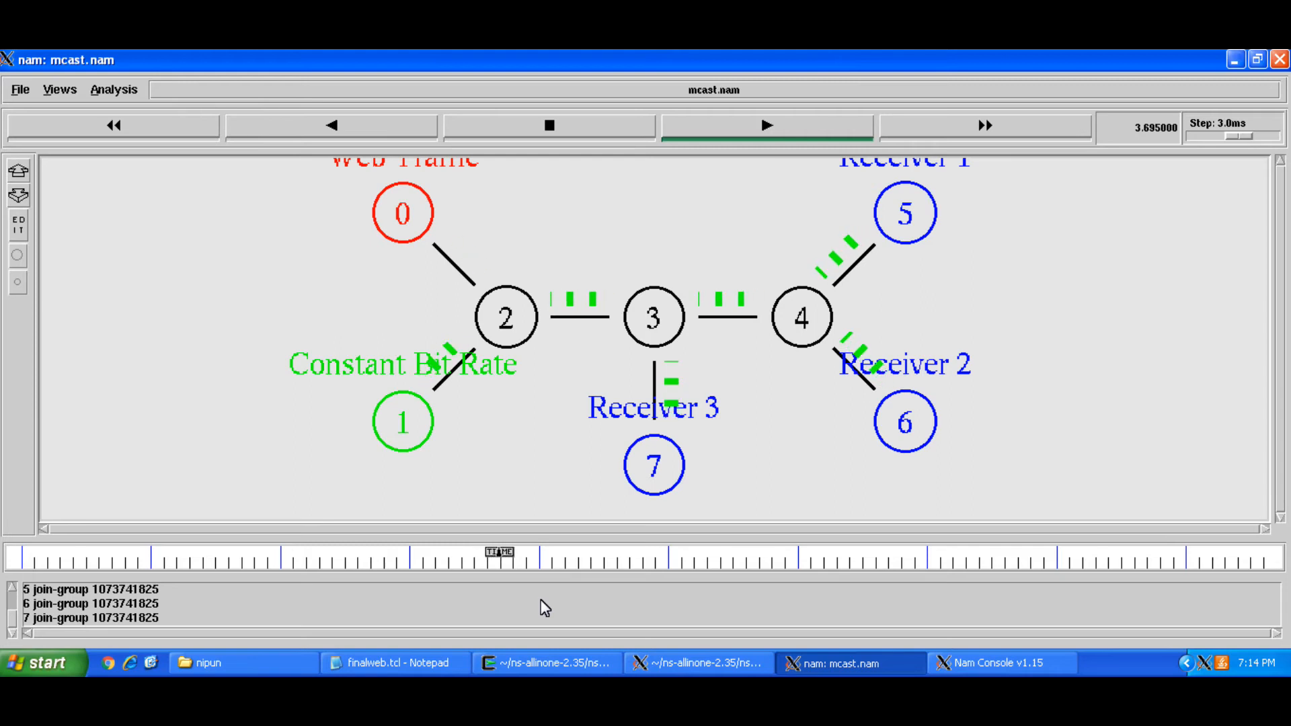
pyautogui.click(767, 125)
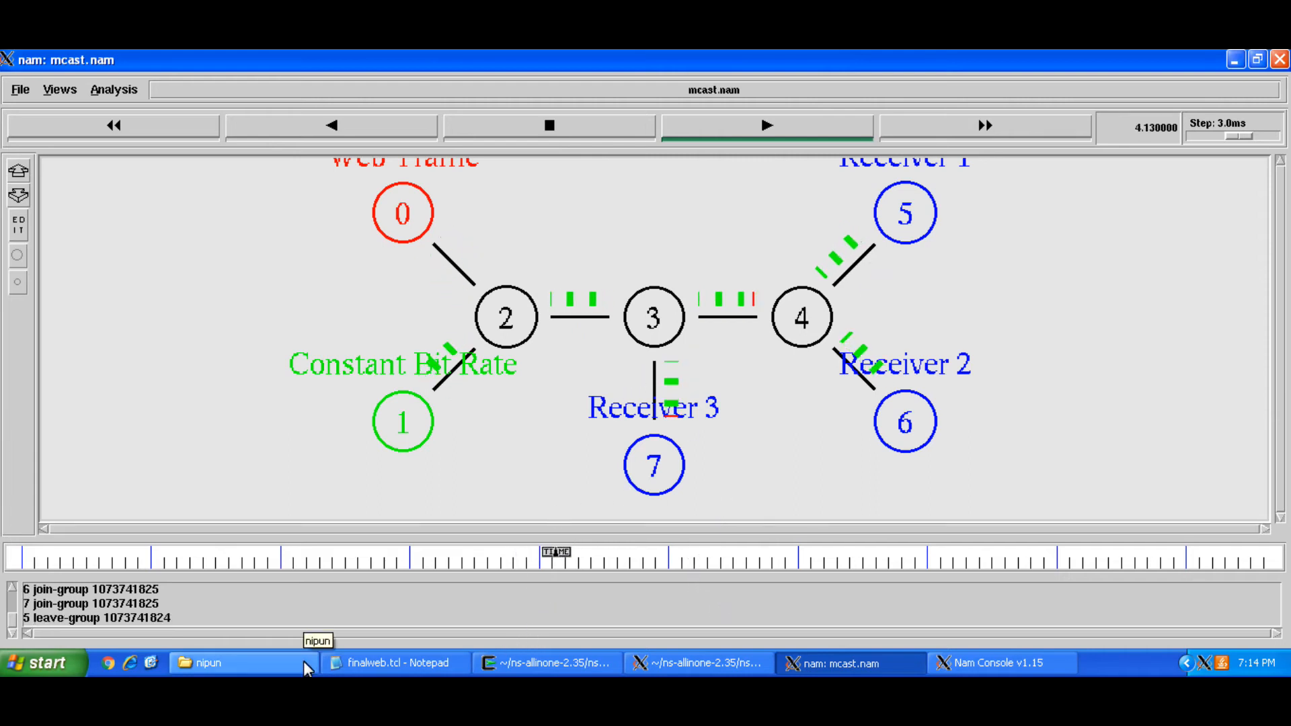
# - Bring the nipun Explorer folder forward showing output.tr beside finalweb.tcl and mcast.nam
pyautogui.click(208, 661)
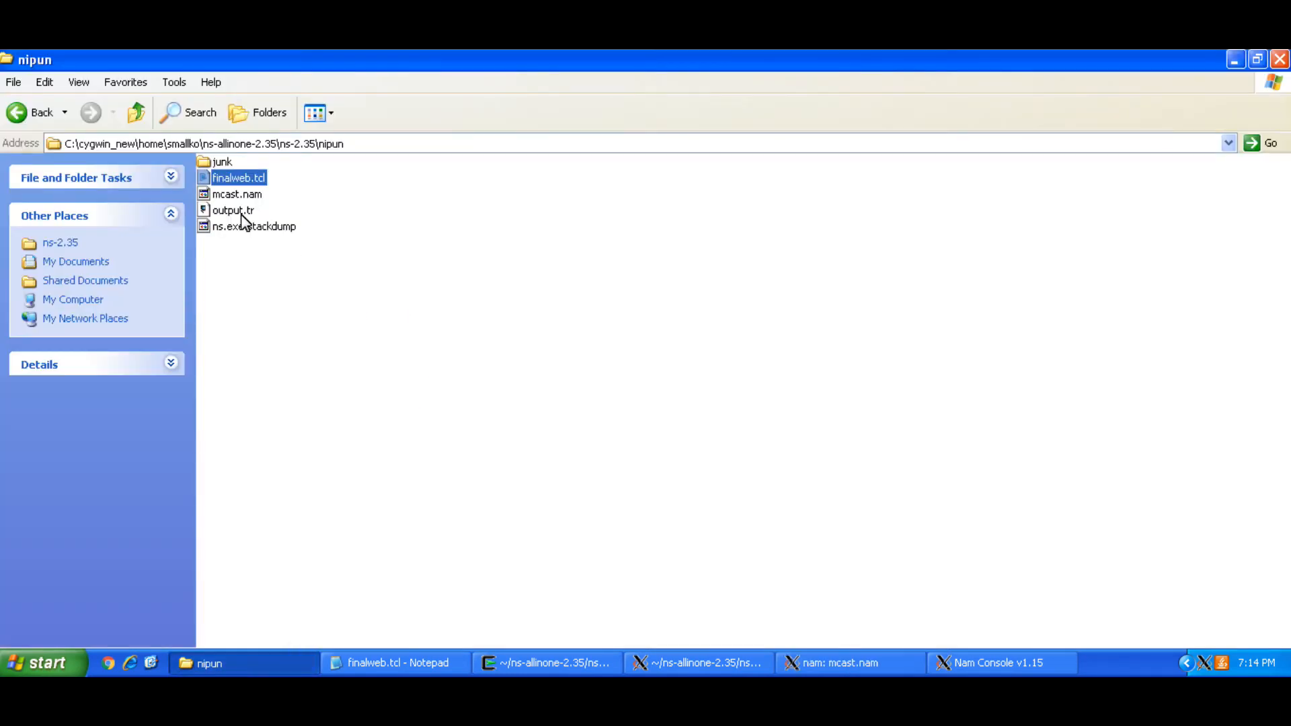
pyautogui.moveTo(248, 212)
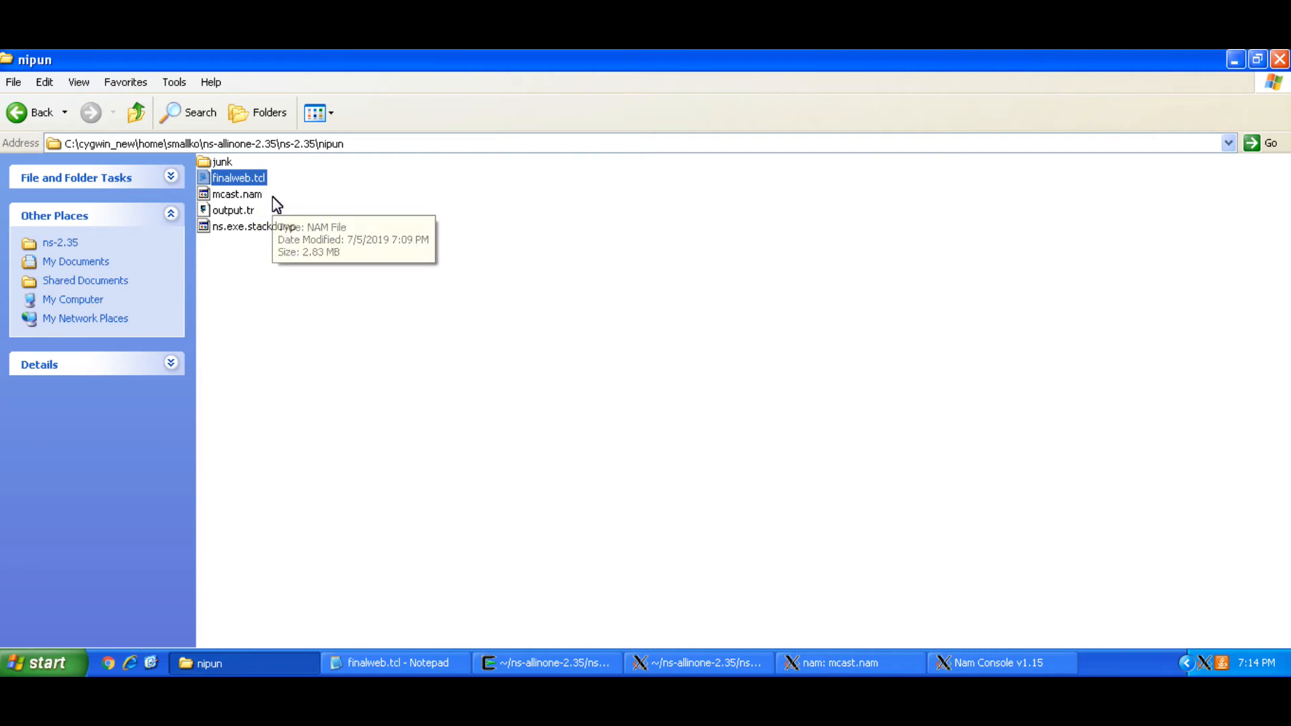
pyautogui.moveTo(285, 217)
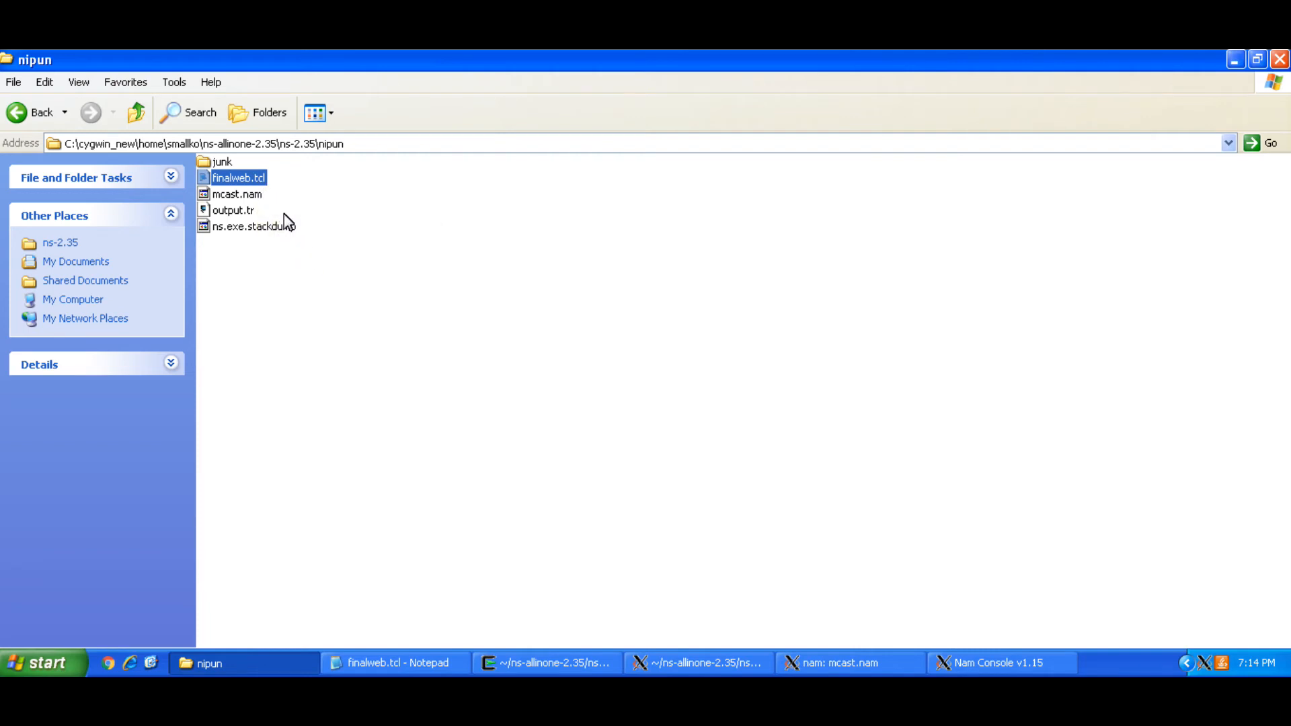
pyautogui.moveTo(268, 199)
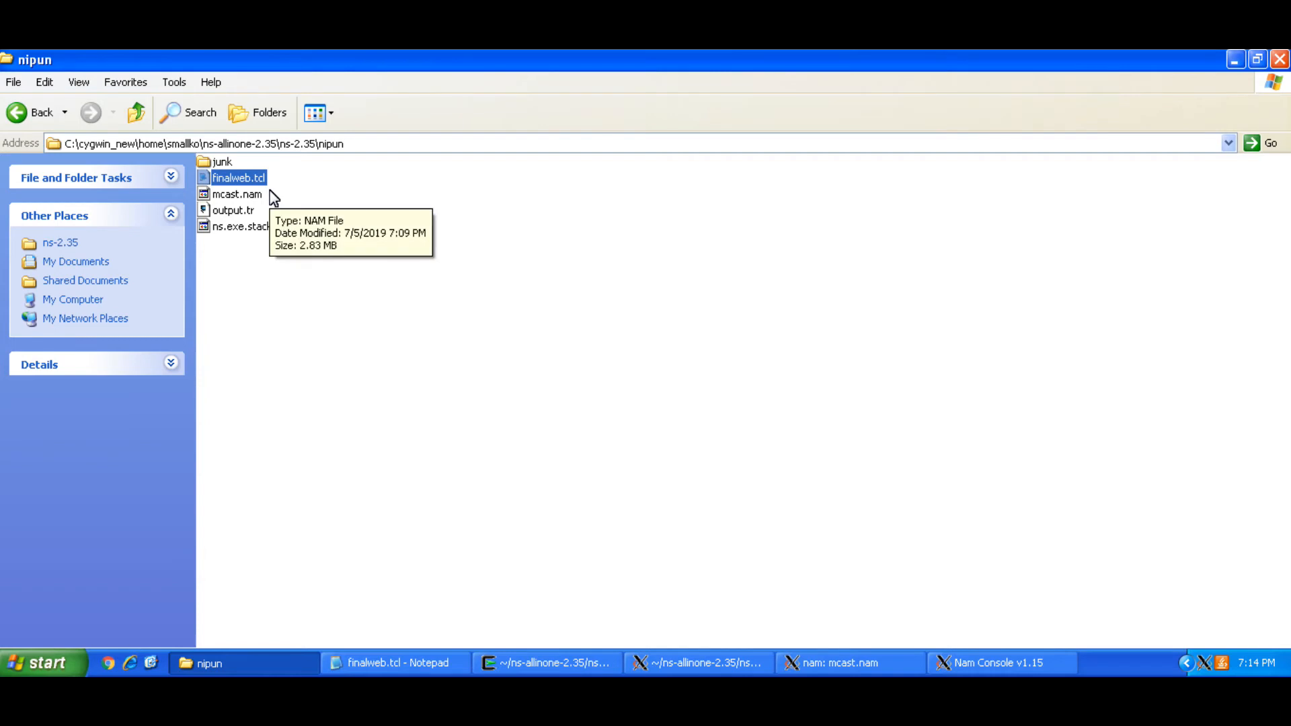
pyautogui.moveTo(285, 213)
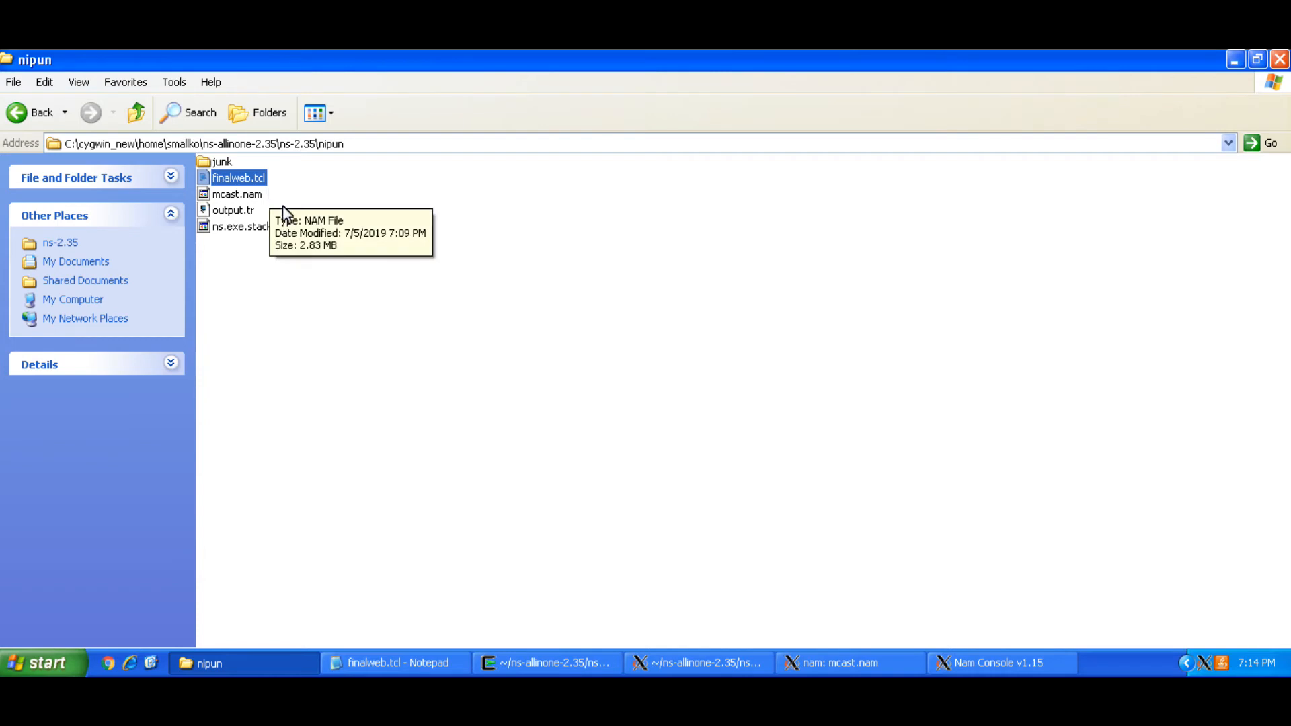
pyautogui.moveTo(322, 253)
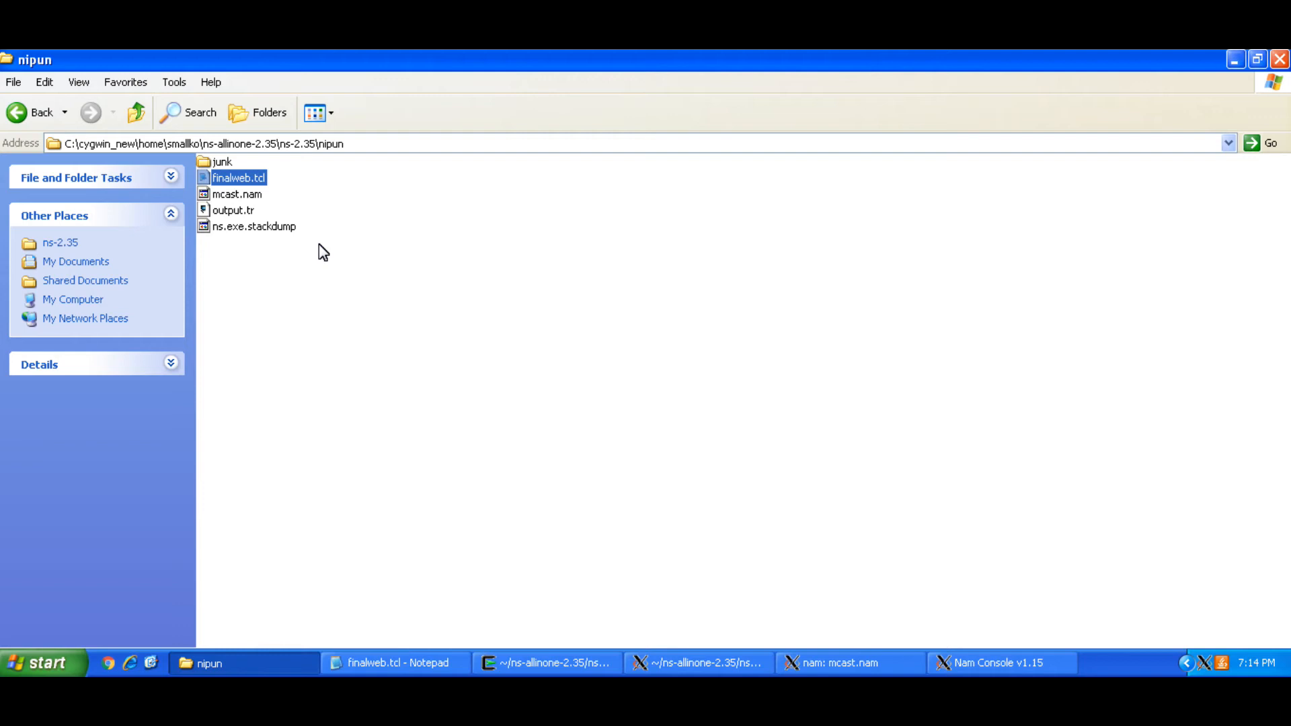
pyautogui.moveTo(367, 311)
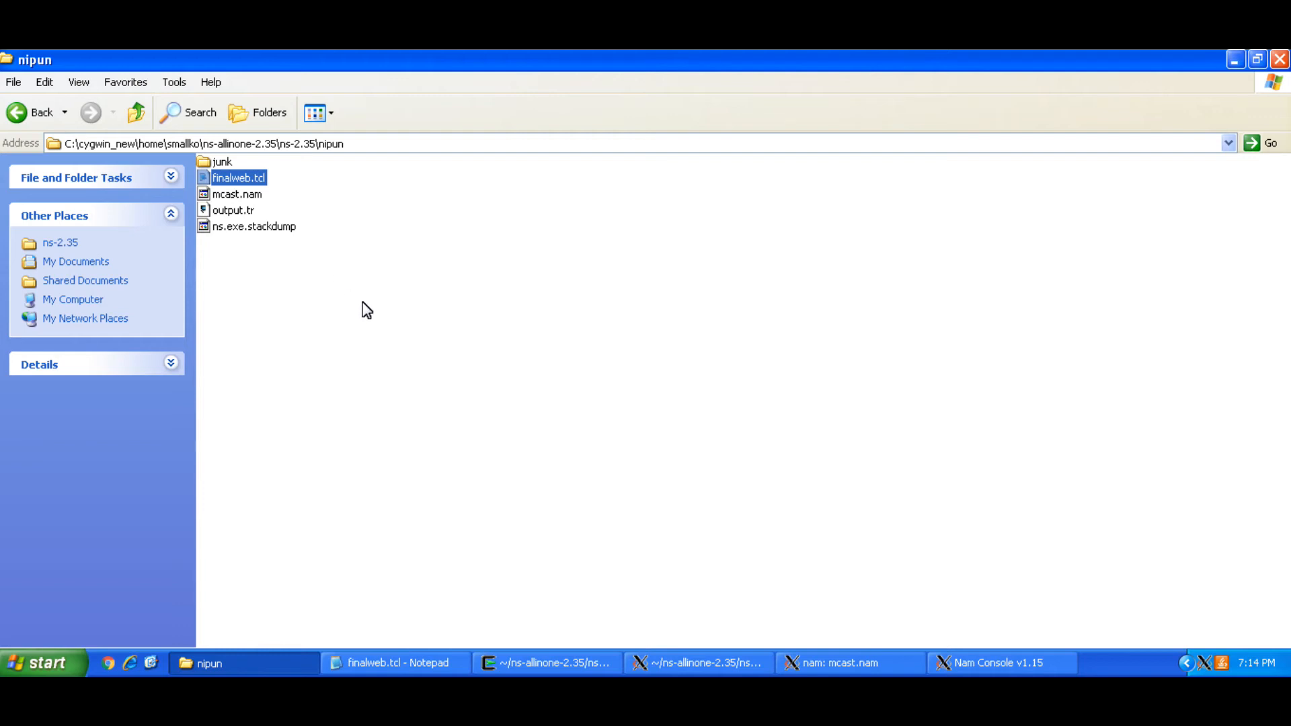
pyautogui.moveTo(369, 302)
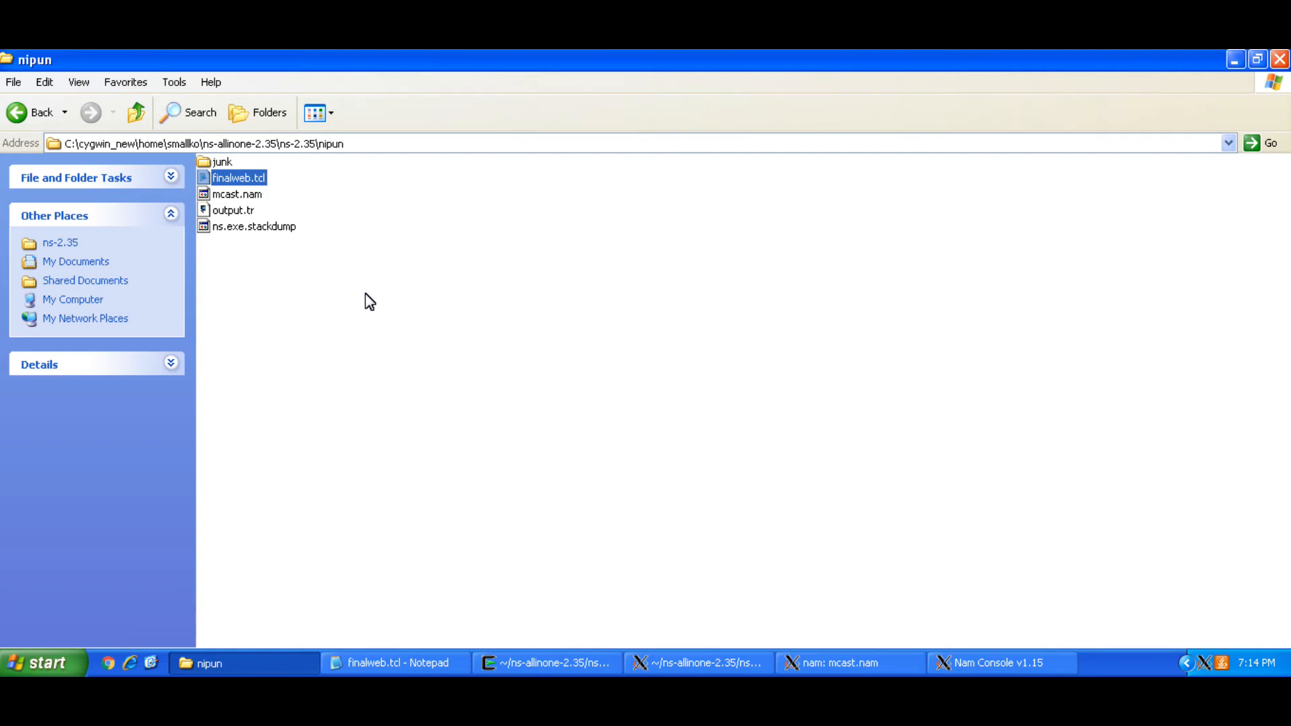
pyautogui.moveTo(995, 670)
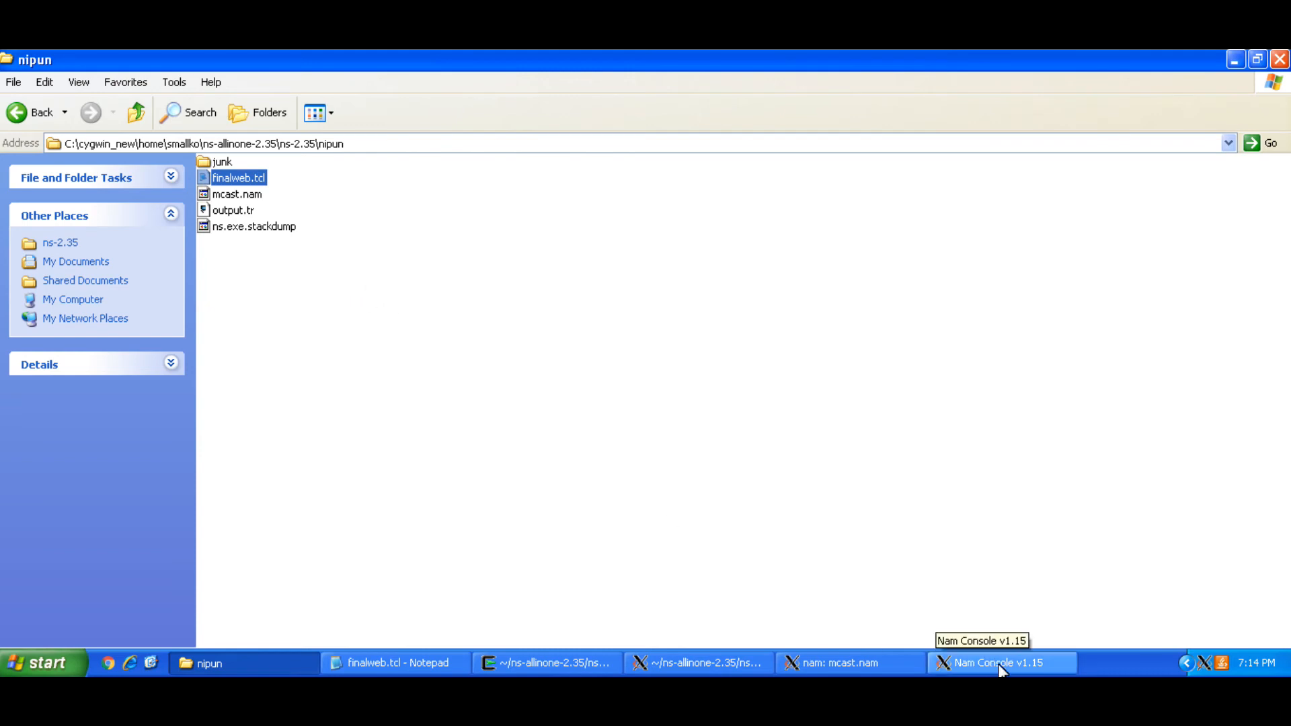
pyautogui.moveTo(1036, 675)
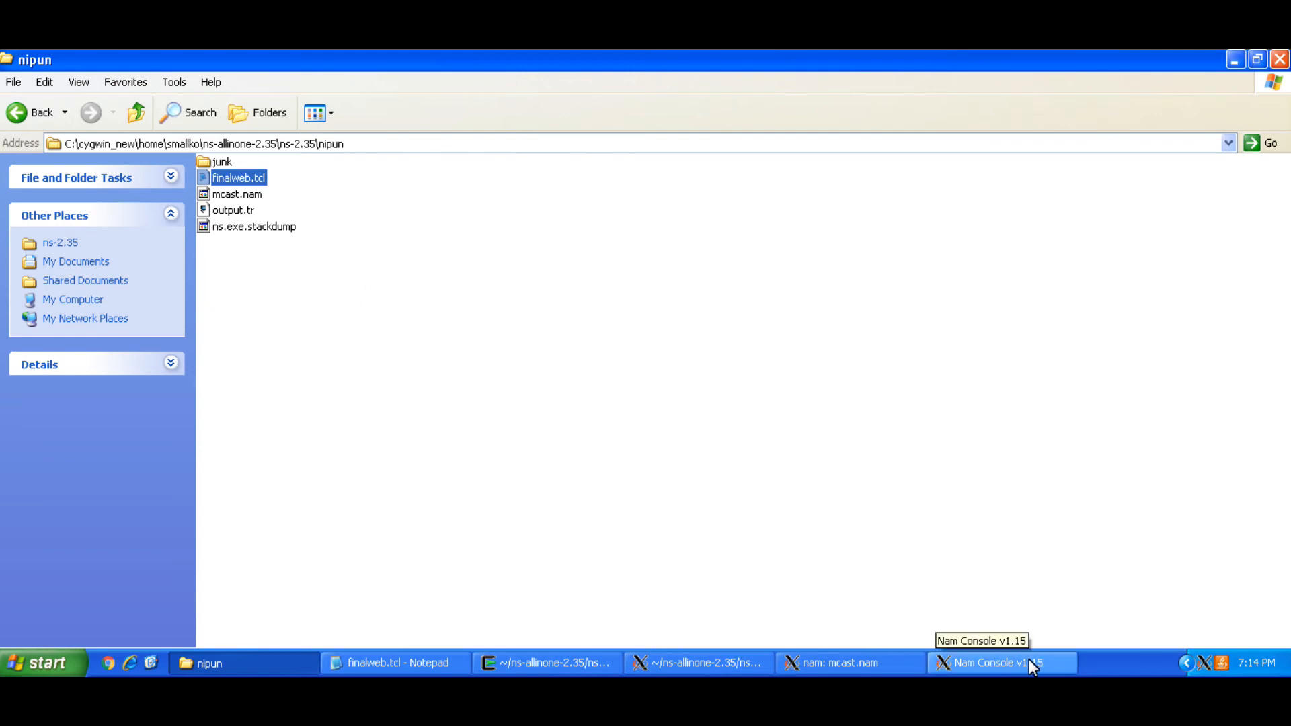
pyautogui.moveTo(559, 570)
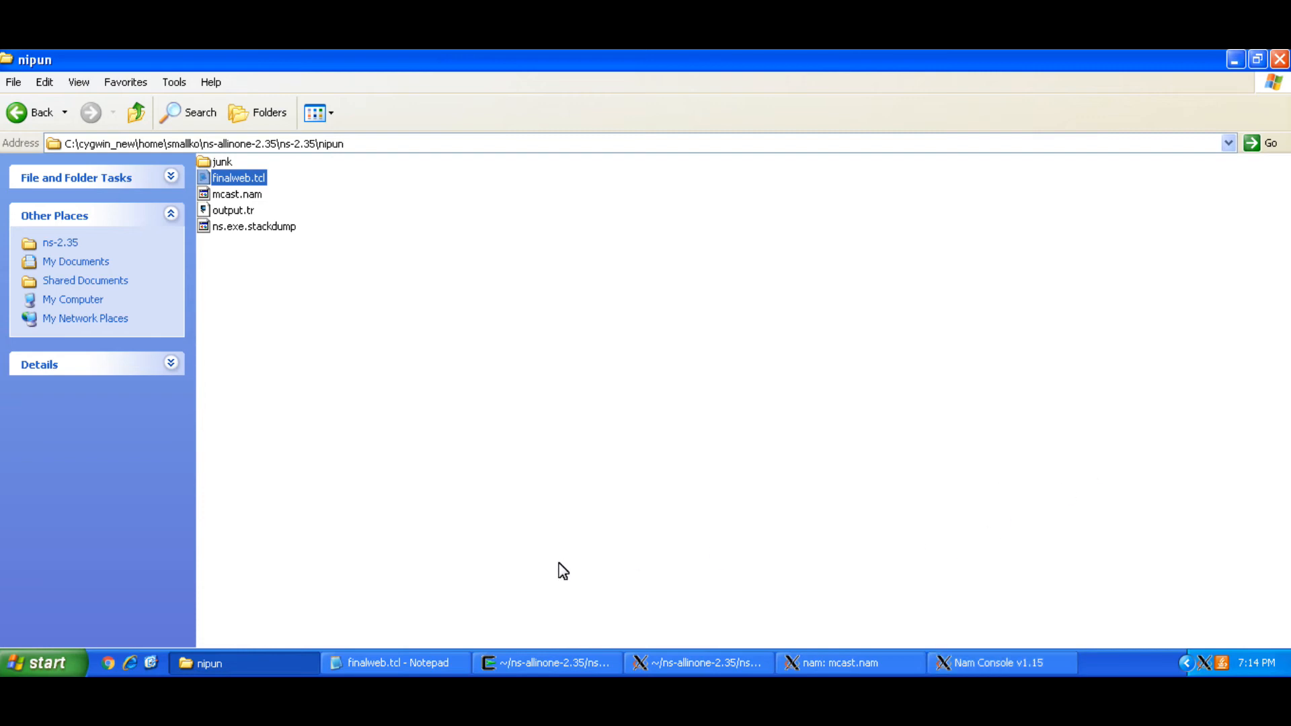
pyautogui.moveTo(550, 577)
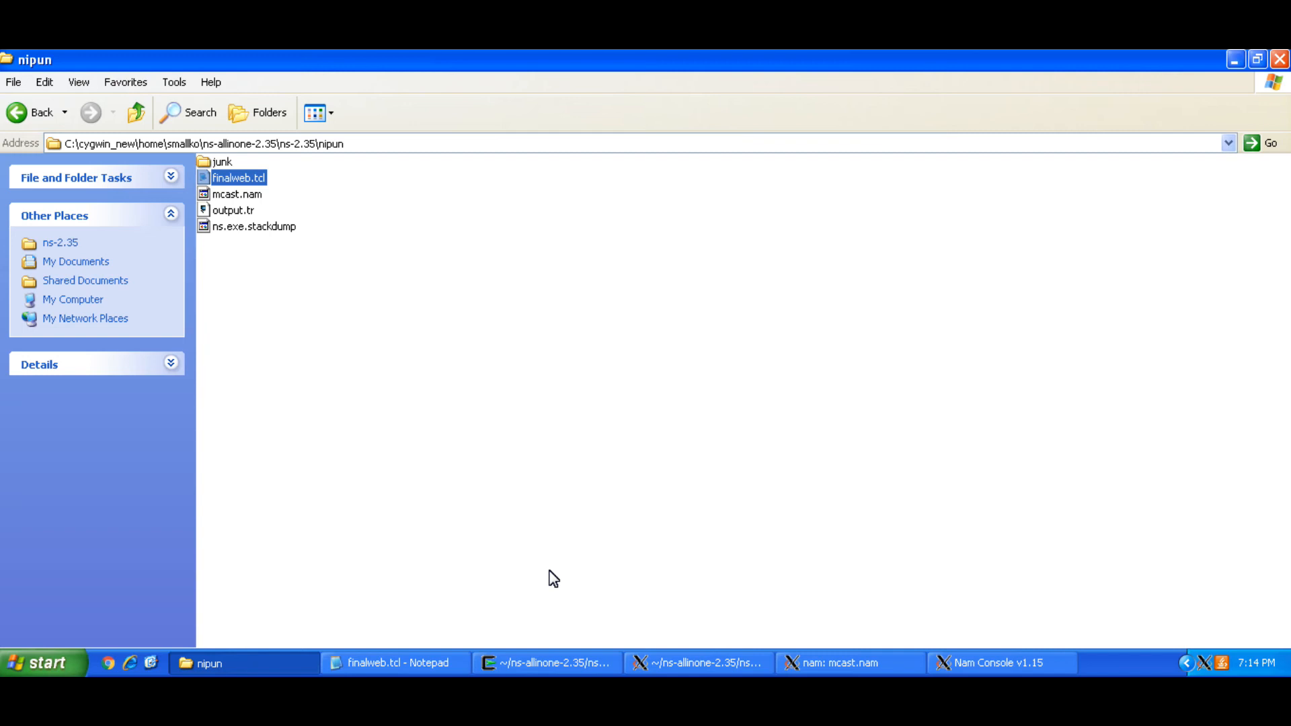
pyautogui.moveTo(672, 618)
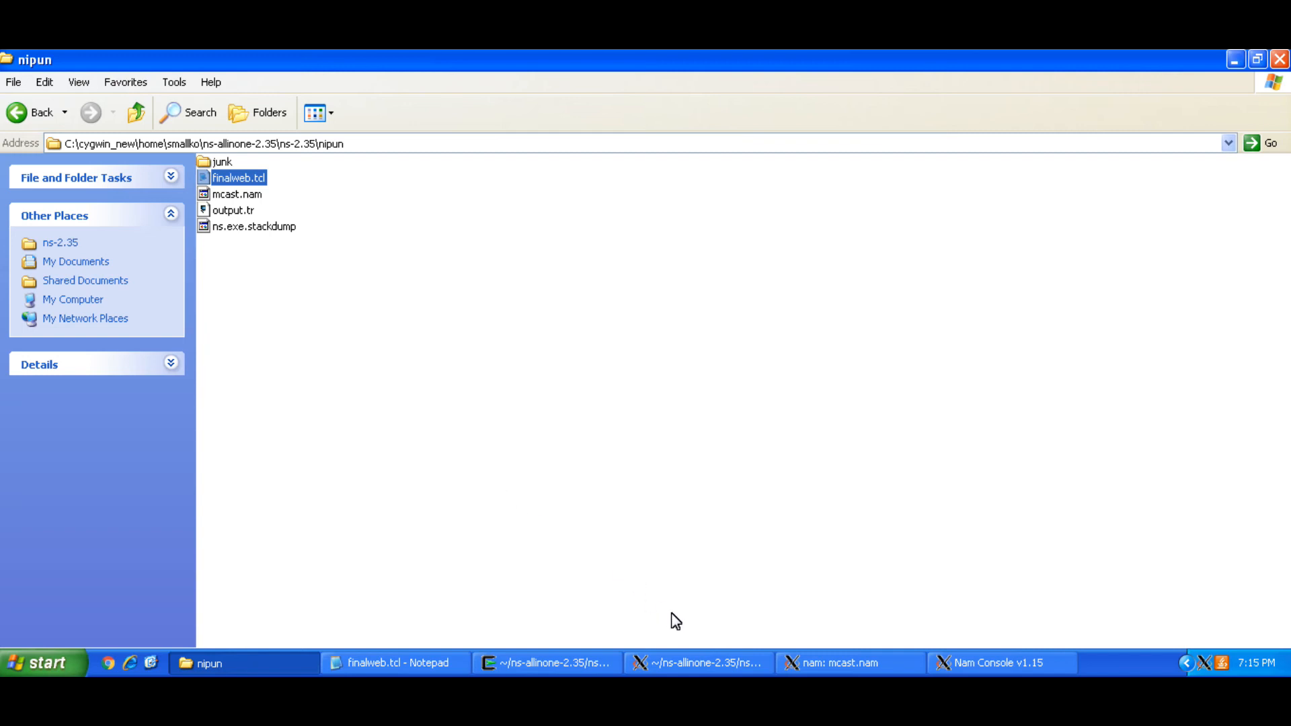
pyautogui.moveTo(676, 621)
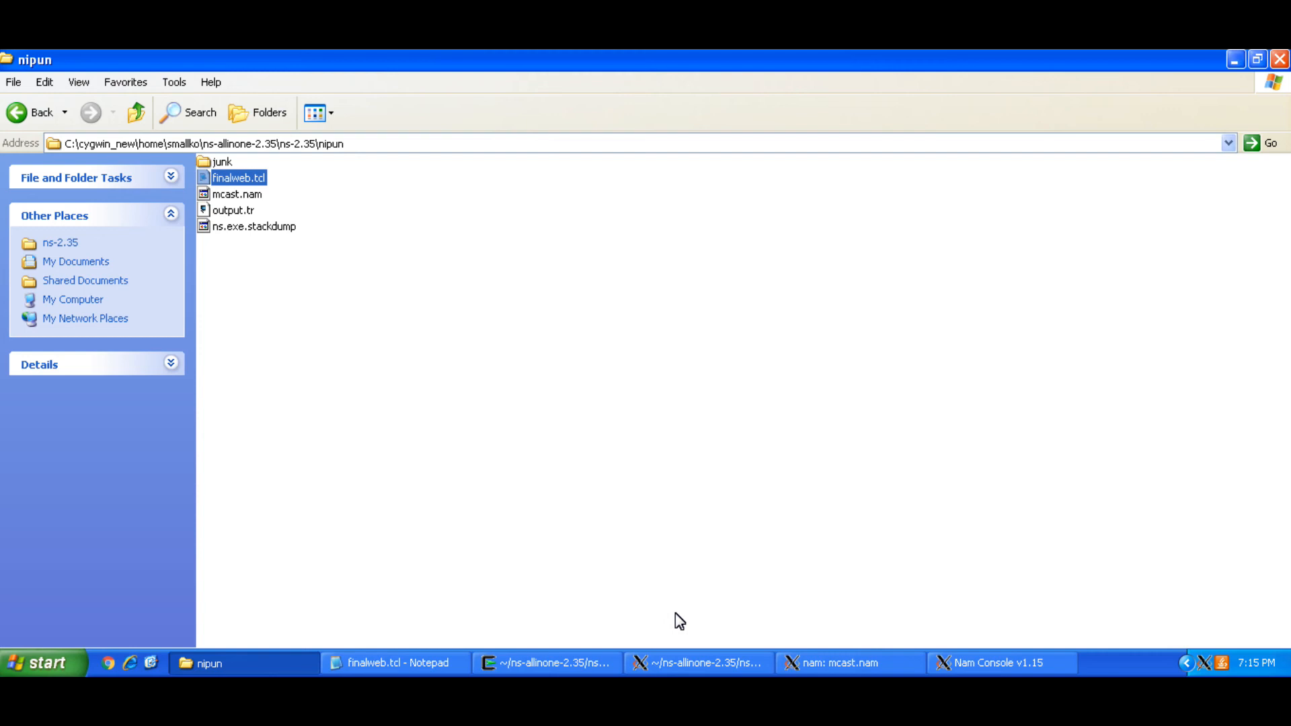
pyautogui.moveTo(968, 649)
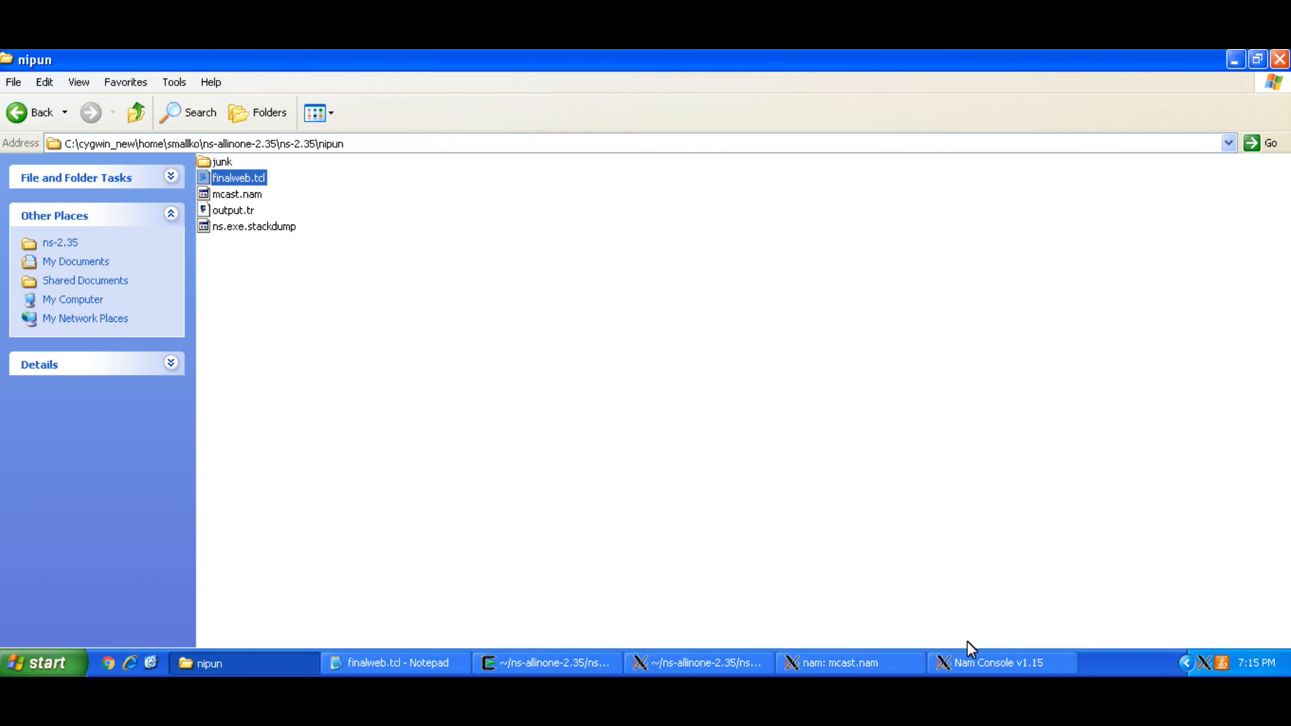
pyautogui.moveTo(998, 683)
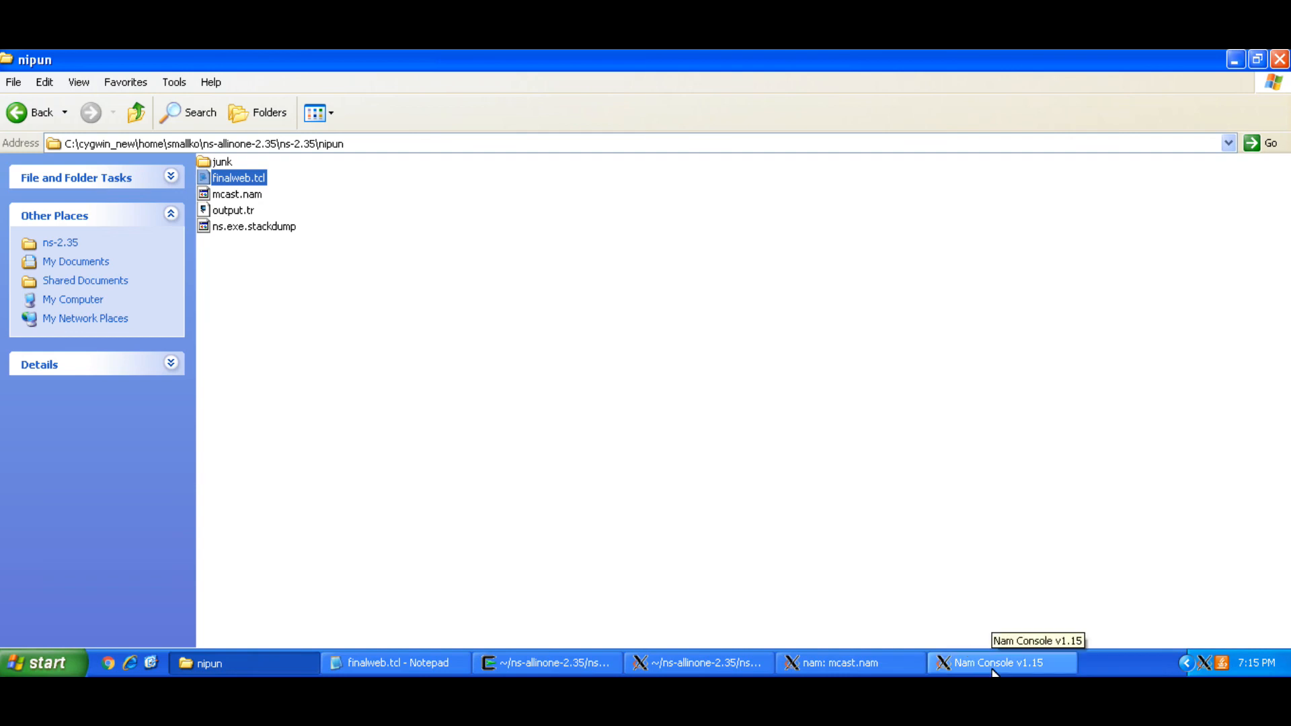
pyautogui.moveTo(995, 673)
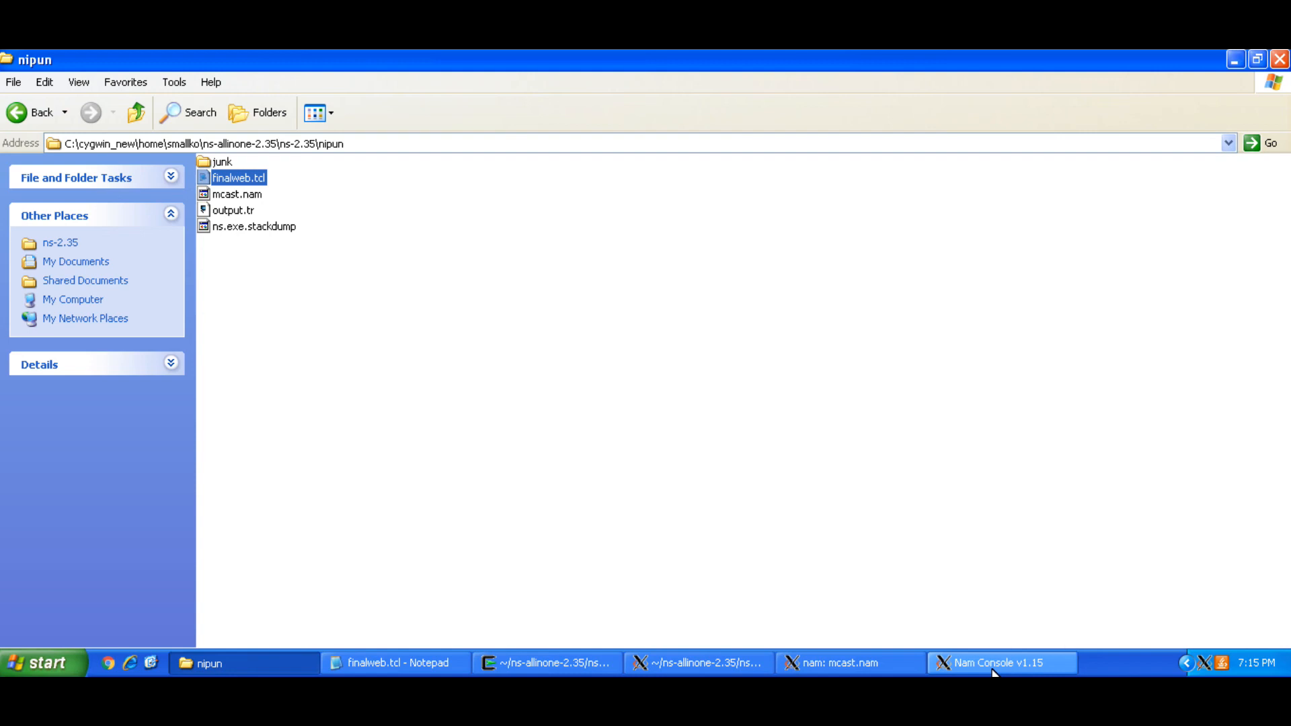
pyautogui.moveTo(133, 651)
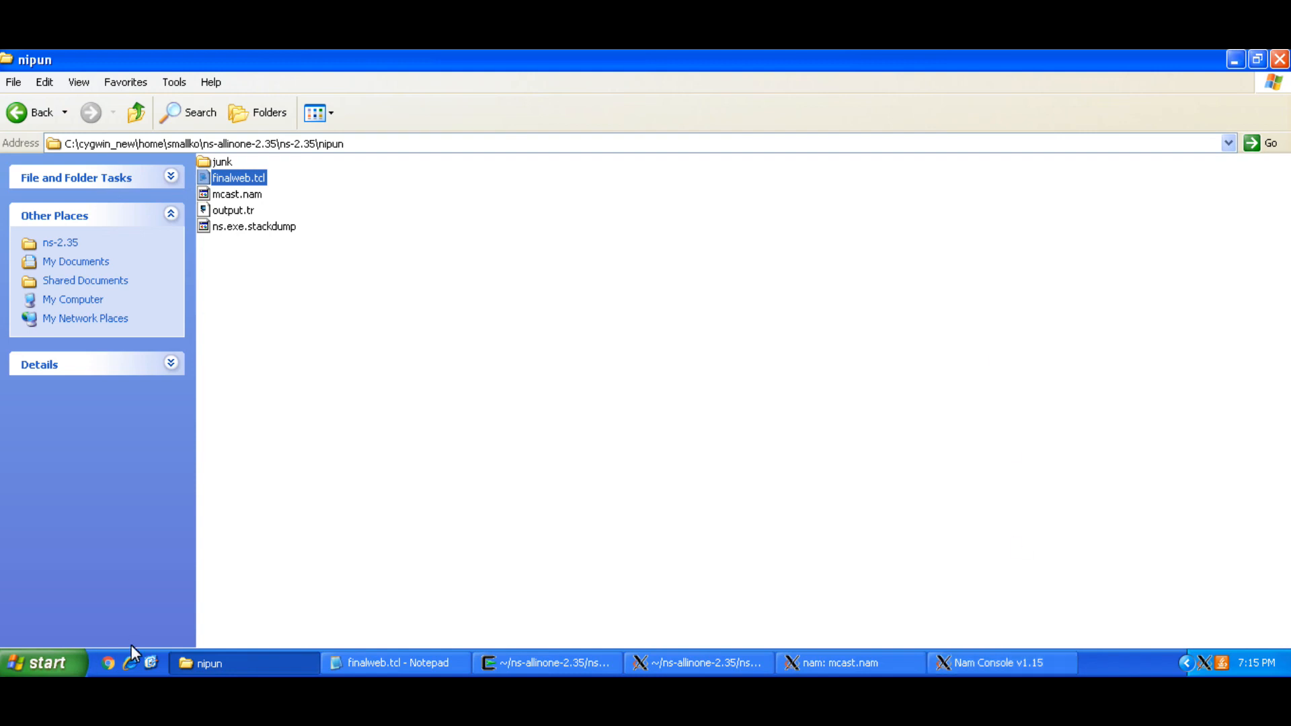
pyautogui.moveTo(156, 663)
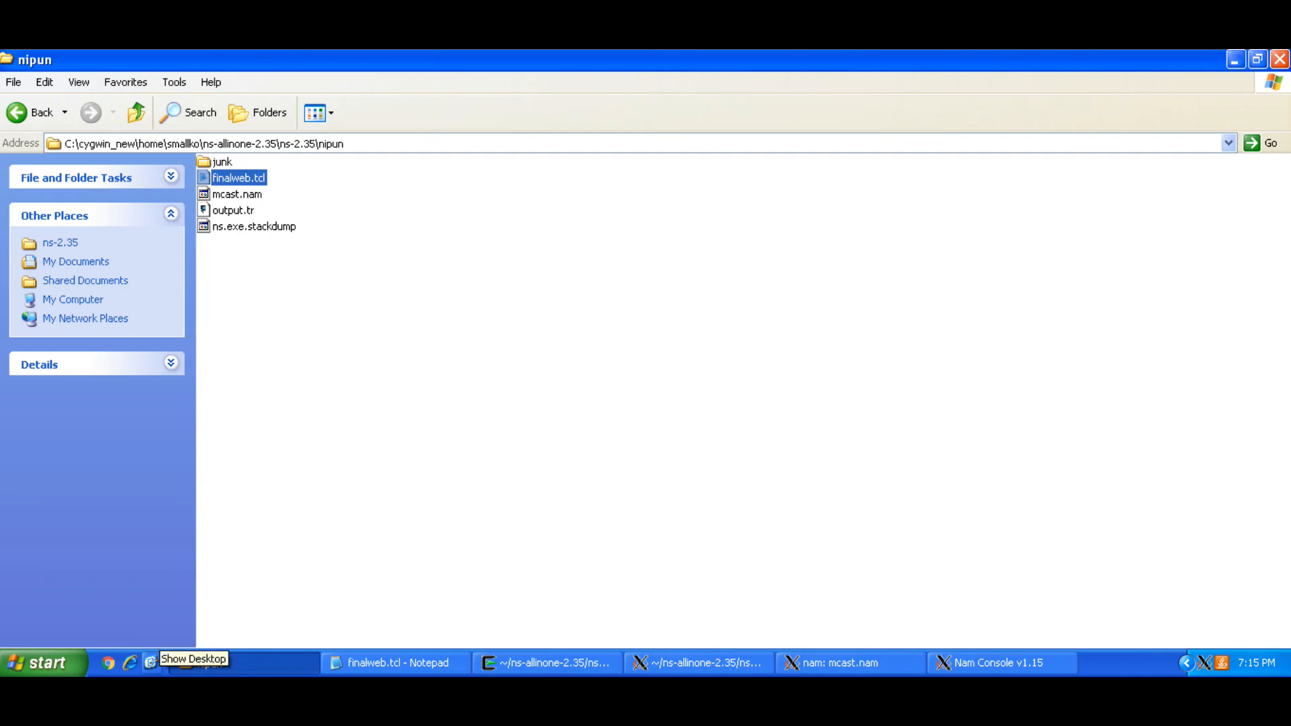